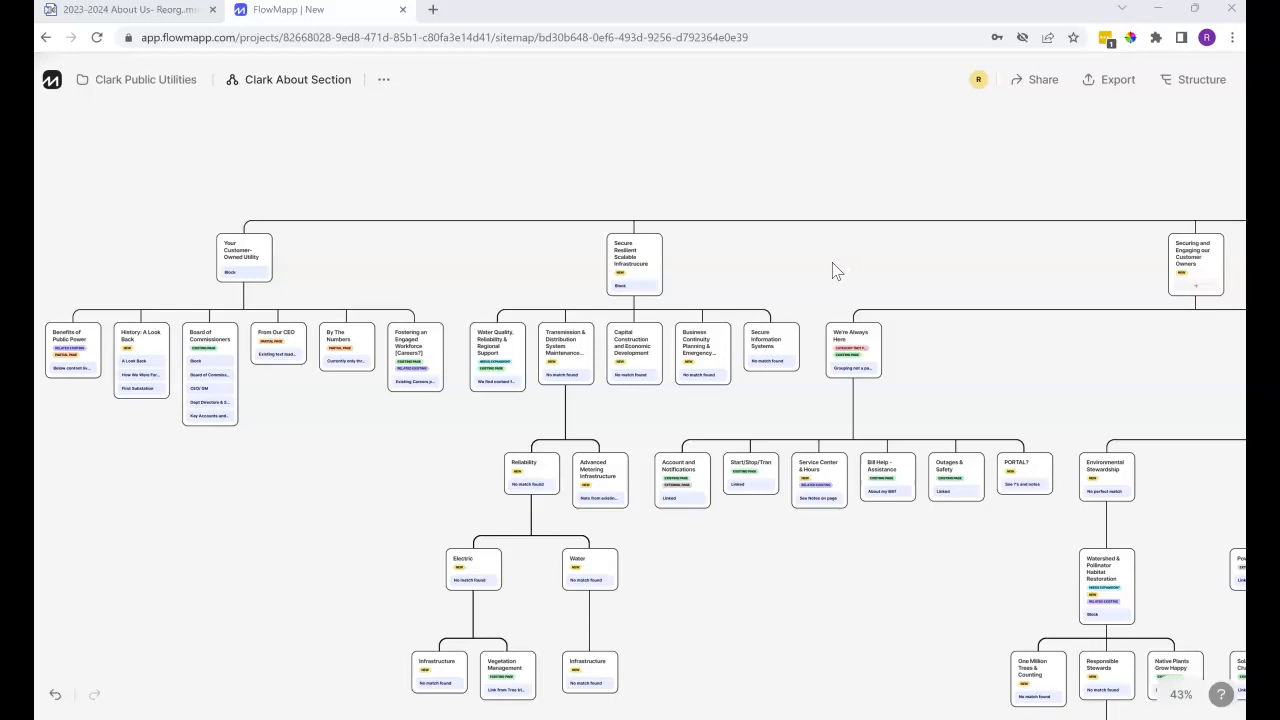
- Glance at the About Us mind map, return to the sitemap and zoom in twice to read the cards
scroll("up", 3)
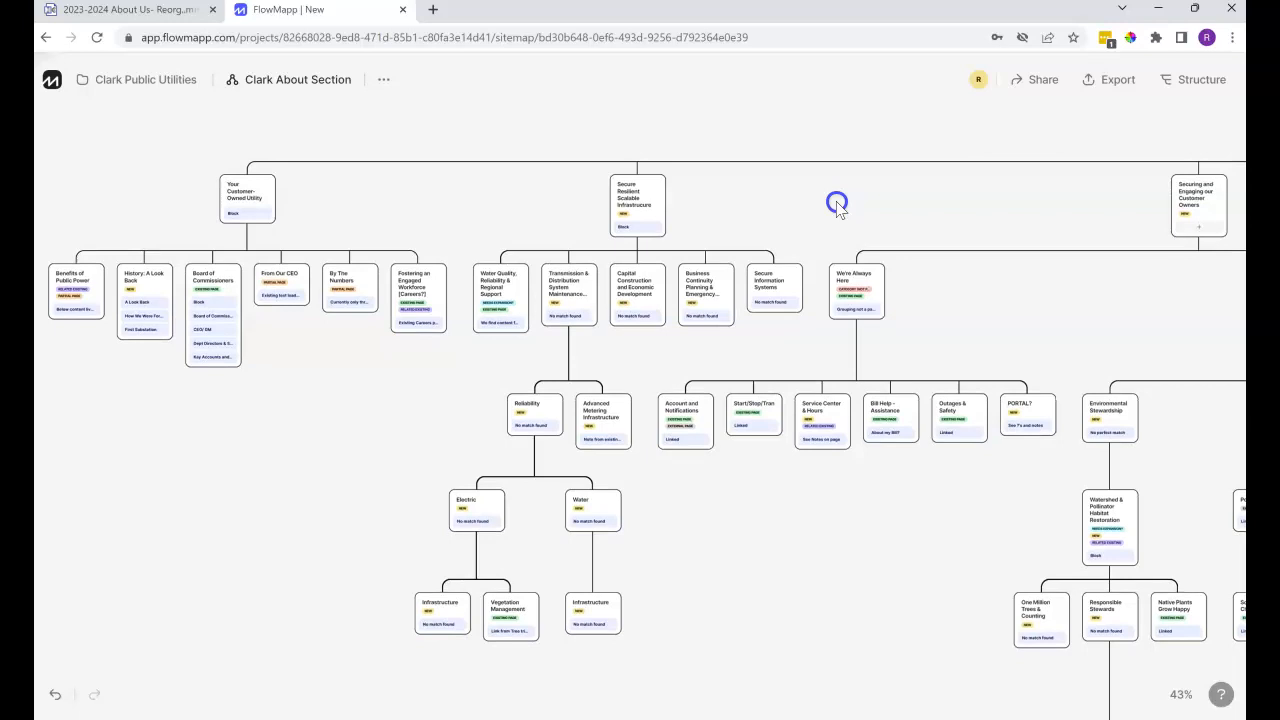
mouse_move(676, 136)
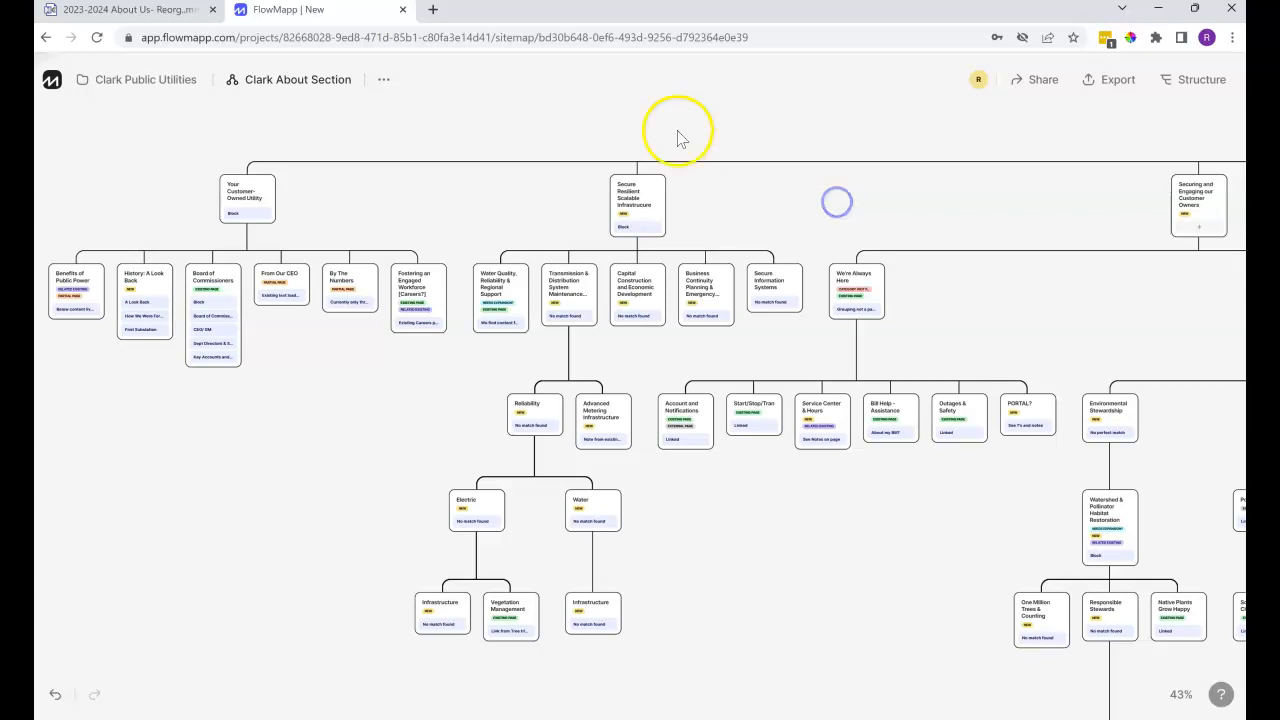
left_click(120, 8)
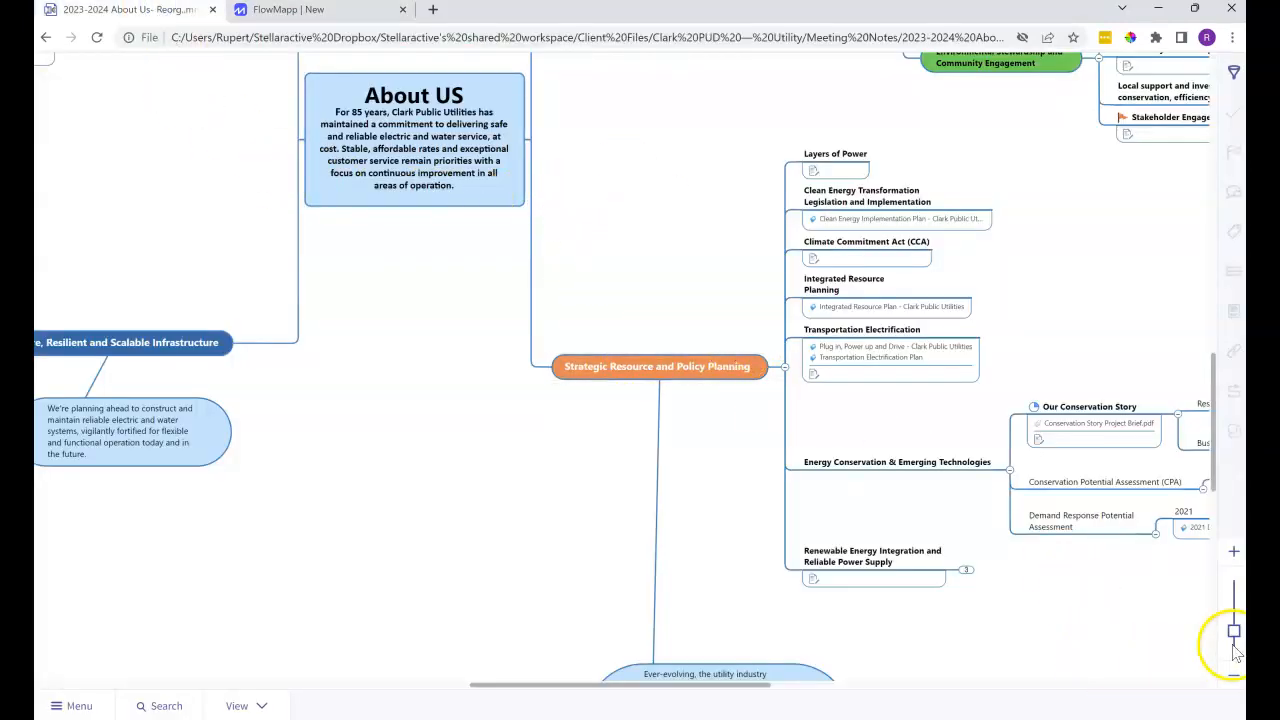
left_click(1232, 636)
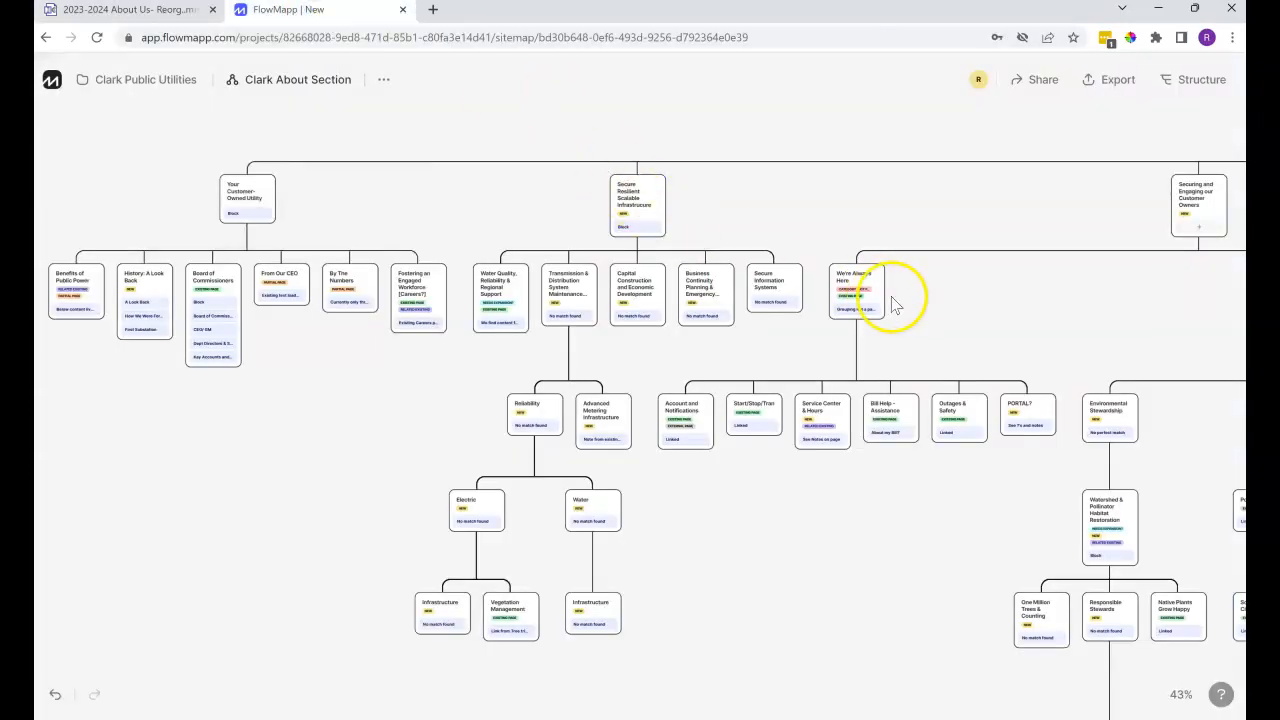
mouse_move(944, 304)
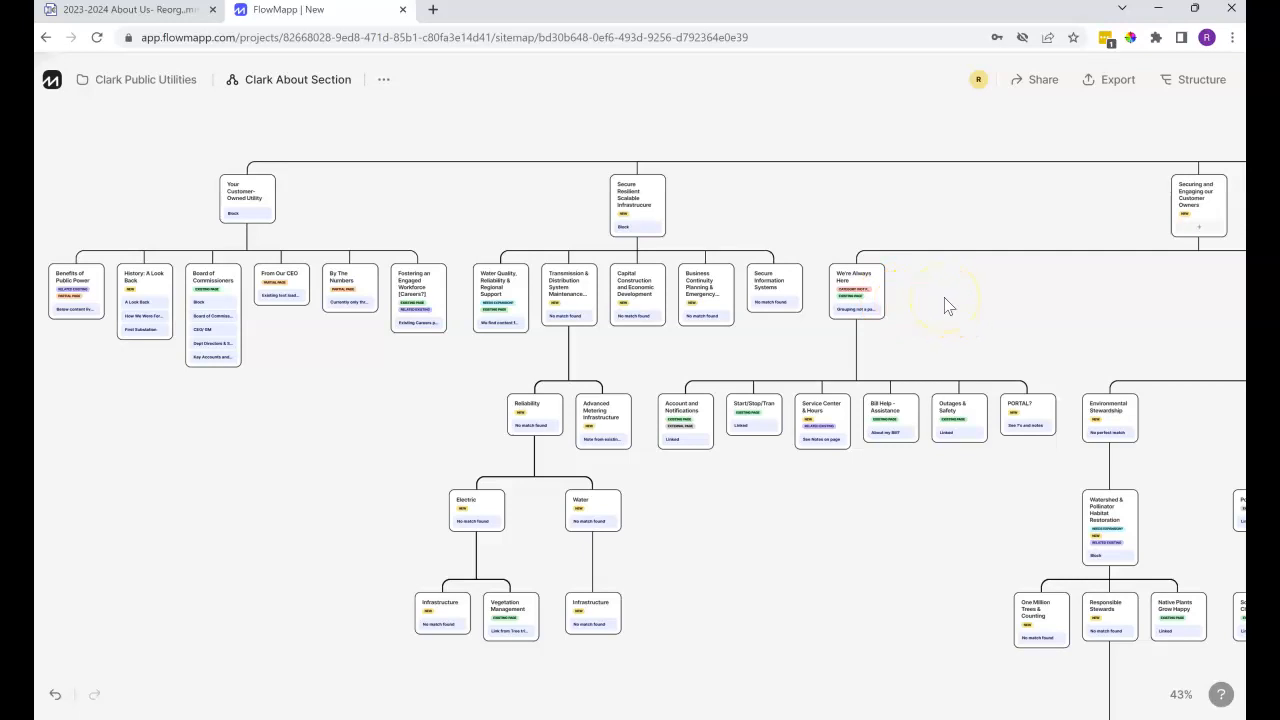
mouse_move(1020, 370)
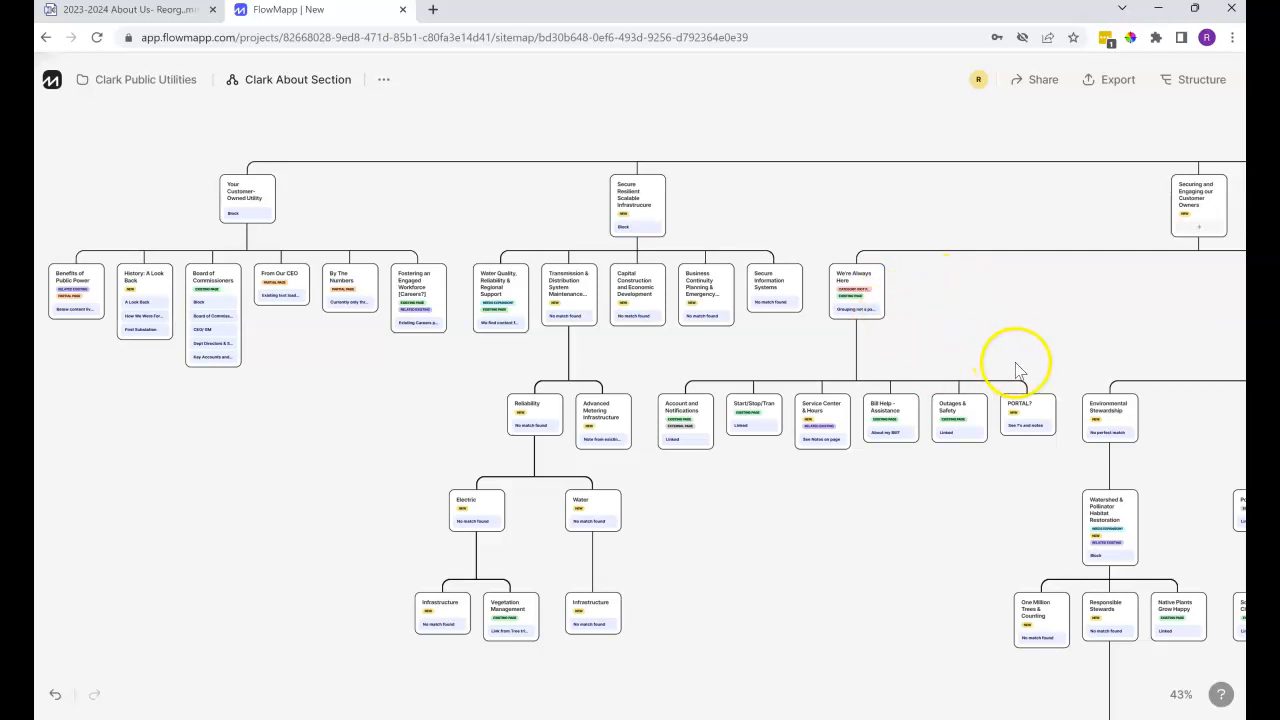
mouse_move(1040, 390)
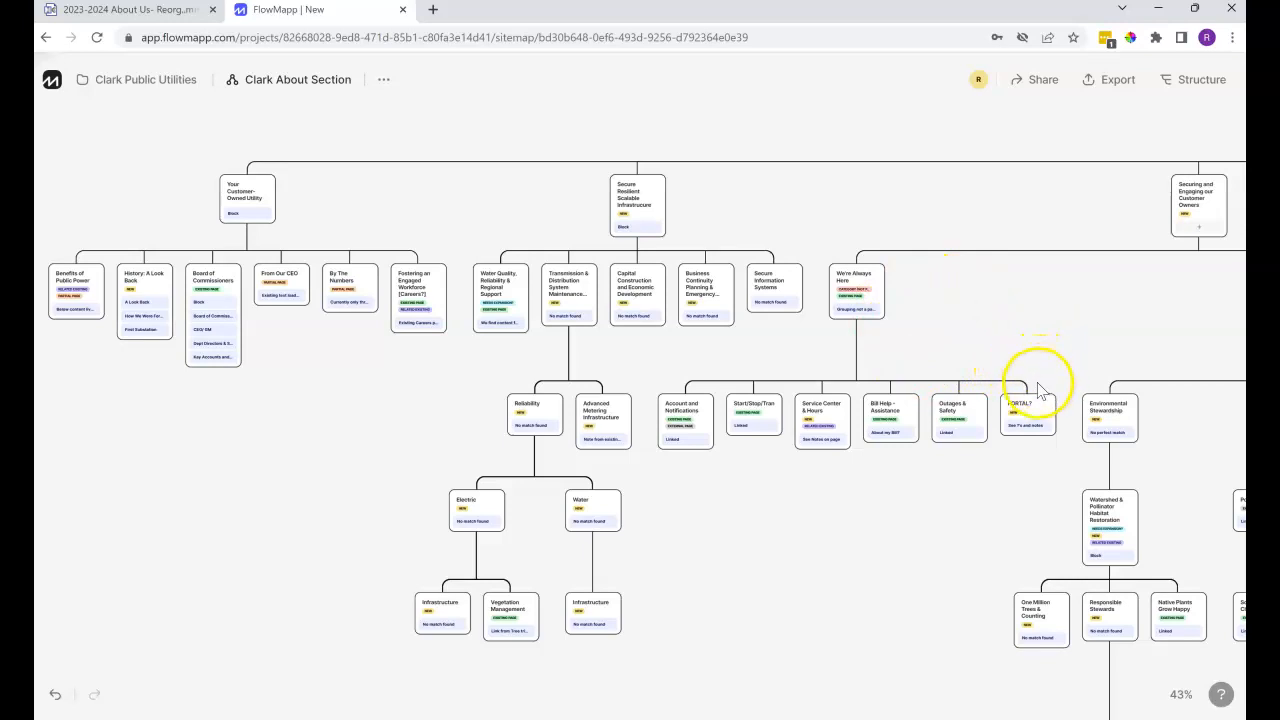
mouse_move(888, 652)
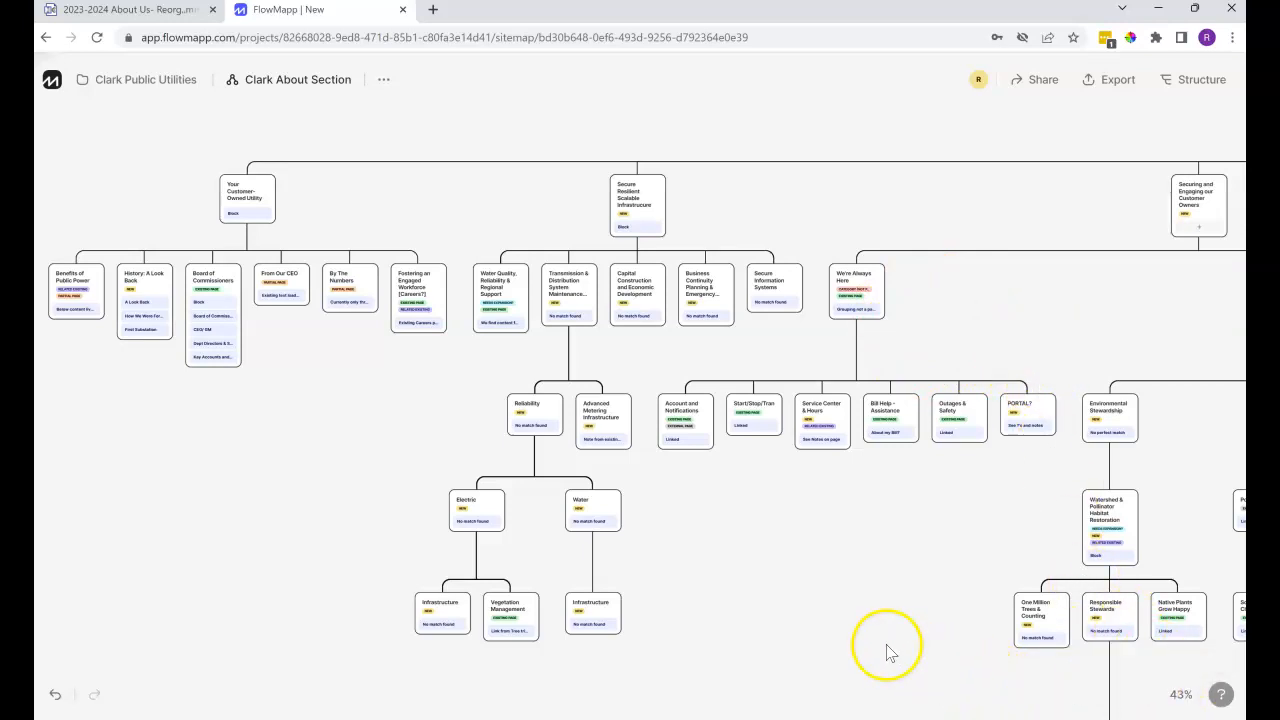
mouse_move(1080, 336)
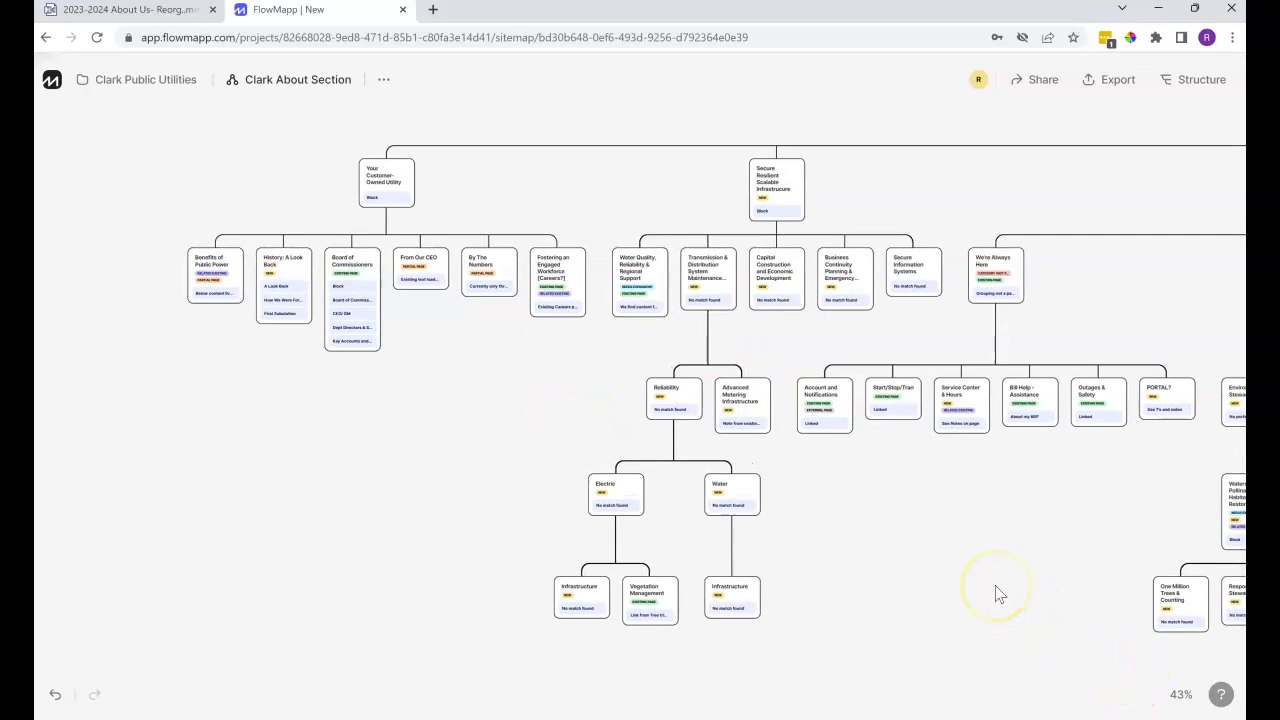
mouse_move(1180, 694)
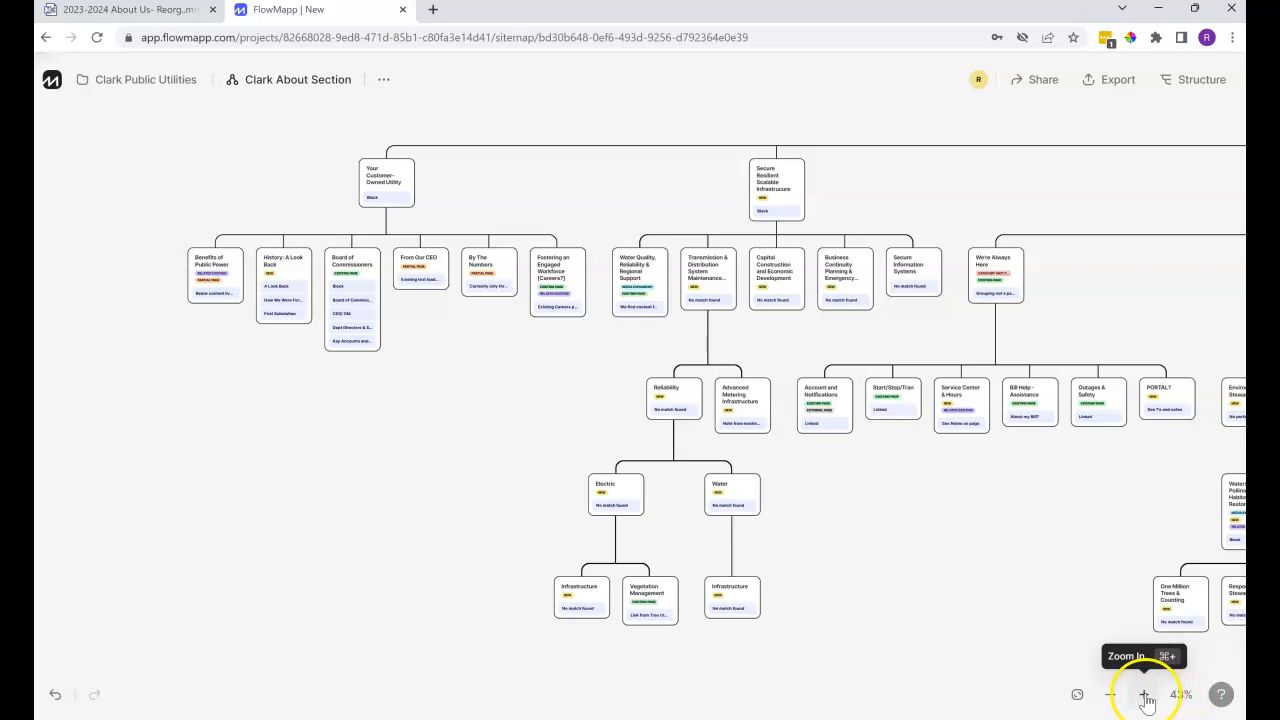
left_click(1146, 694)
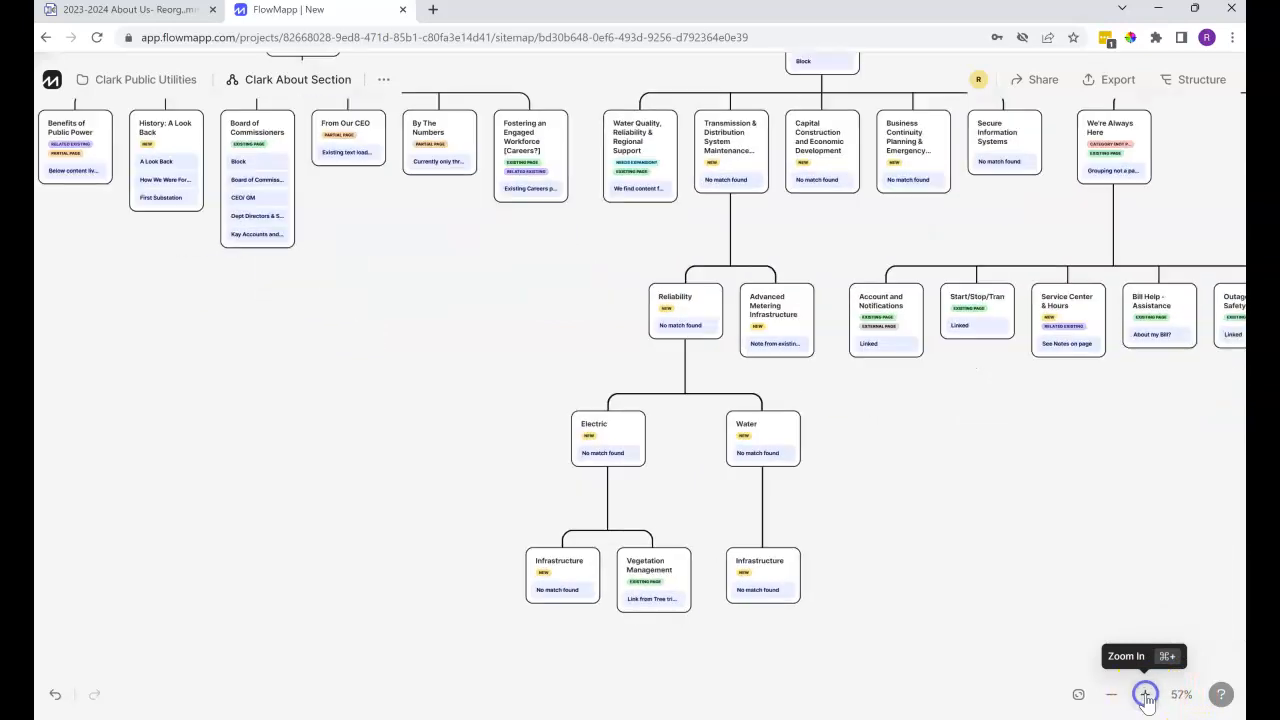
left_click(1144, 694)
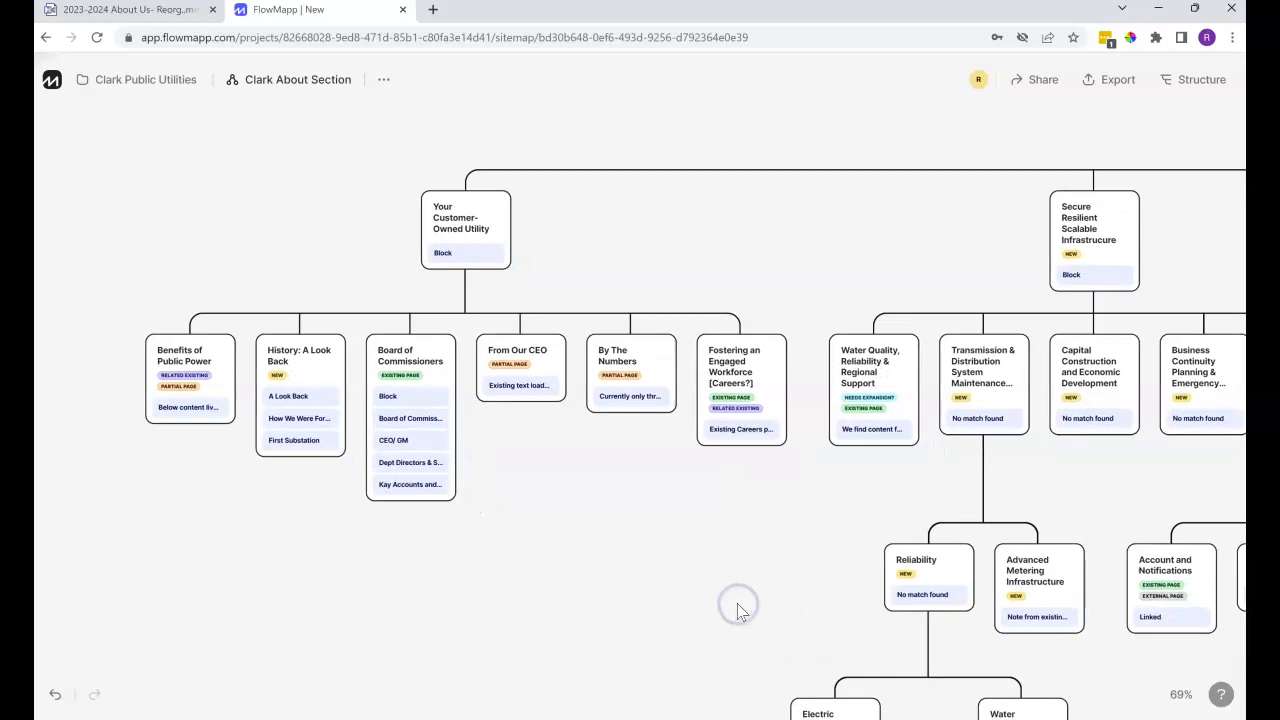
mouse_move(816, 248)
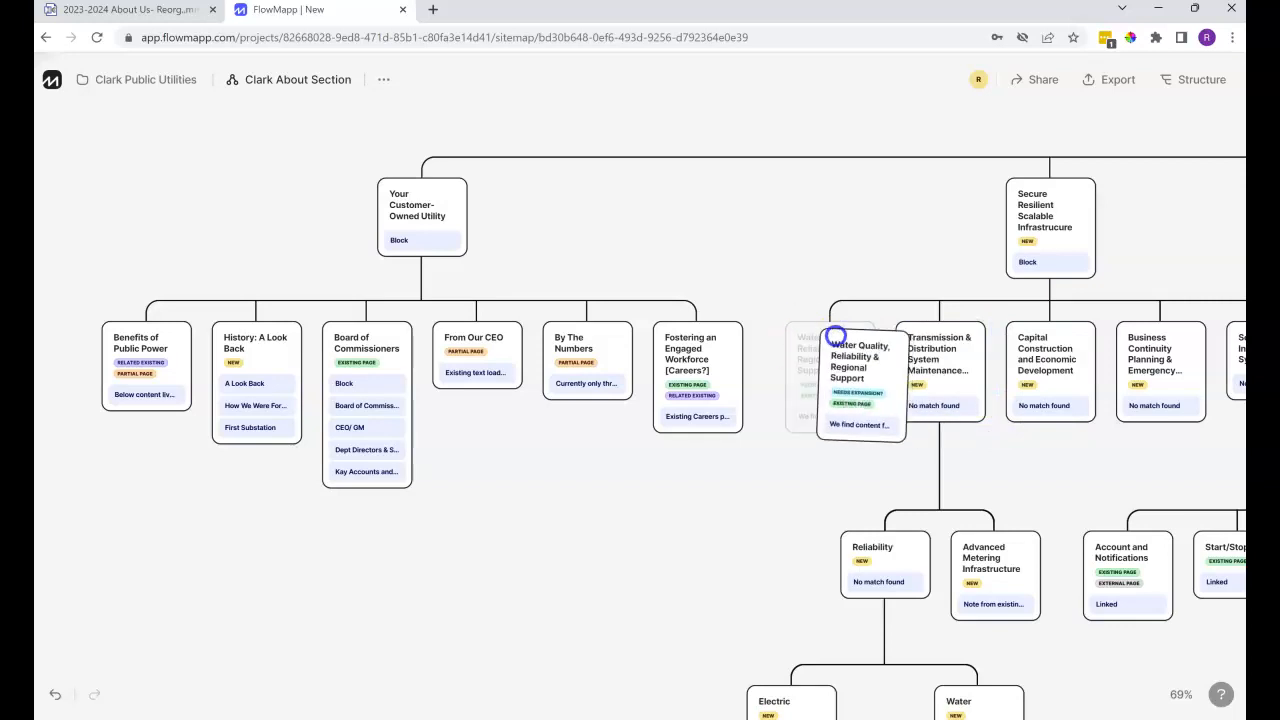
left_click_drag(860, 380, 1030, 380)
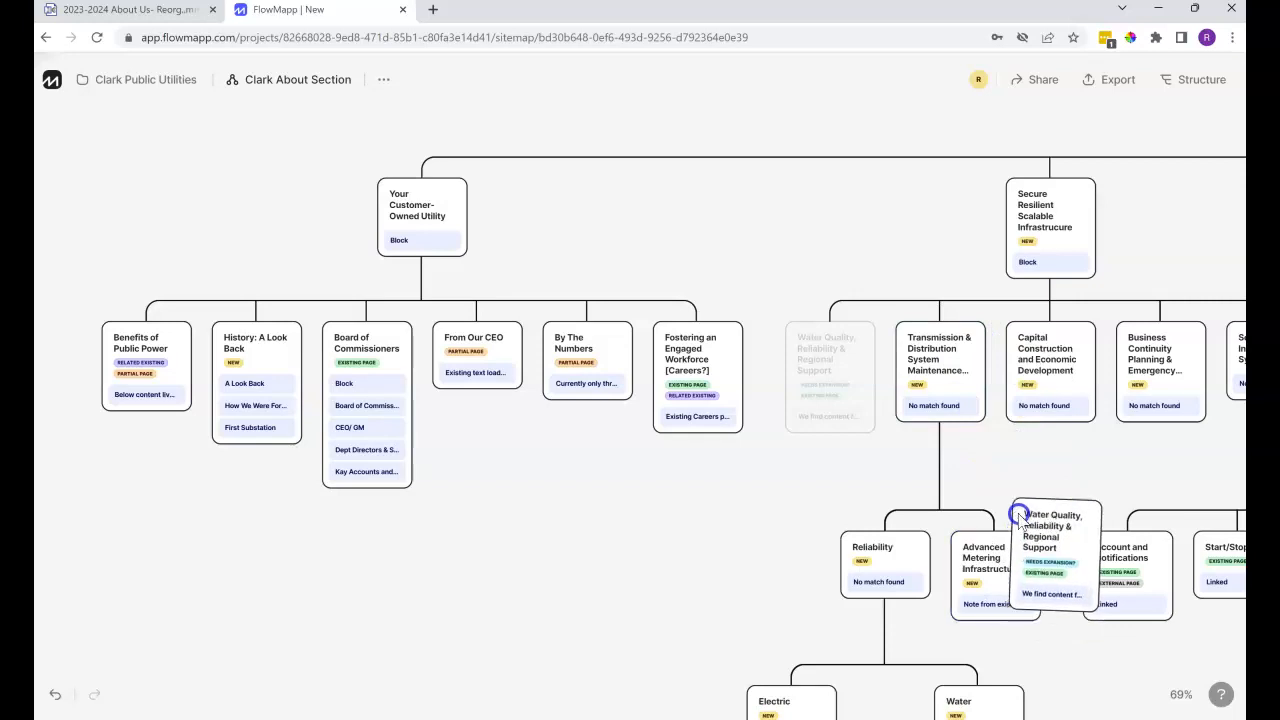
left_click_drag(1056, 516, 976, 414)
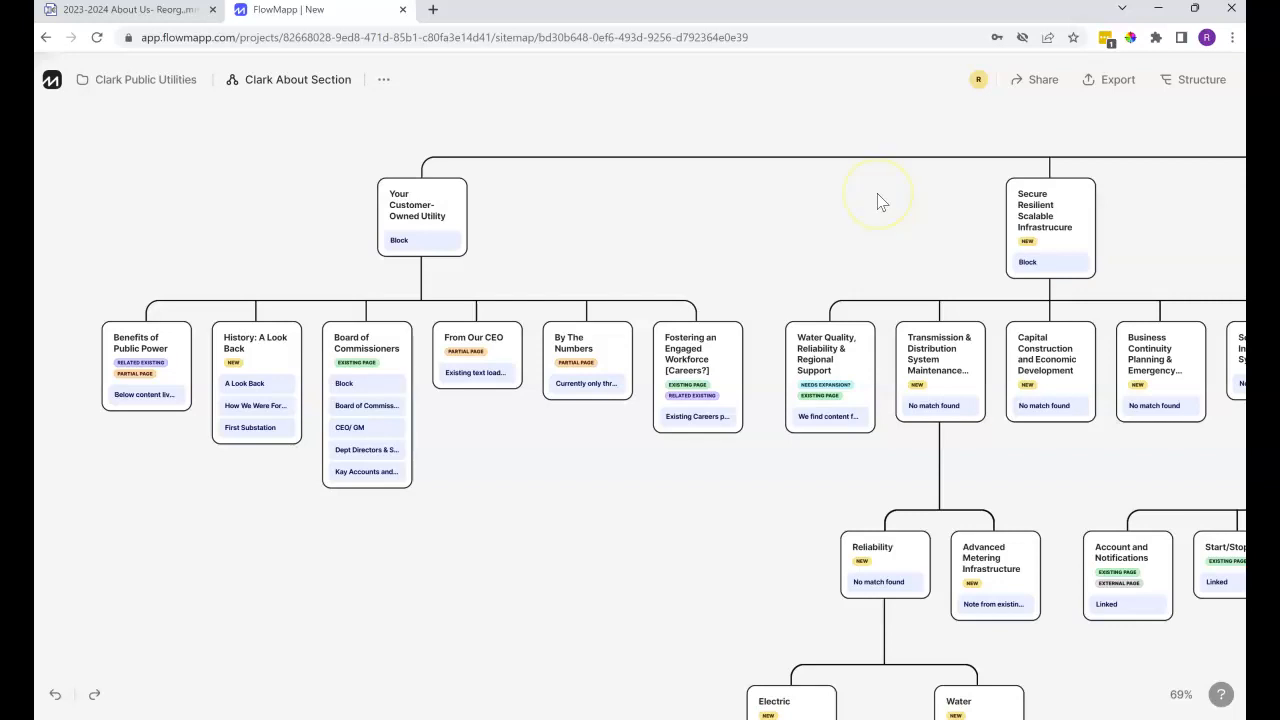
mouse_move(864, 156)
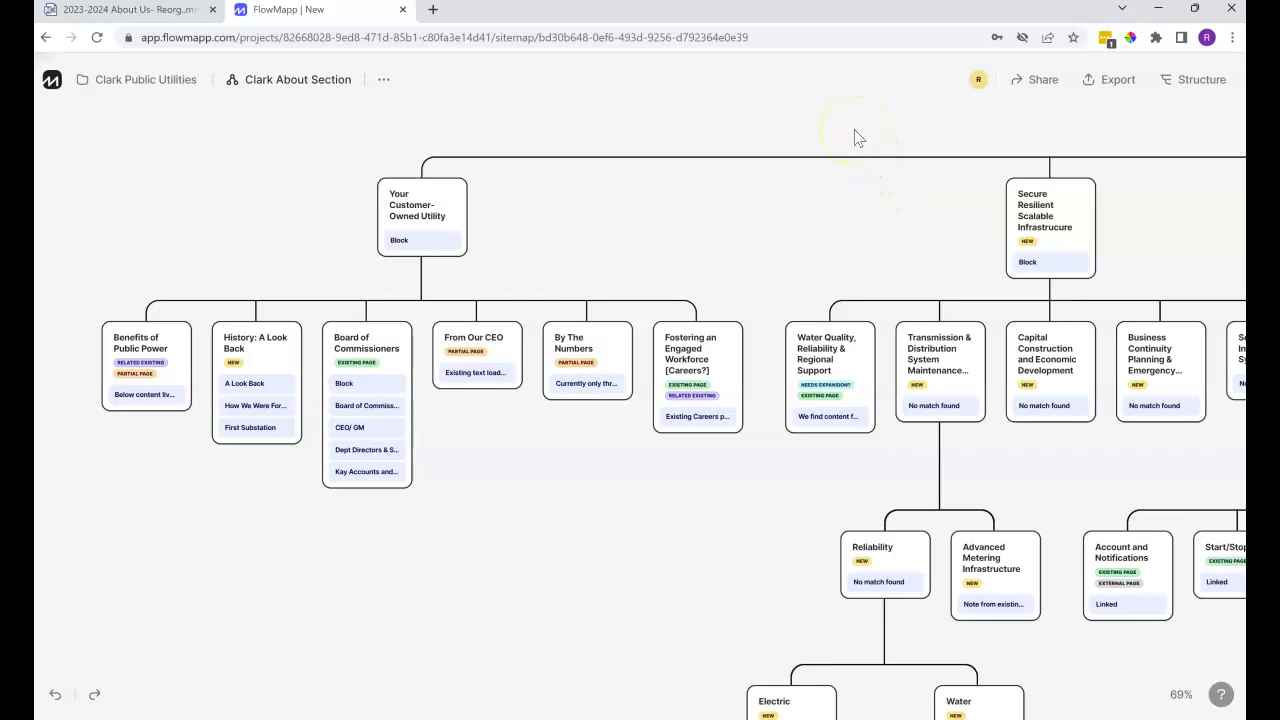
mouse_move(844, 132)
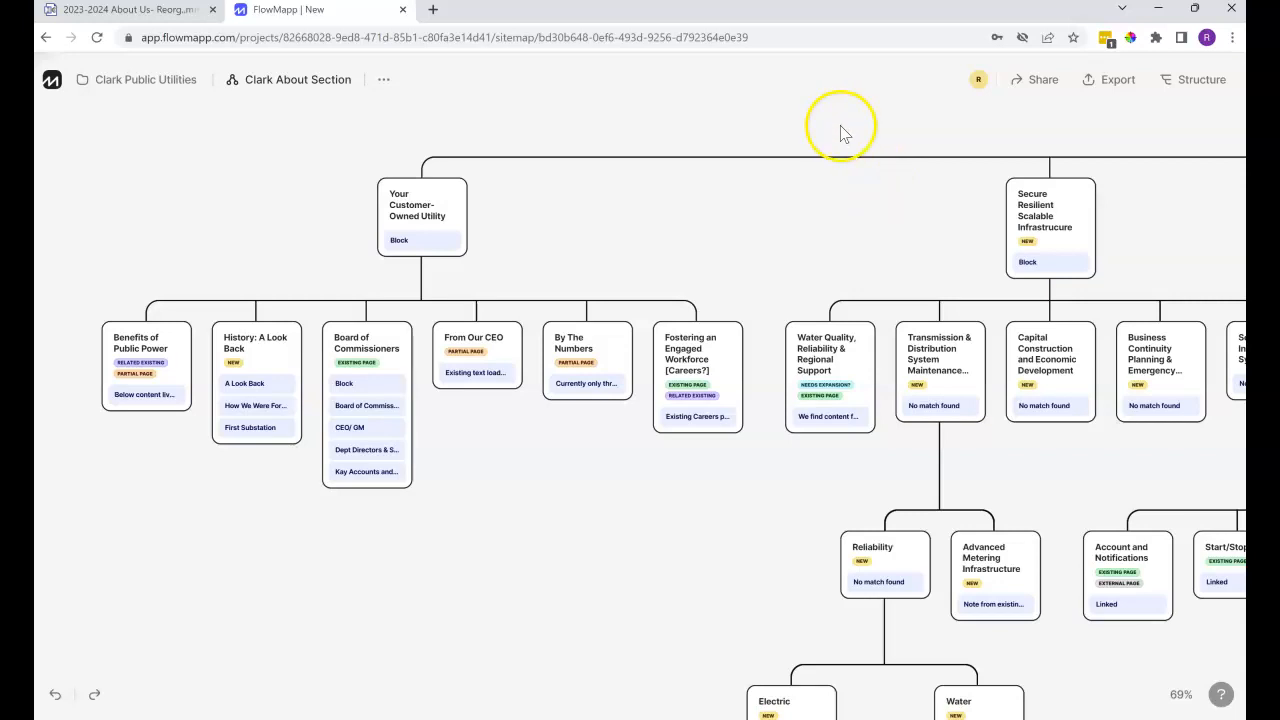
mouse_move(604, 218)
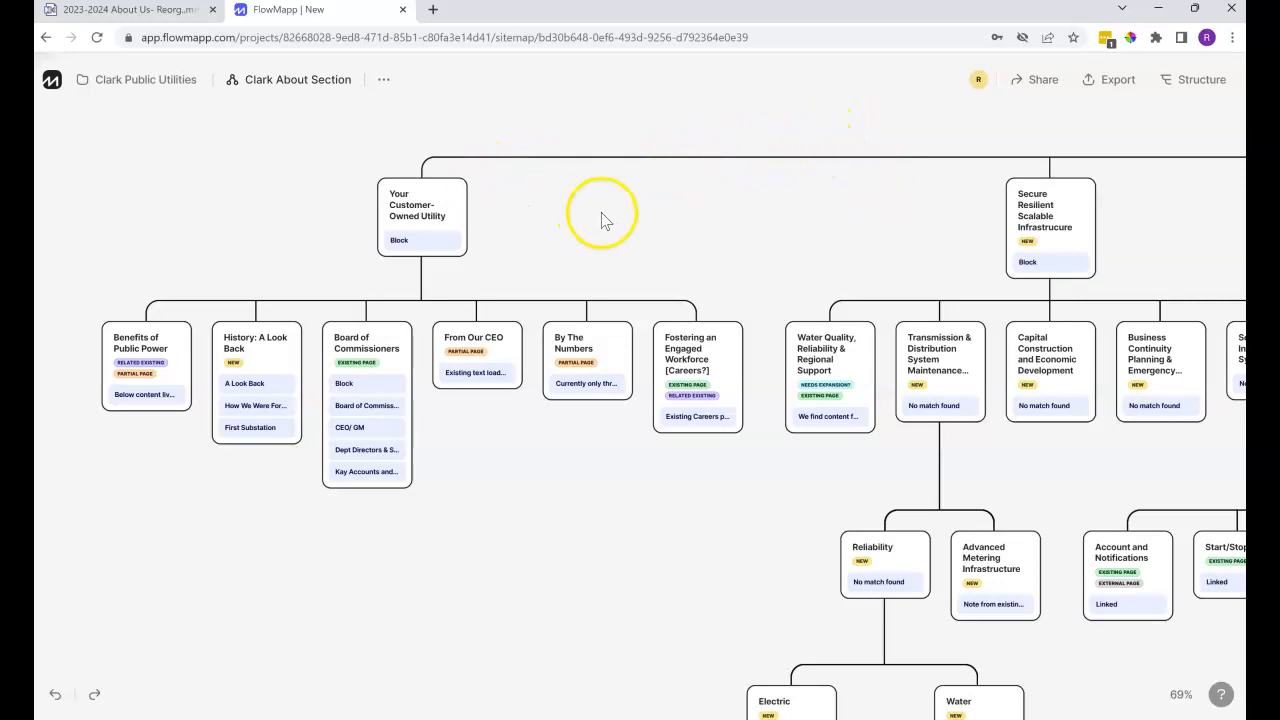
mouse_move(716, 228)
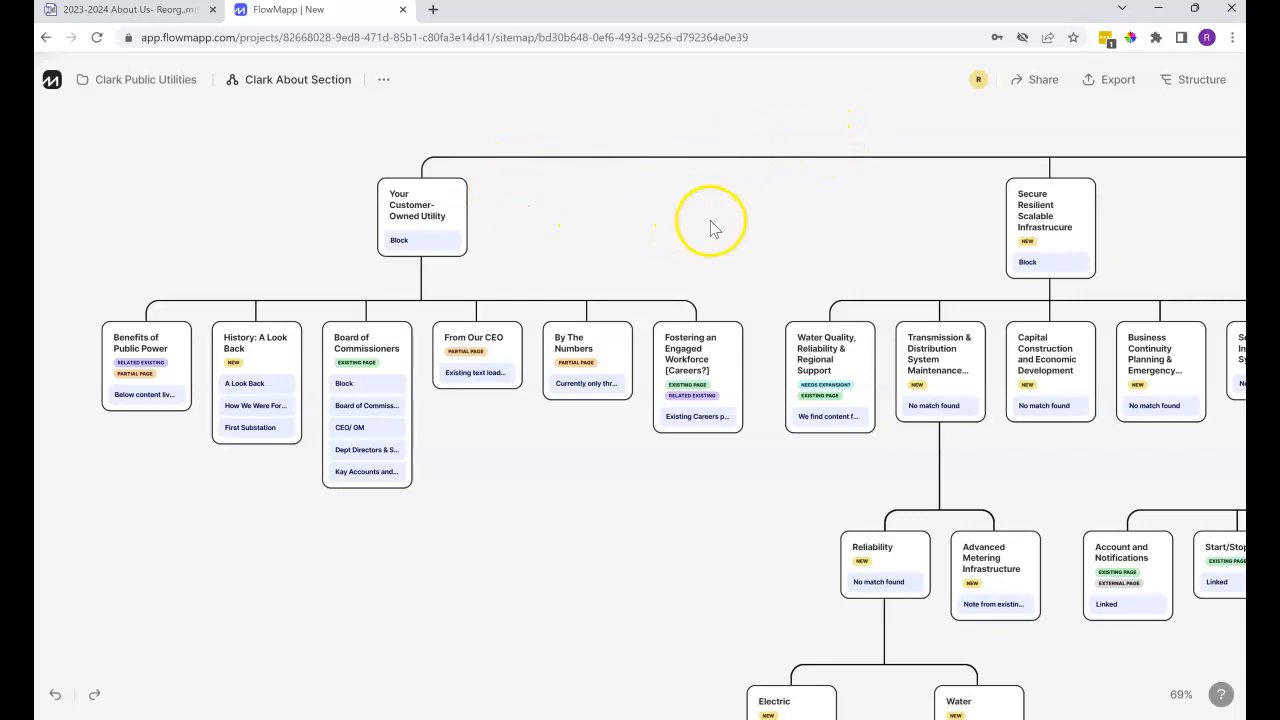
mouse_move(712, 228)
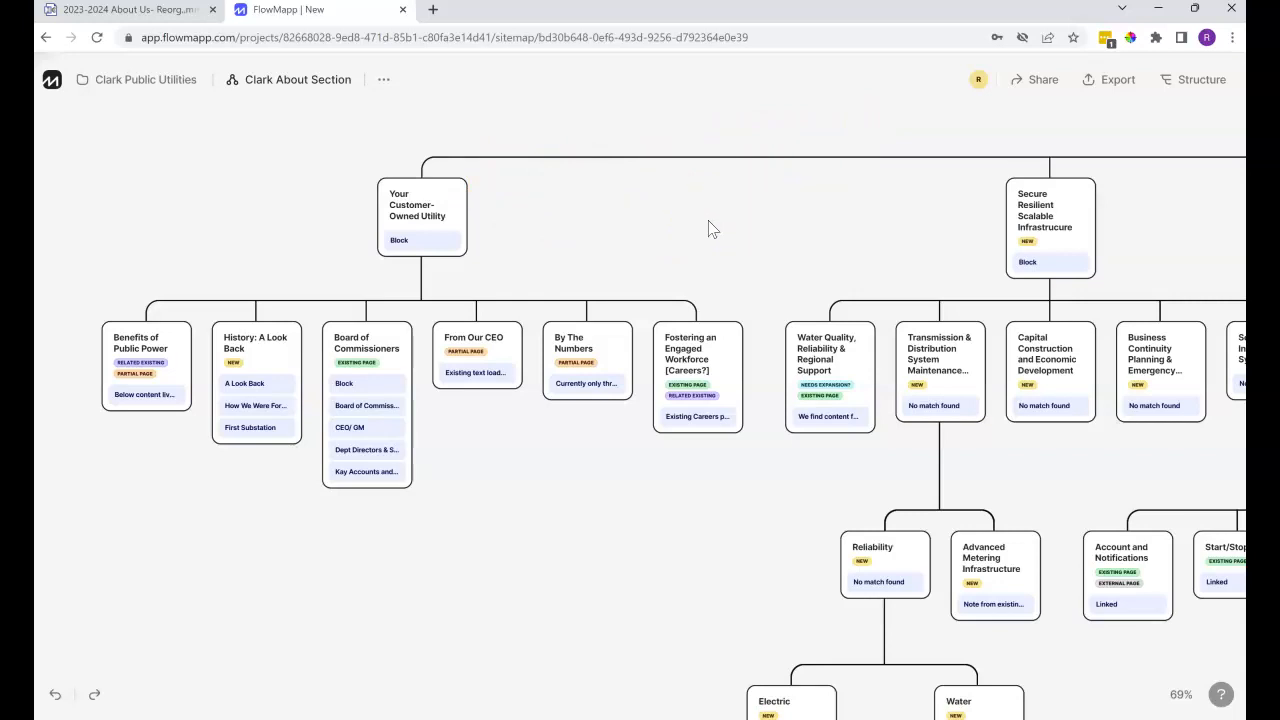
- Insert a blank Page after From Our CEO under Your Customer-Owned Utility and zoom in
left_click(692, 218)
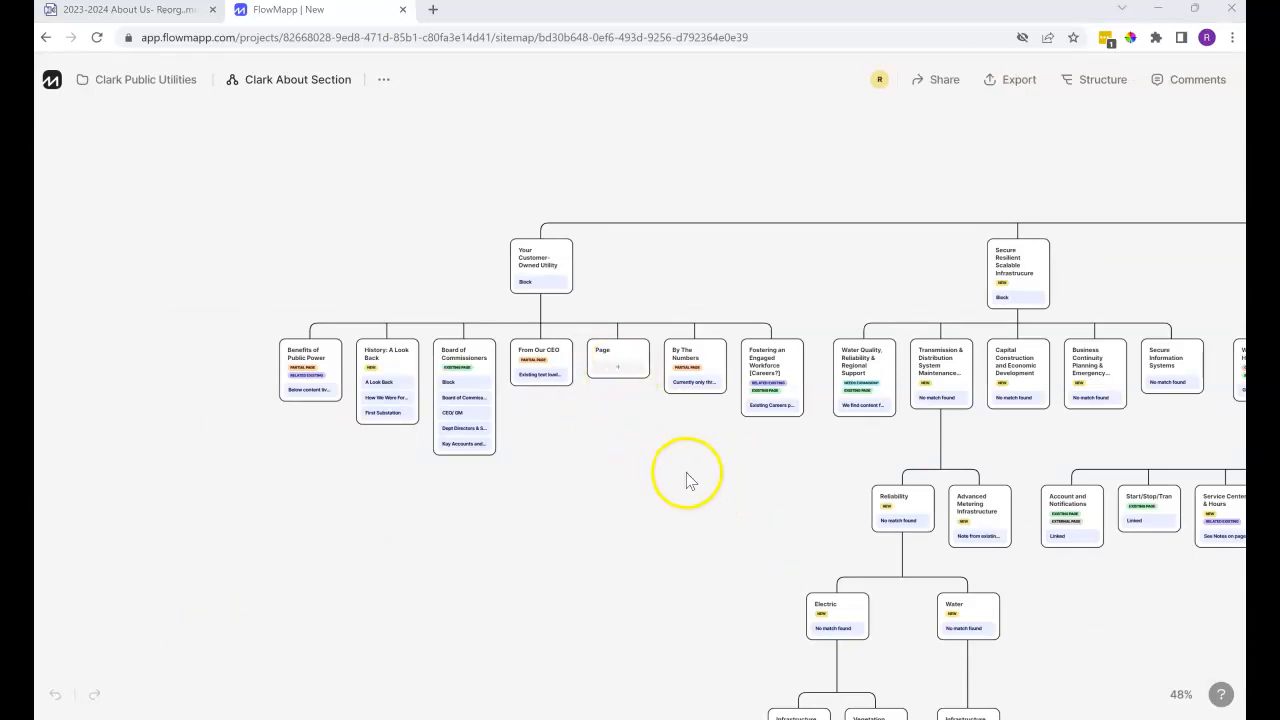
mouse_move(812, 502)
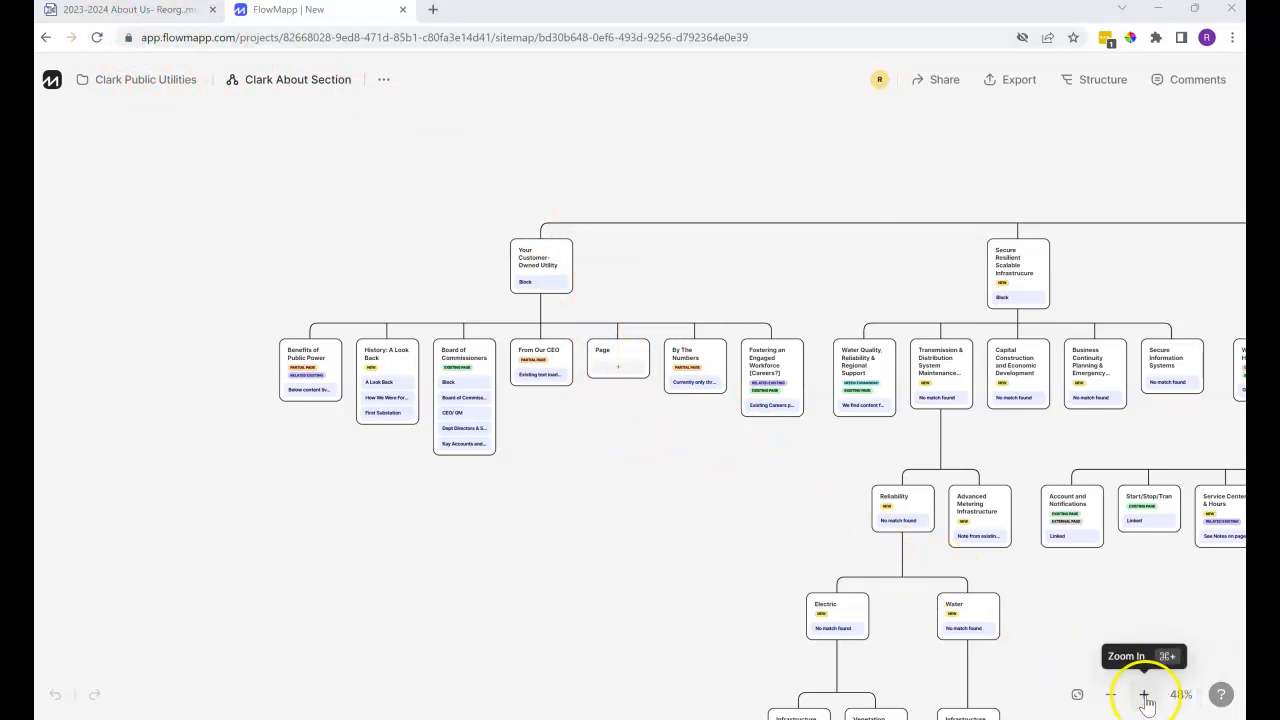
left_click(1144, 694)
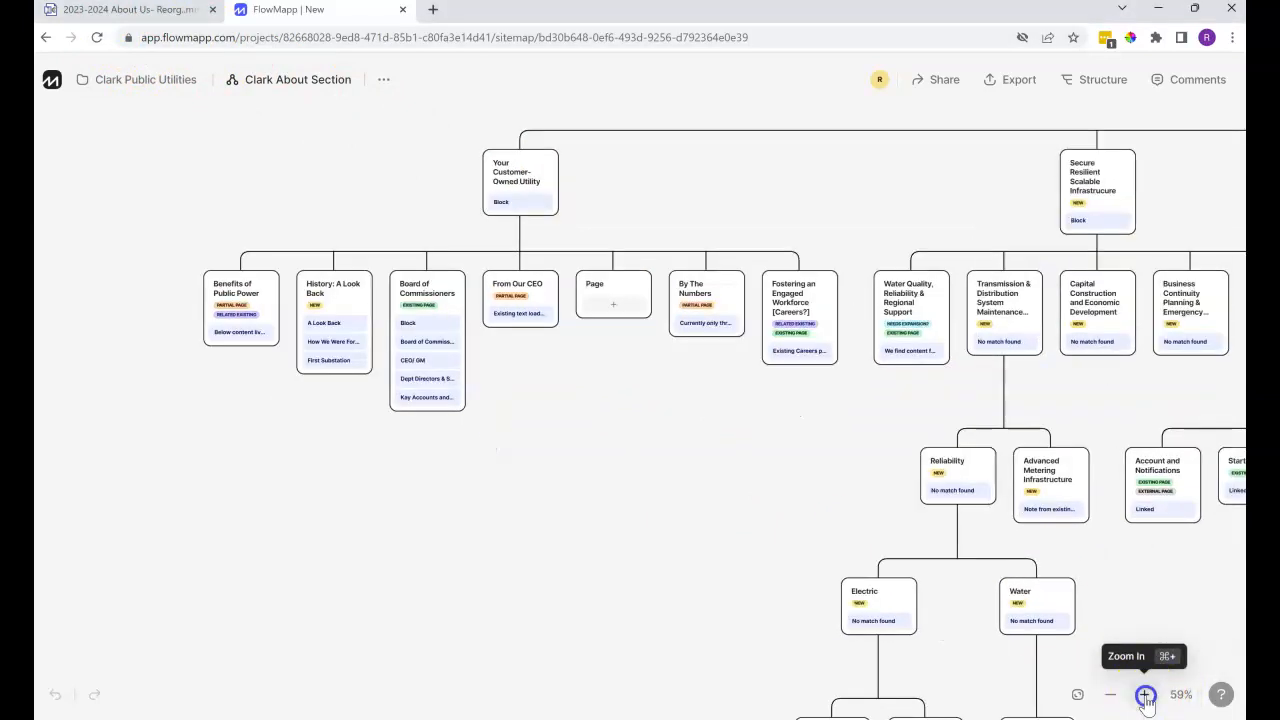
left_click(1144, 694)
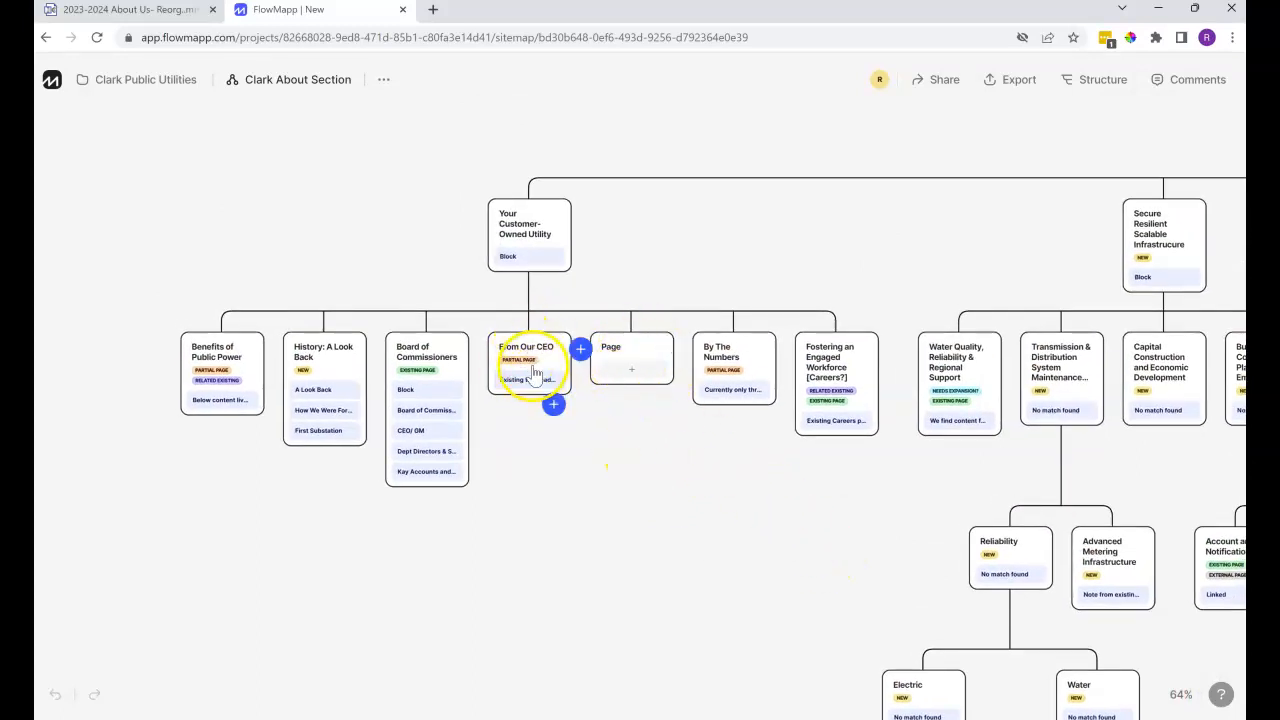
mouse_move(552, 404)
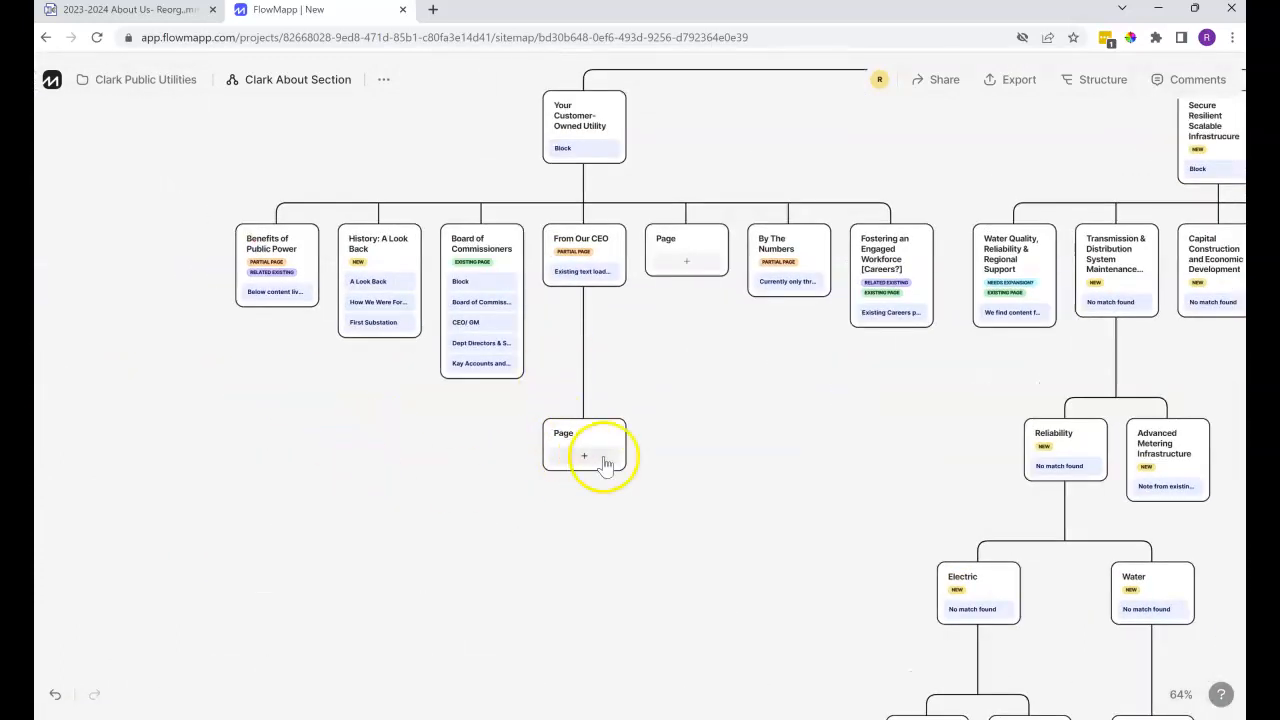
mouse_move(718, 460)
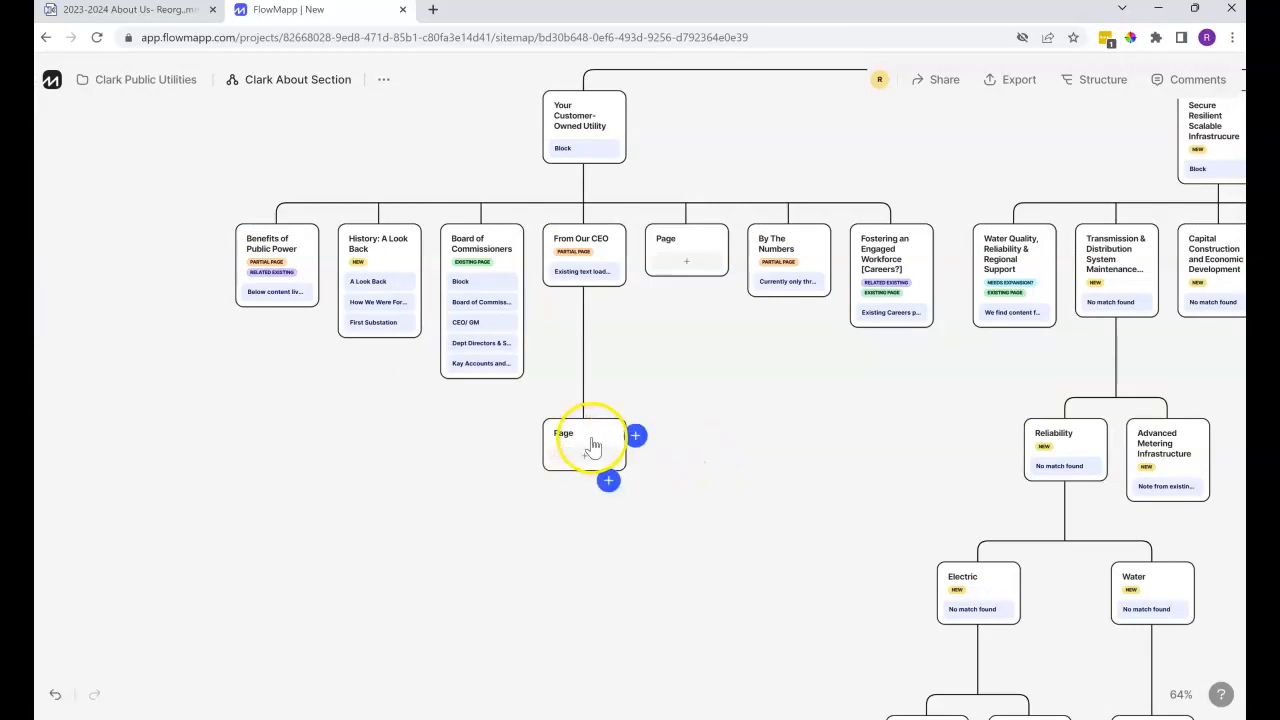
- Delete the stray gibberish child card under From Our CEO via its more menu
left_click(584, 444)
type("hgcfhgc")
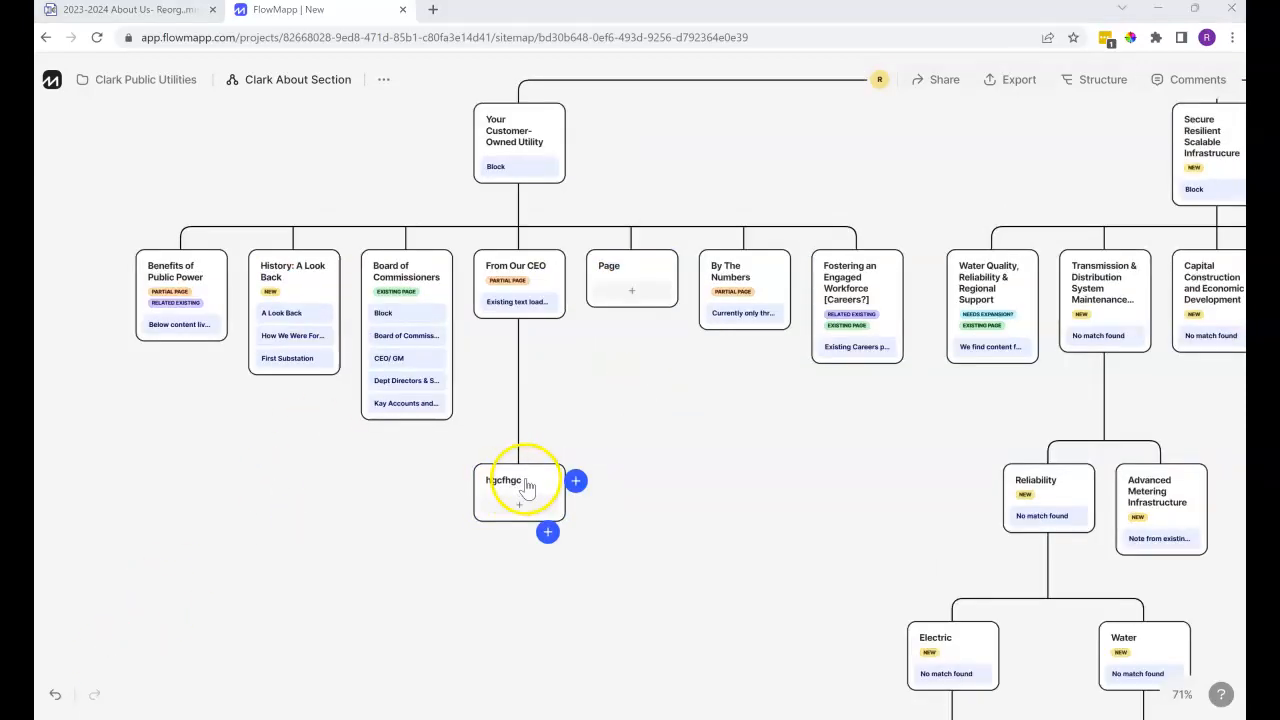
left_click(520, 490)
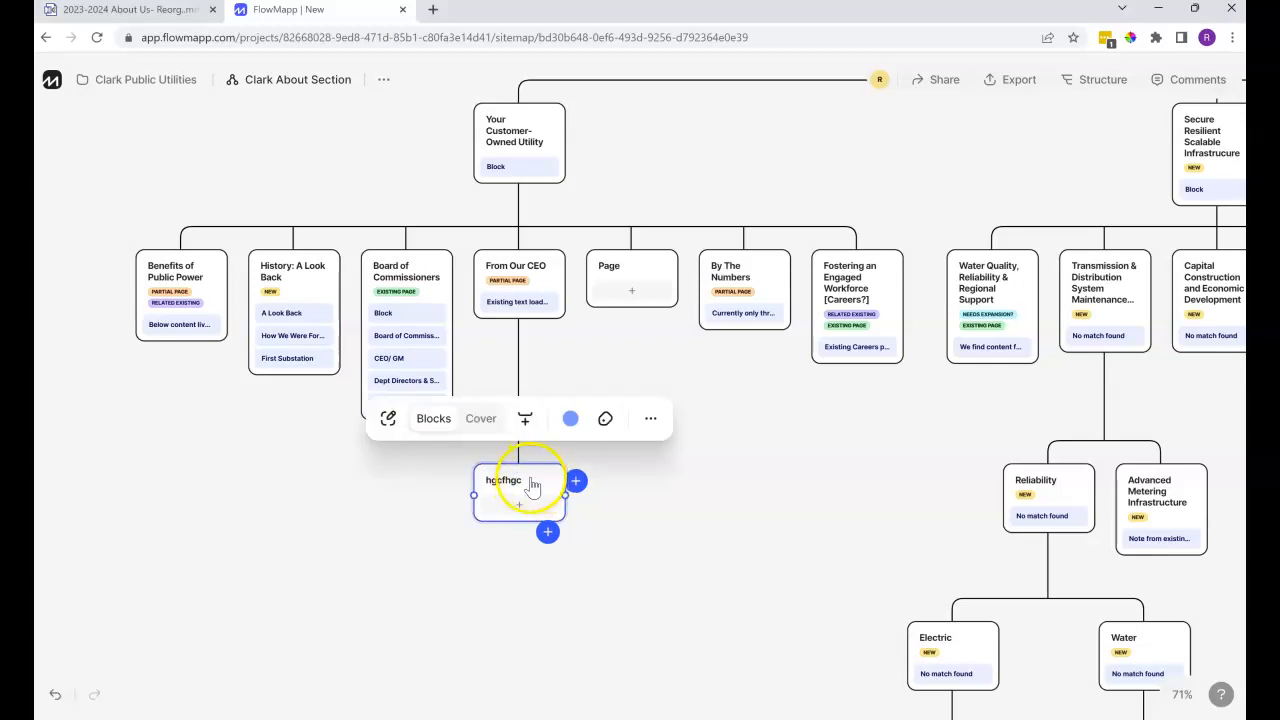
mouse_move(648, 418)
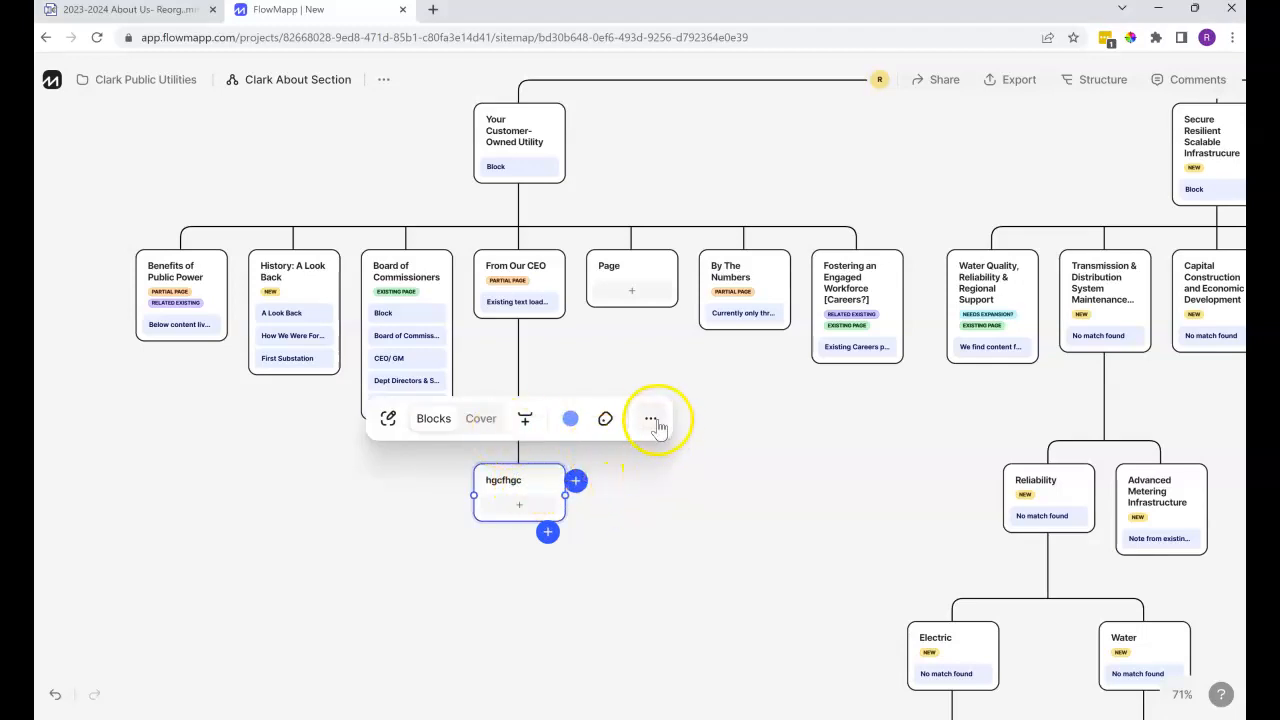
left_click(654, 418)
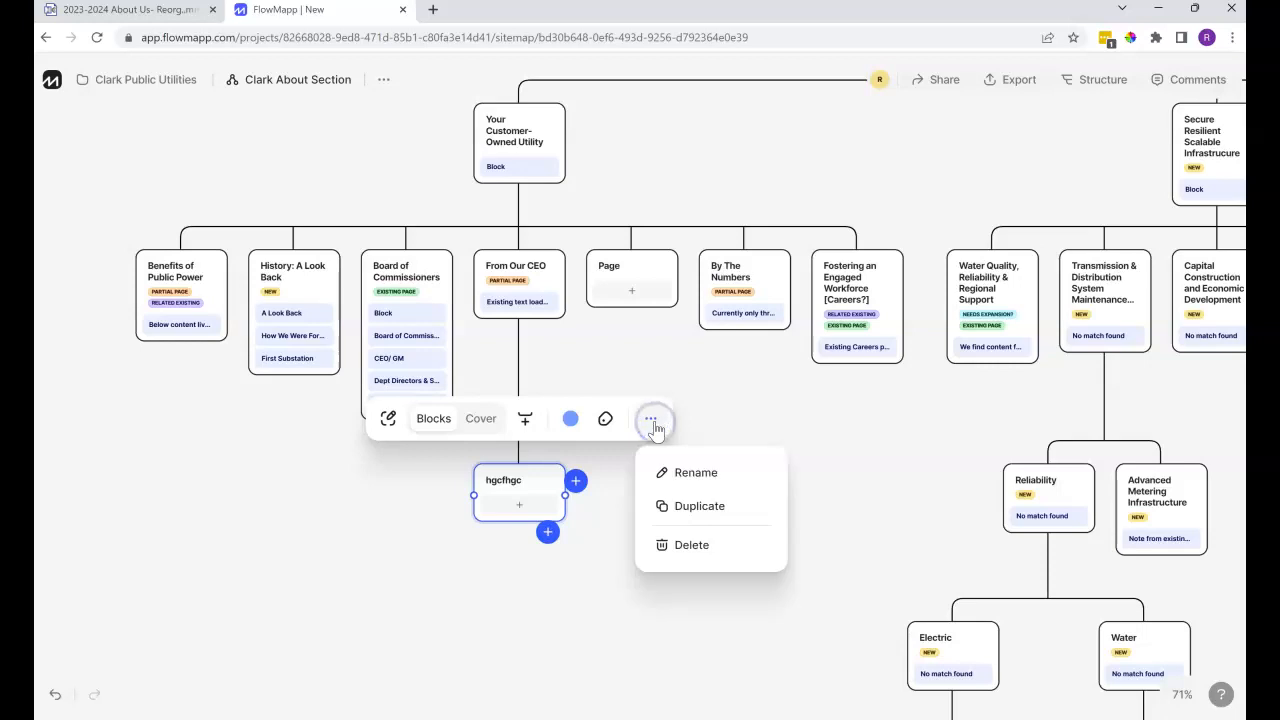
mouse_move(692, 550)
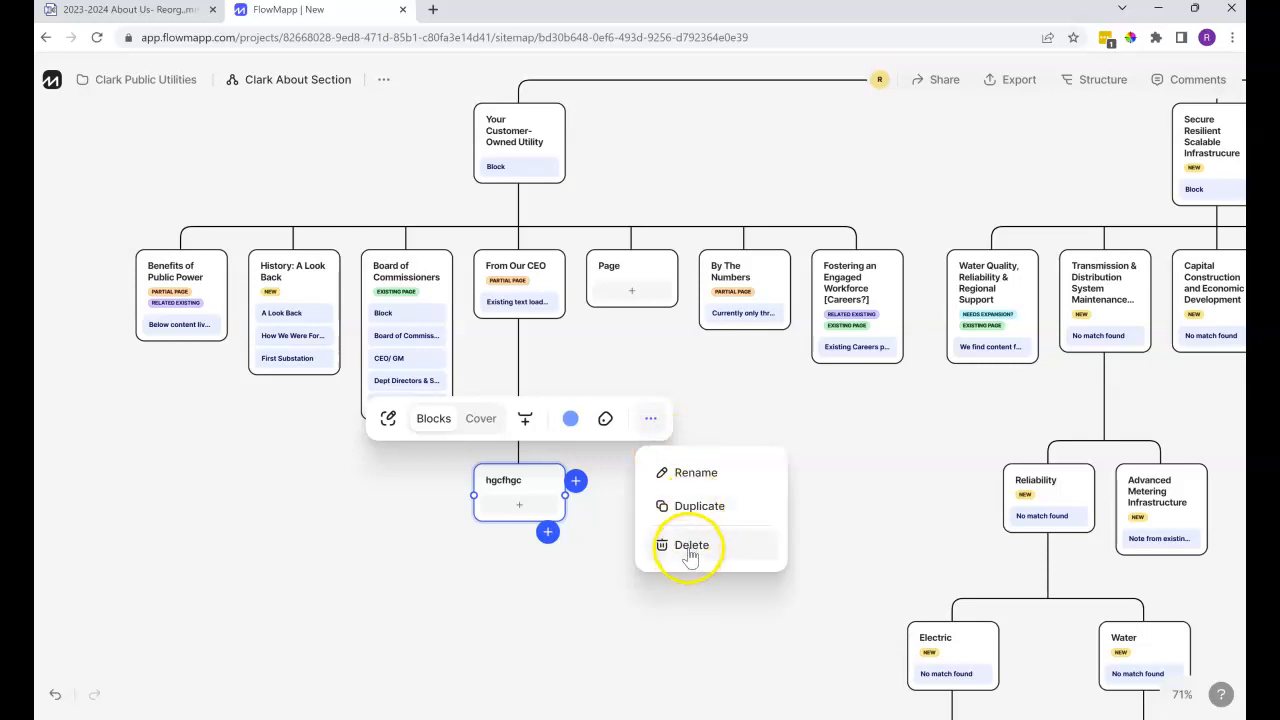
left_click(692, 544)
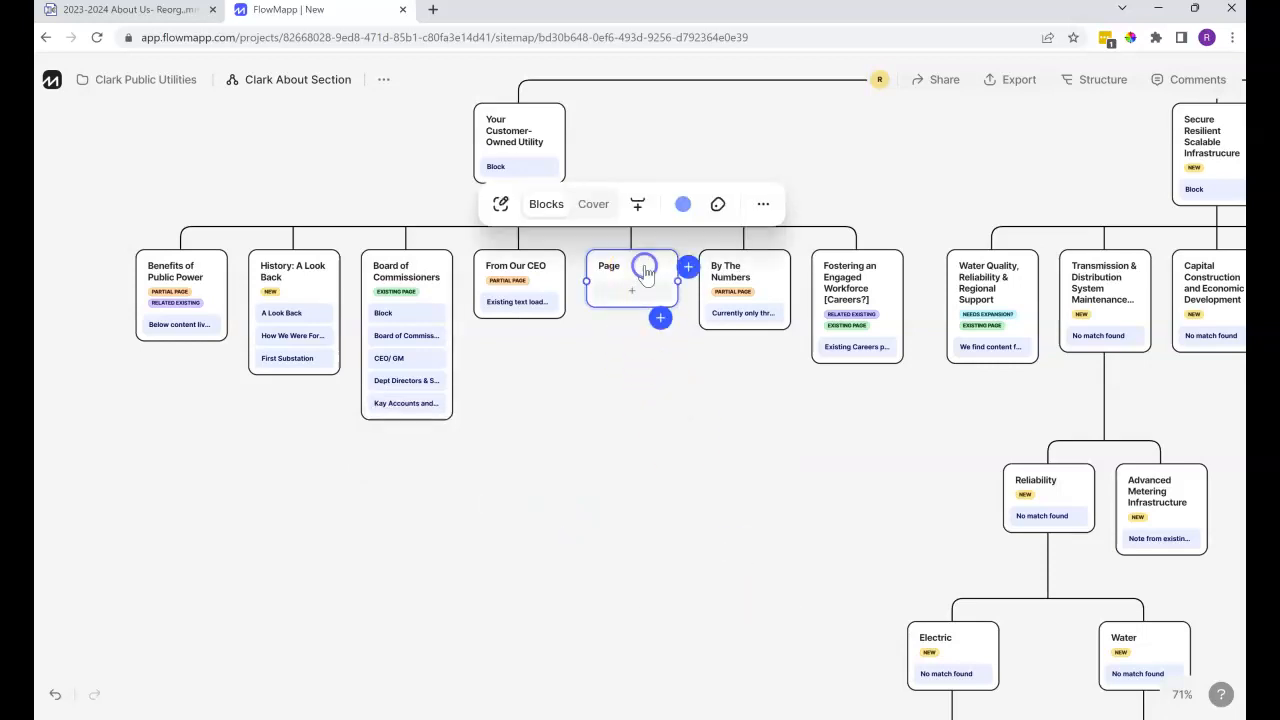
- Delete the empty Page card beside From Our CEO via its more menu
left_click(764, 204)
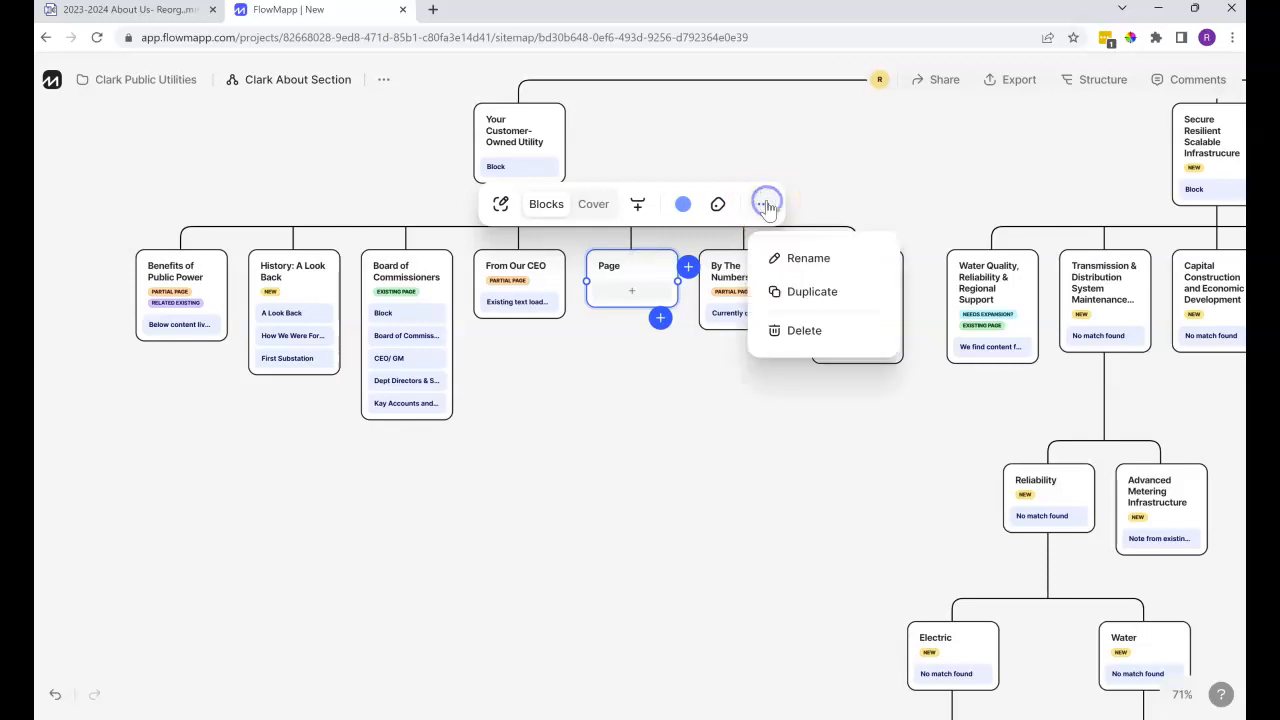
left_click(696, 426)
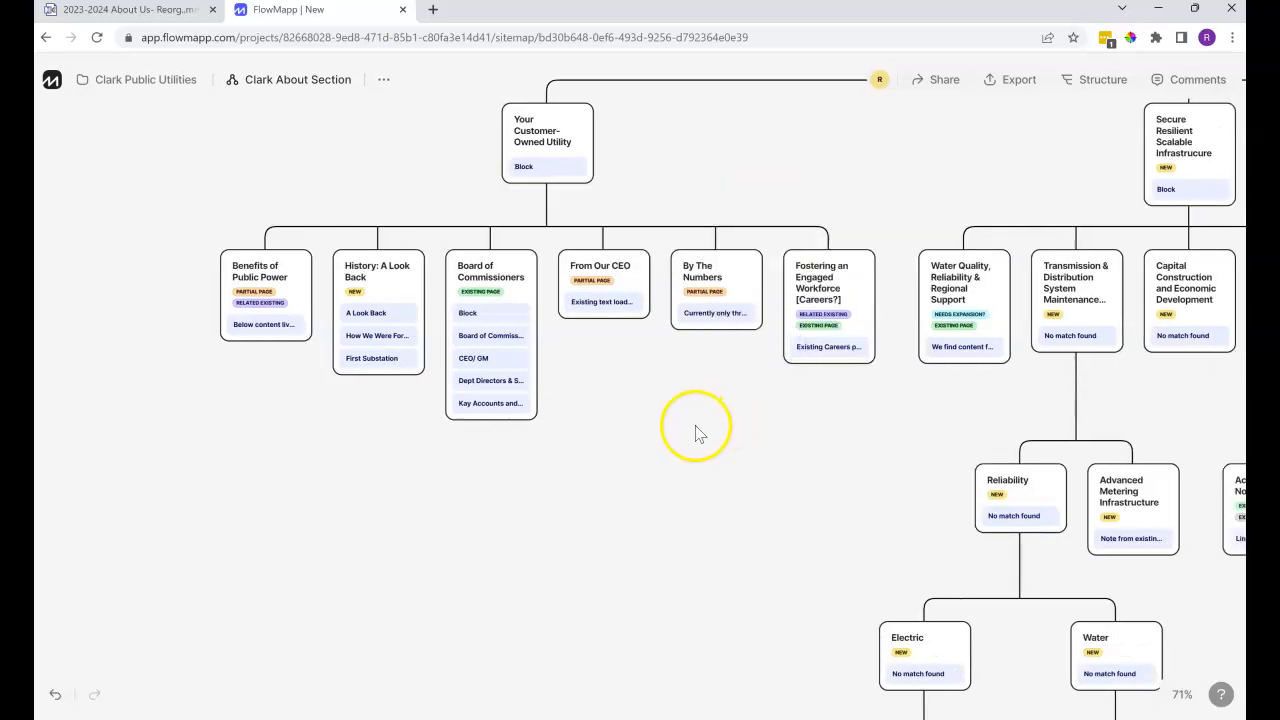
mouse_move(710, 402)
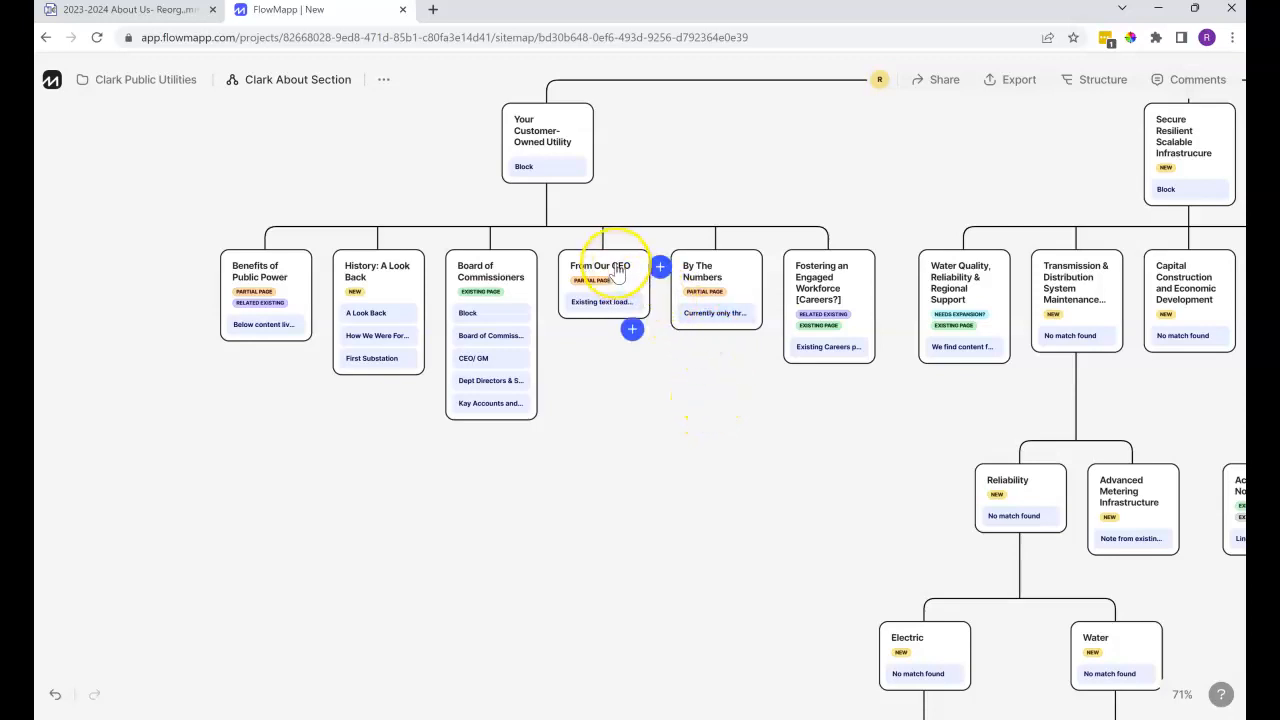
left_click(716, 276)
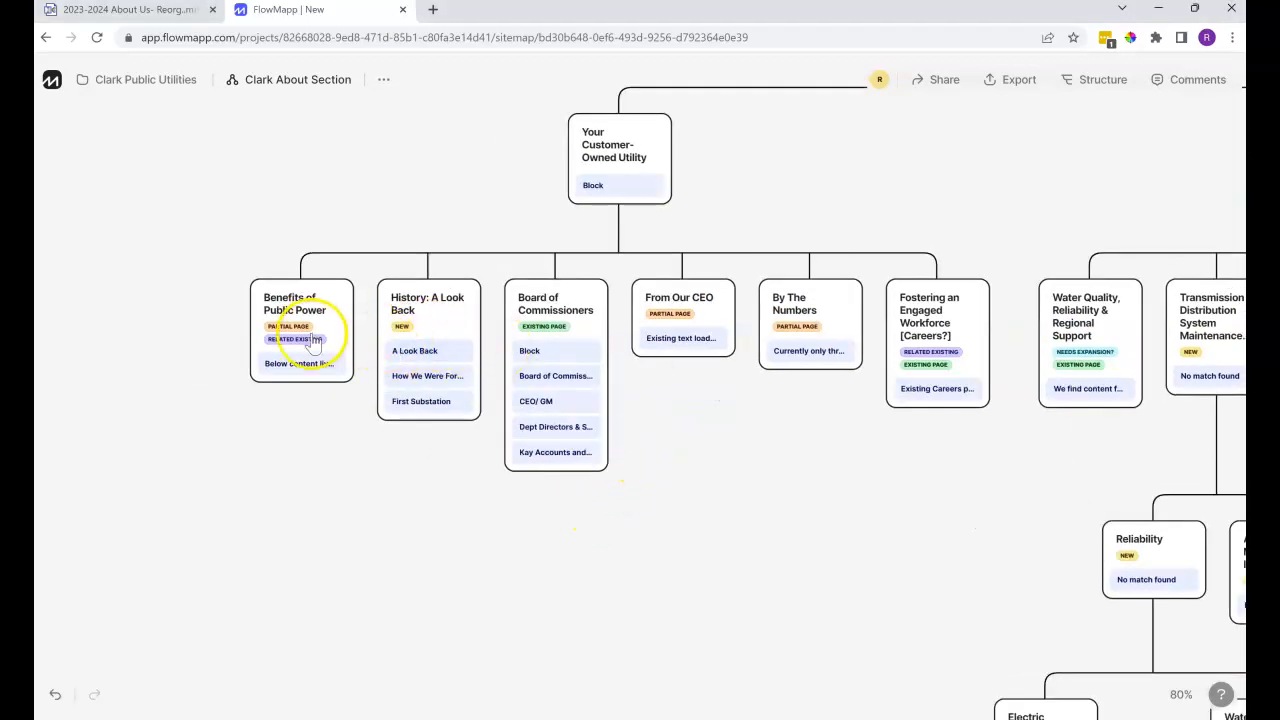
mouse_move(708, 444)
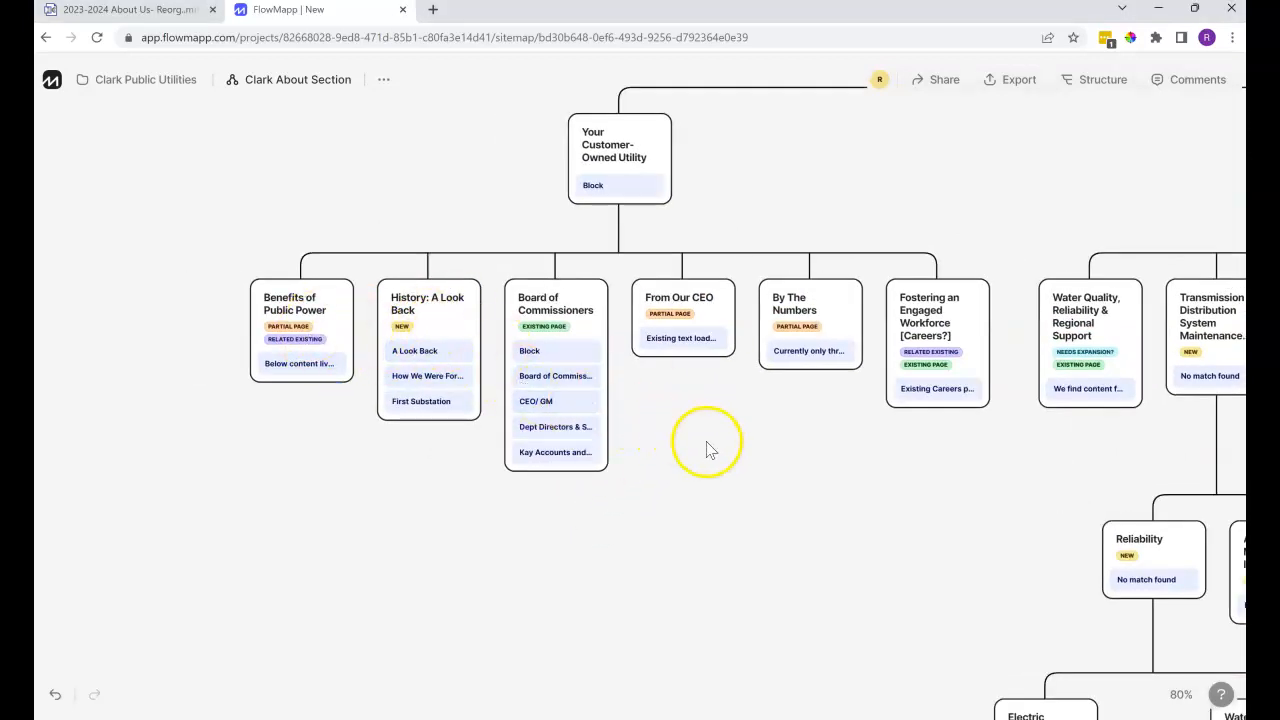
mouse_move(640, 624)
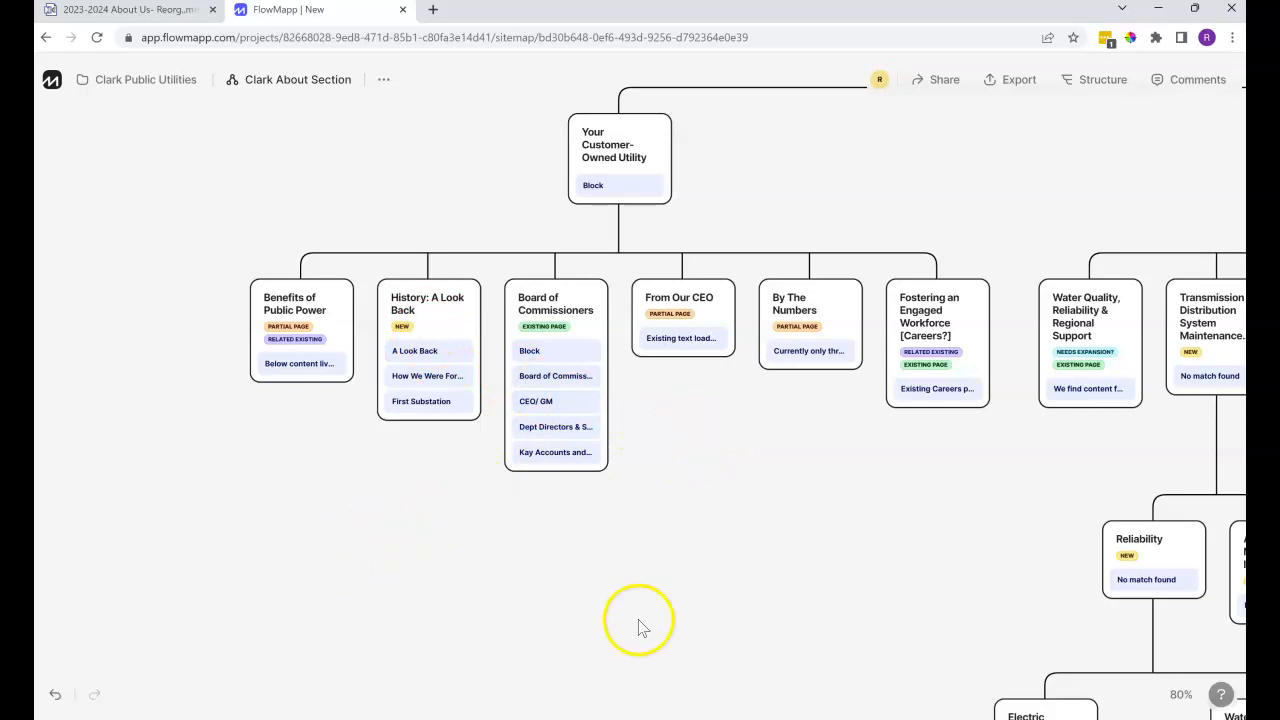
mouse_move(640, 624)
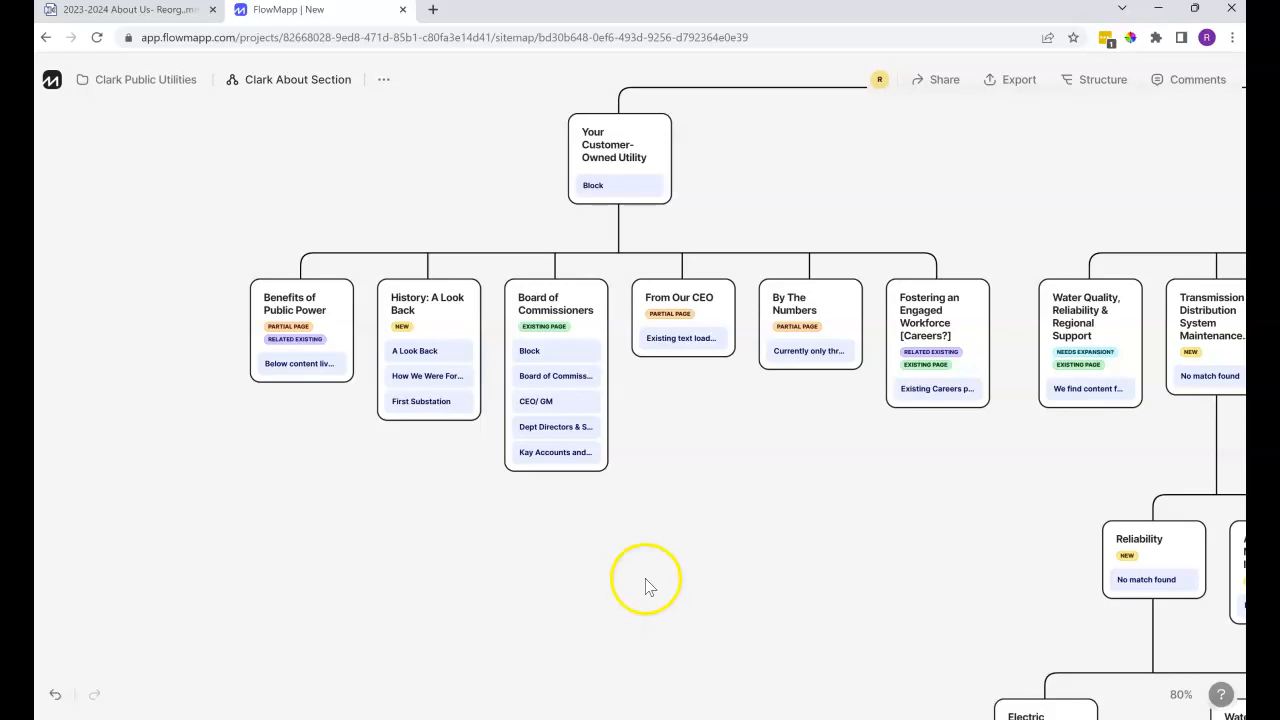
mouse_move(684, 540)
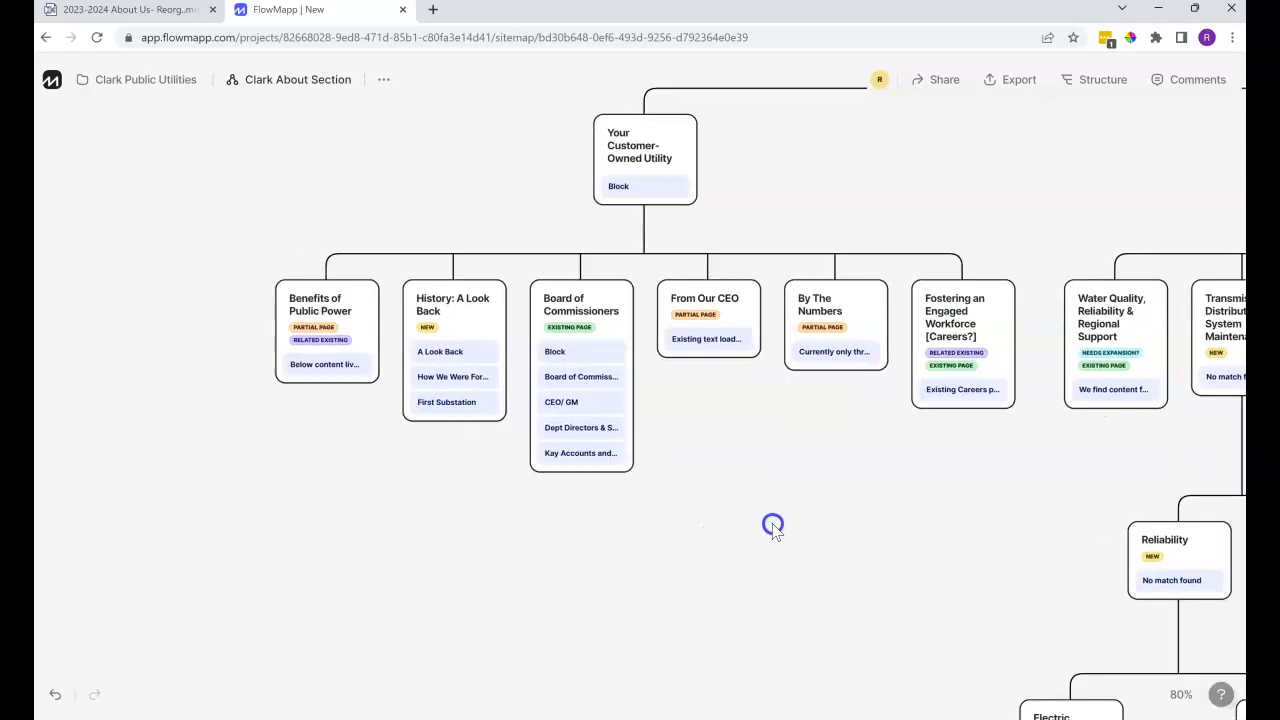
mouse_move(636, 410)
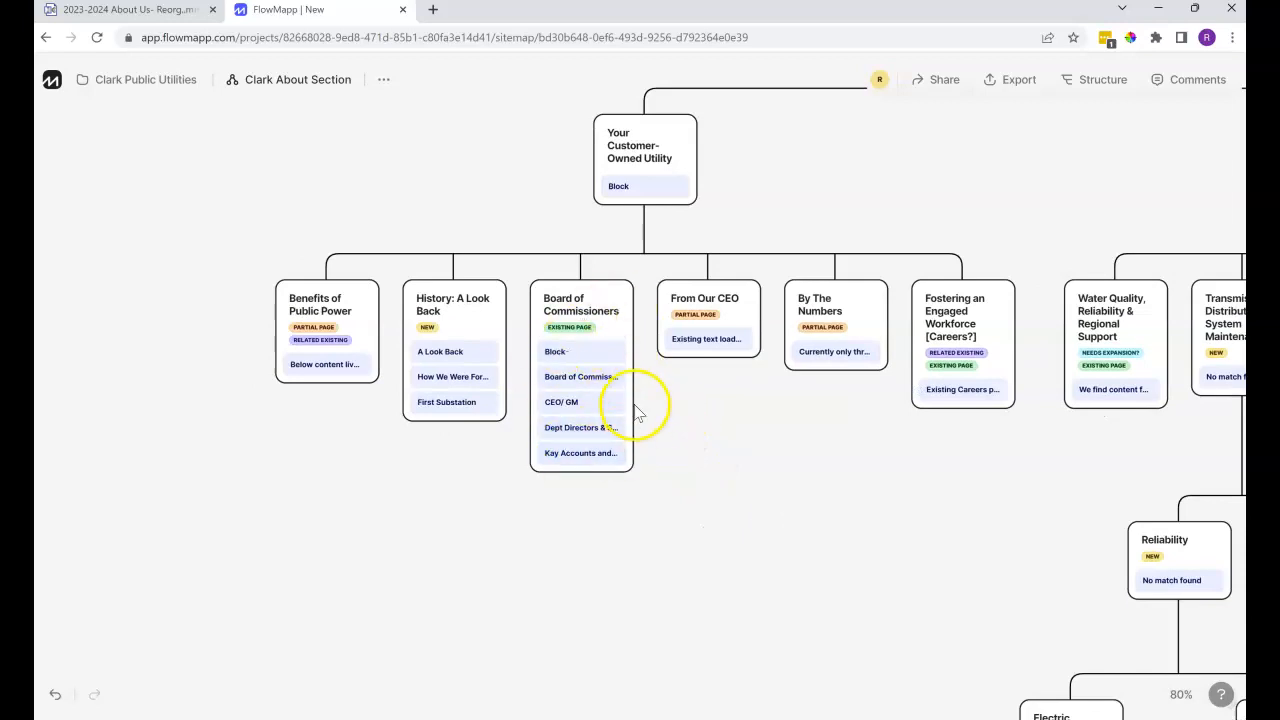
mouse_move(650, 456)
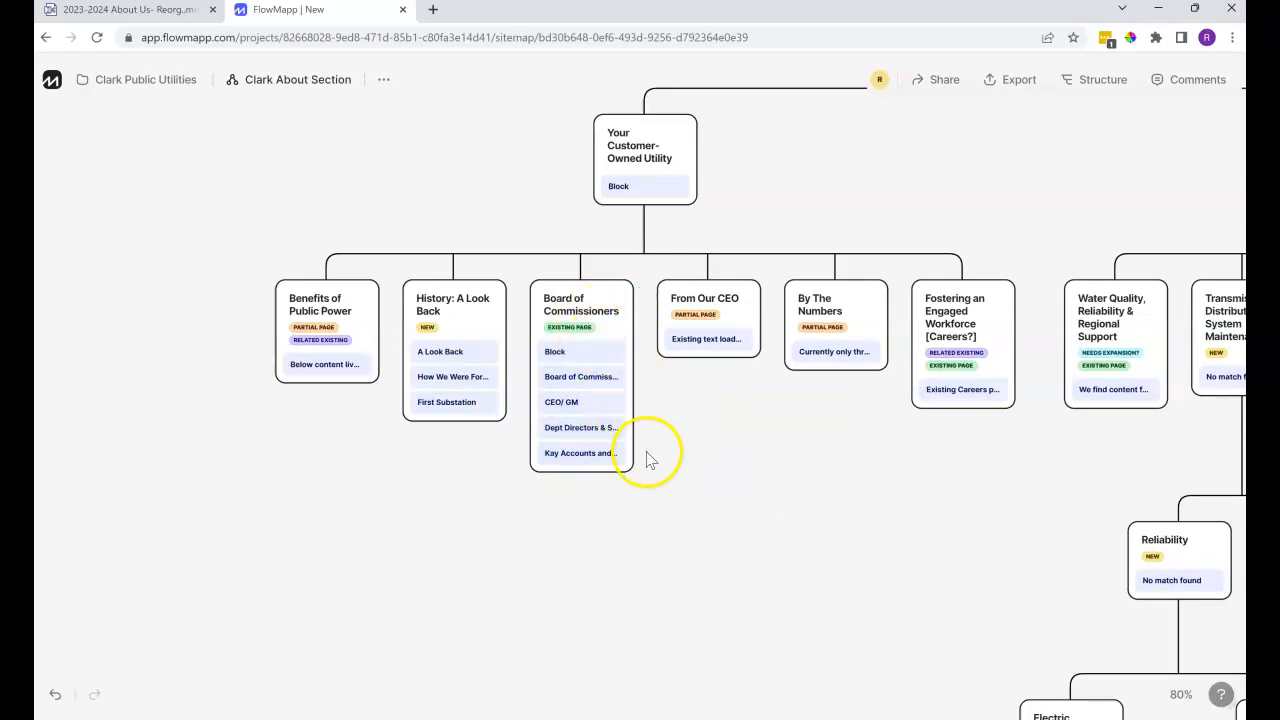
- Confirm the Board of Commissioners first block renamed to Linked
left_click(556, 352)
type("Linked")
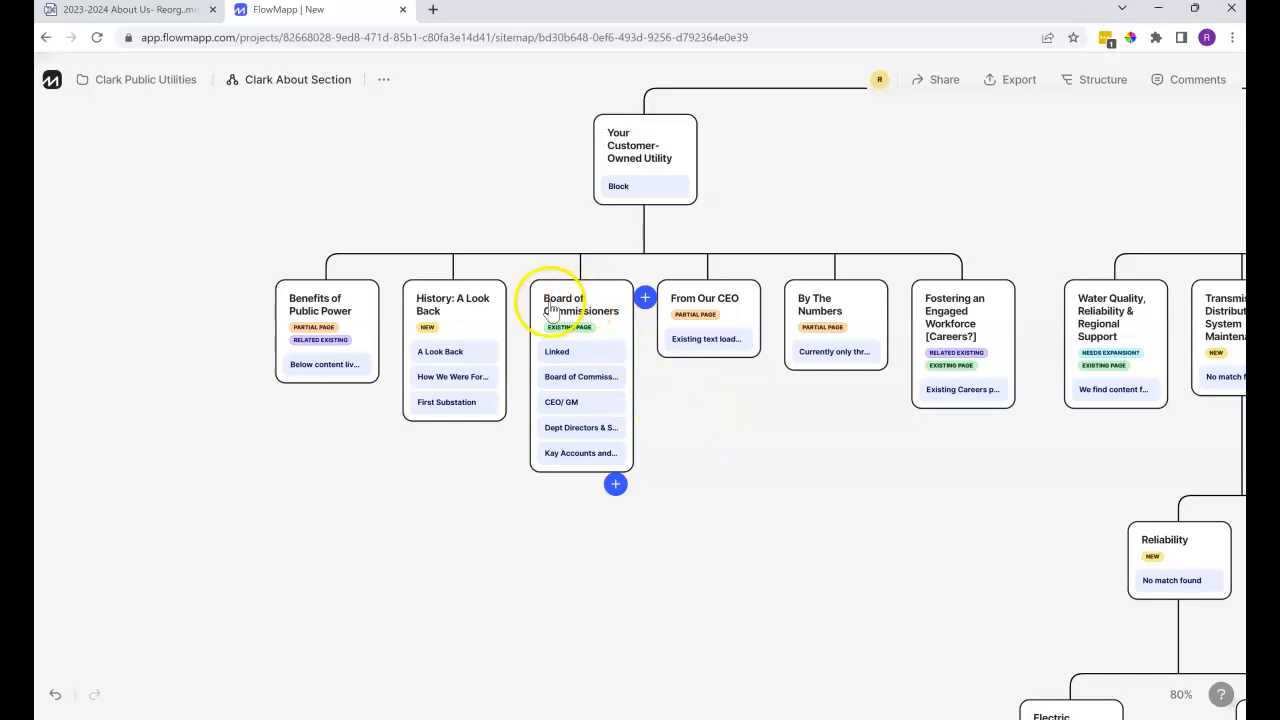
left_click(580, 304)
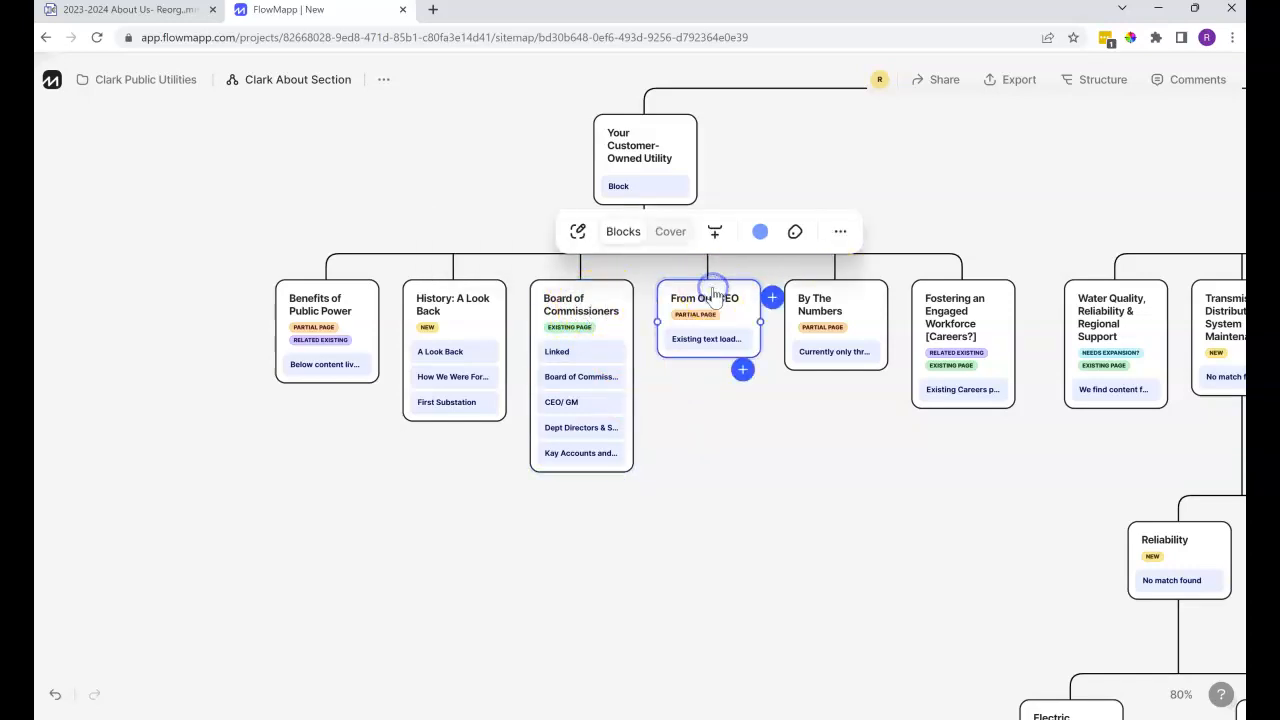
mouse_move(578, 232)
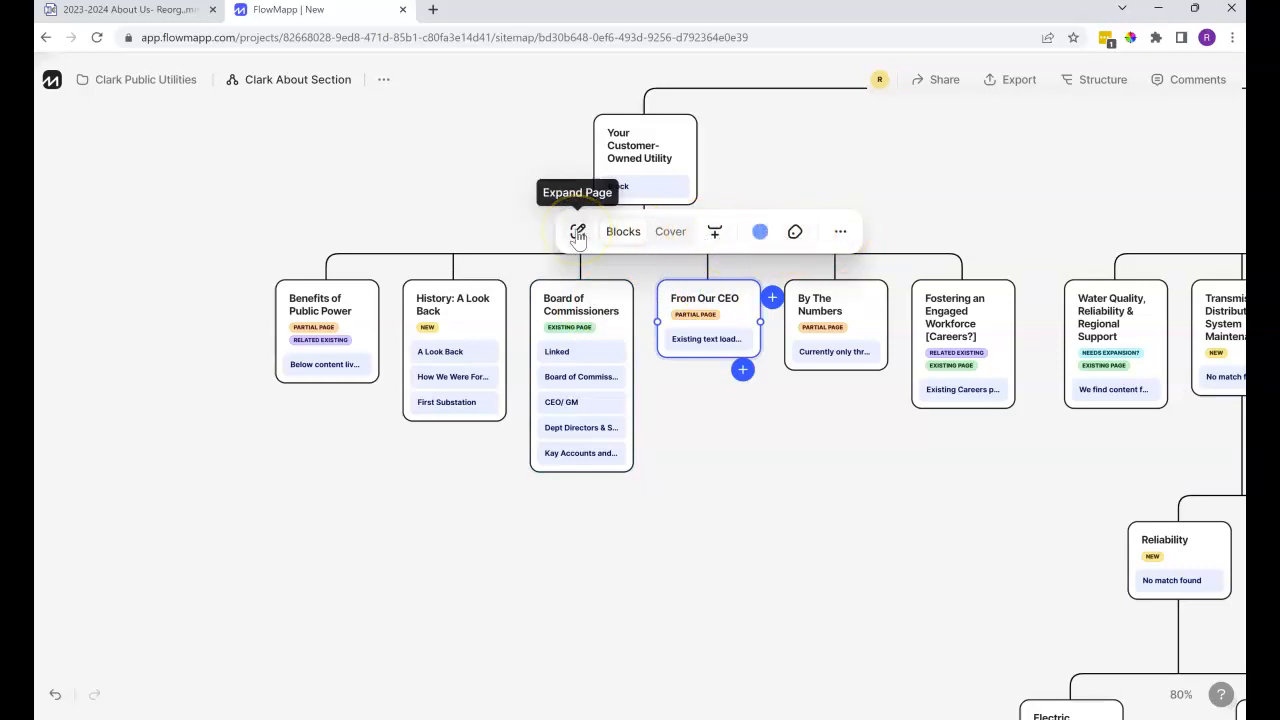
left_click(576, 232)
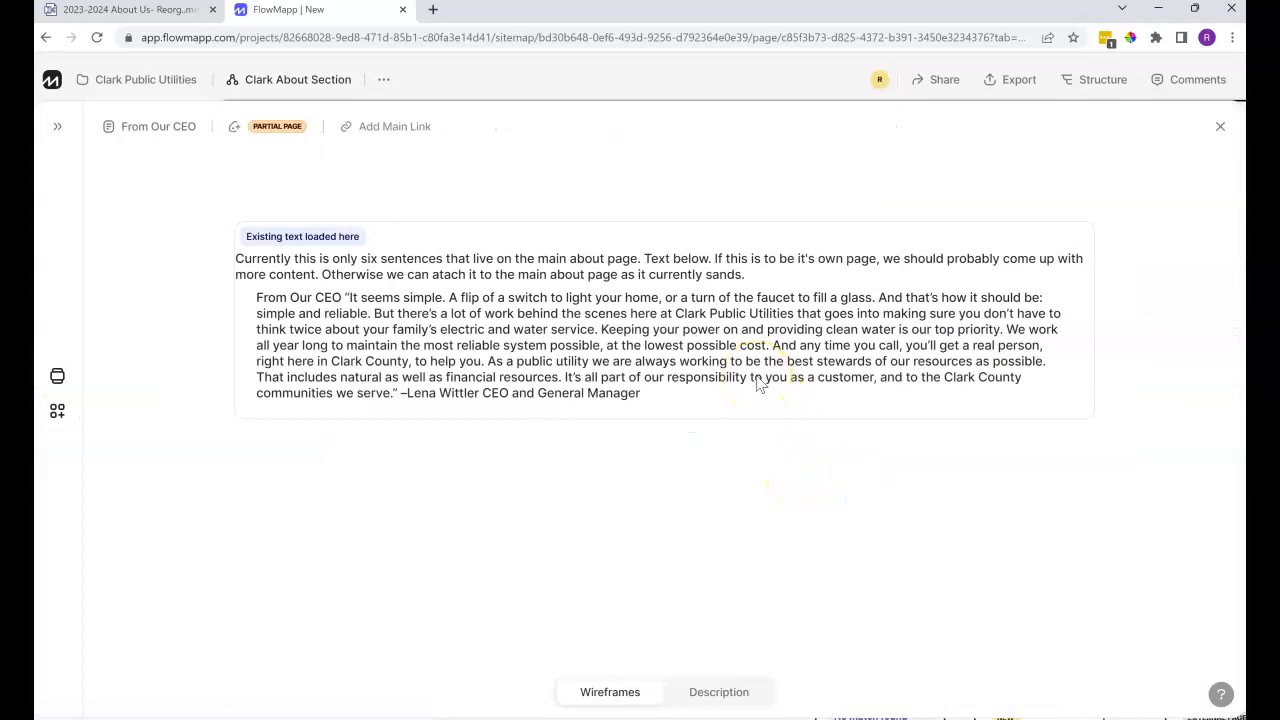
mouse_move(1200, 138)
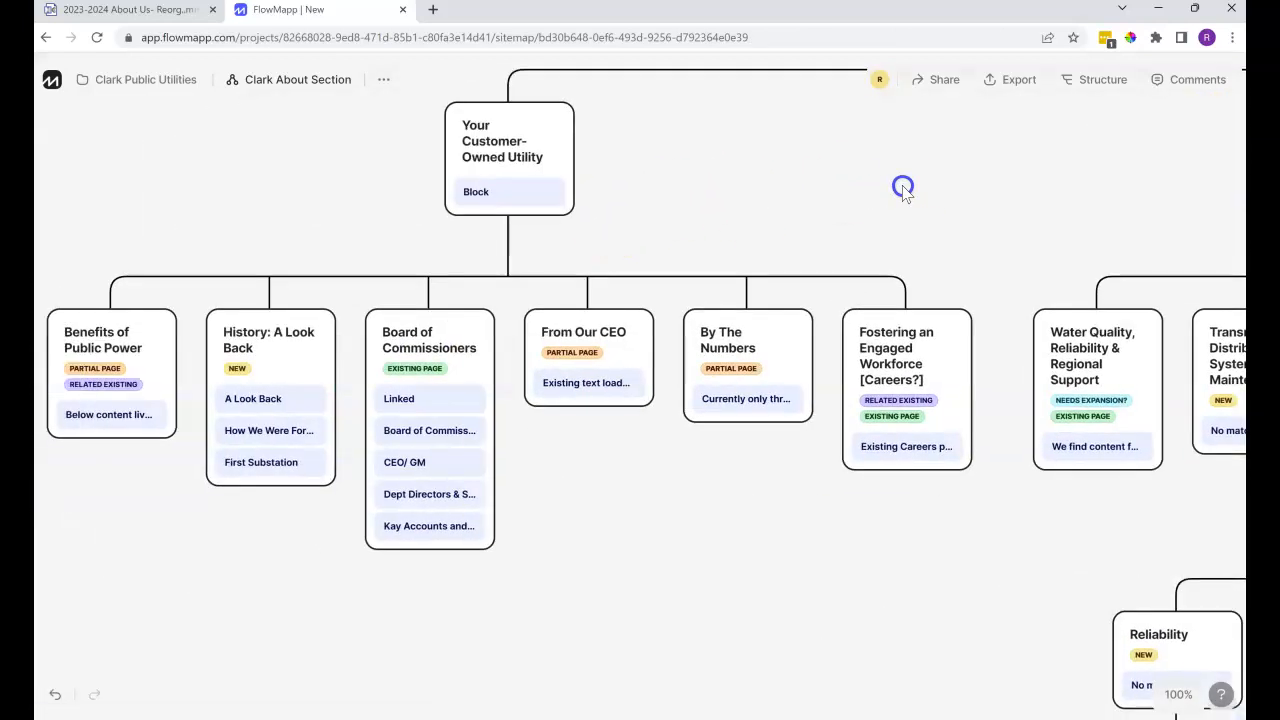
- Expand the Board of Commissioners page and follow its link to the live Our Team webpage
left_click(428, 340)
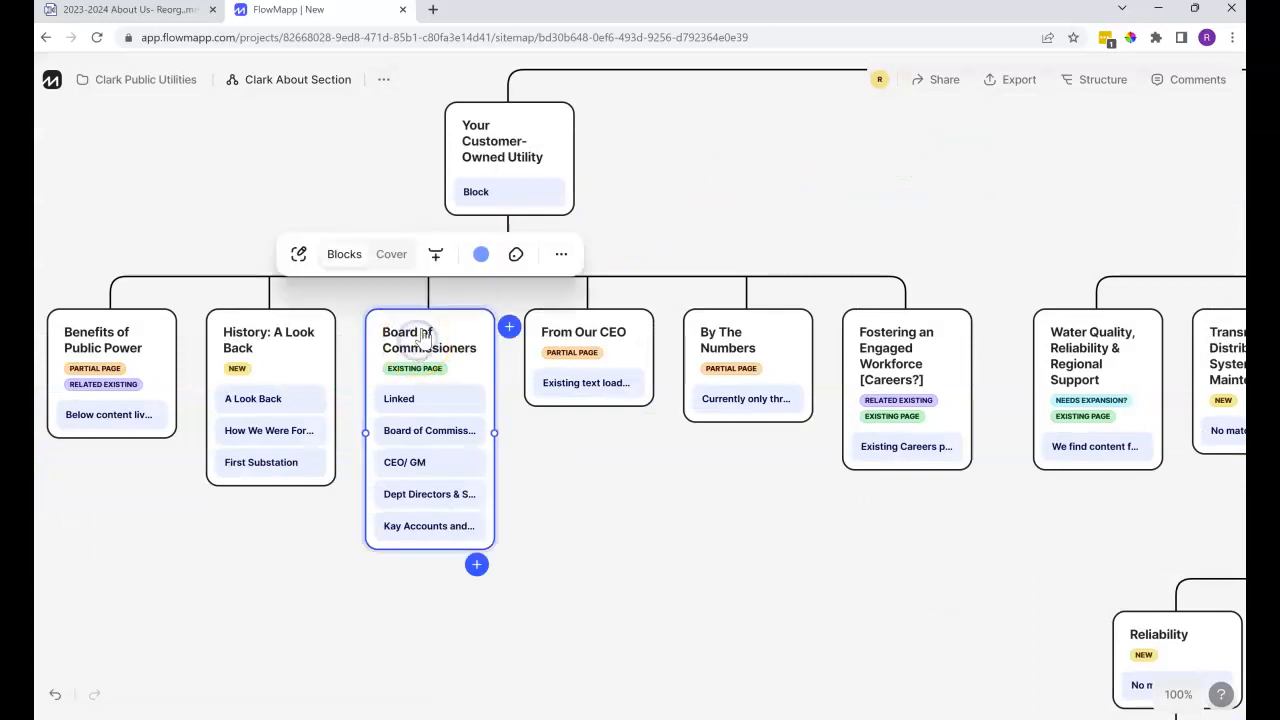
mouse_move(300, 252)
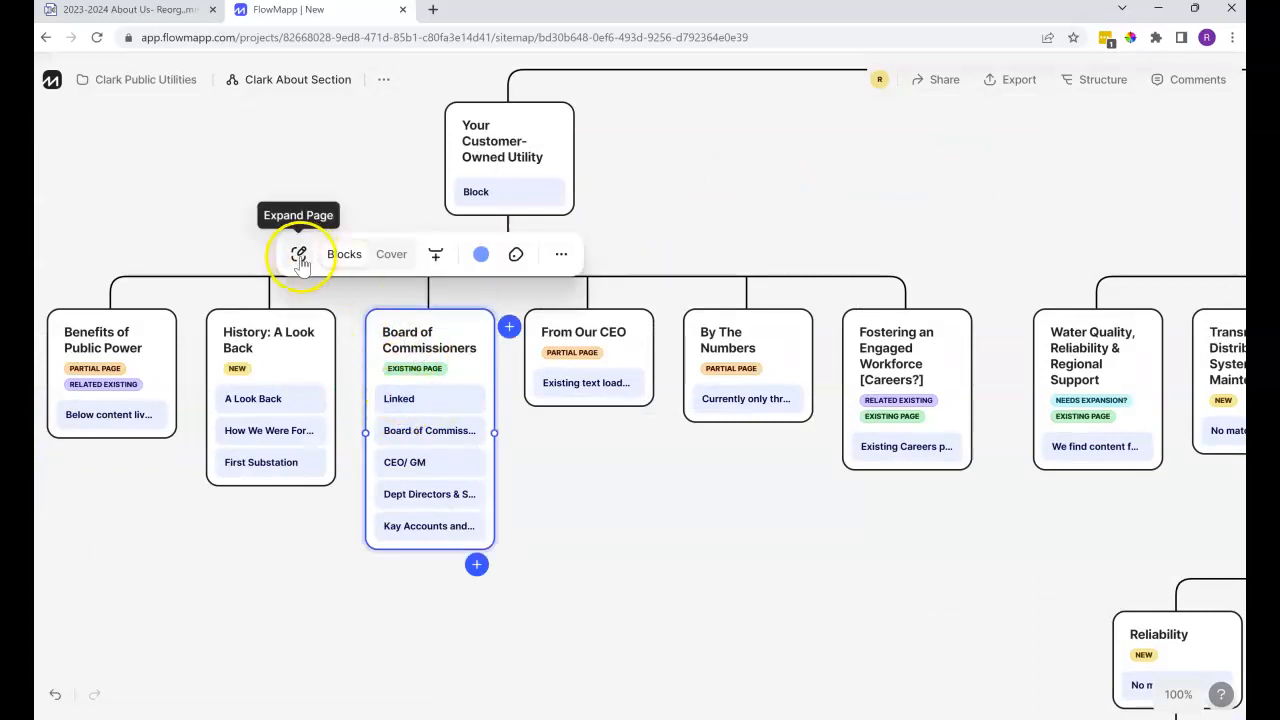
left_click(300, 254)
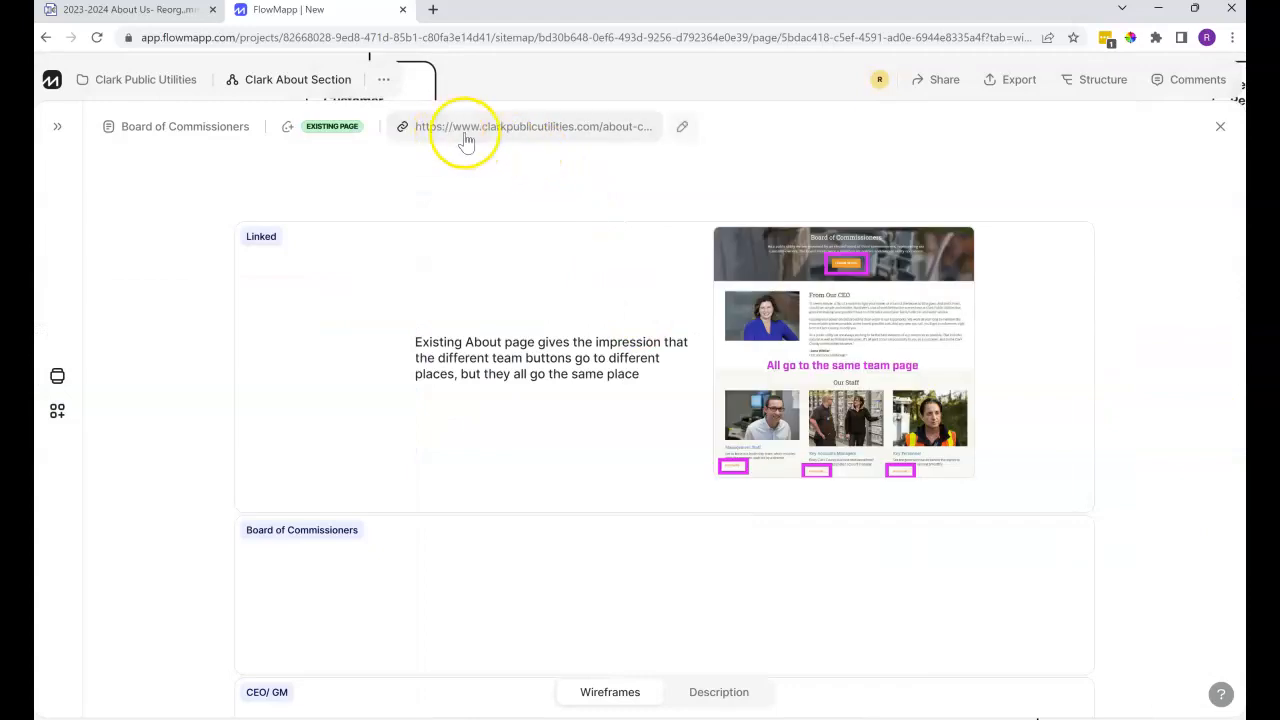
mouse_move(512, 138)
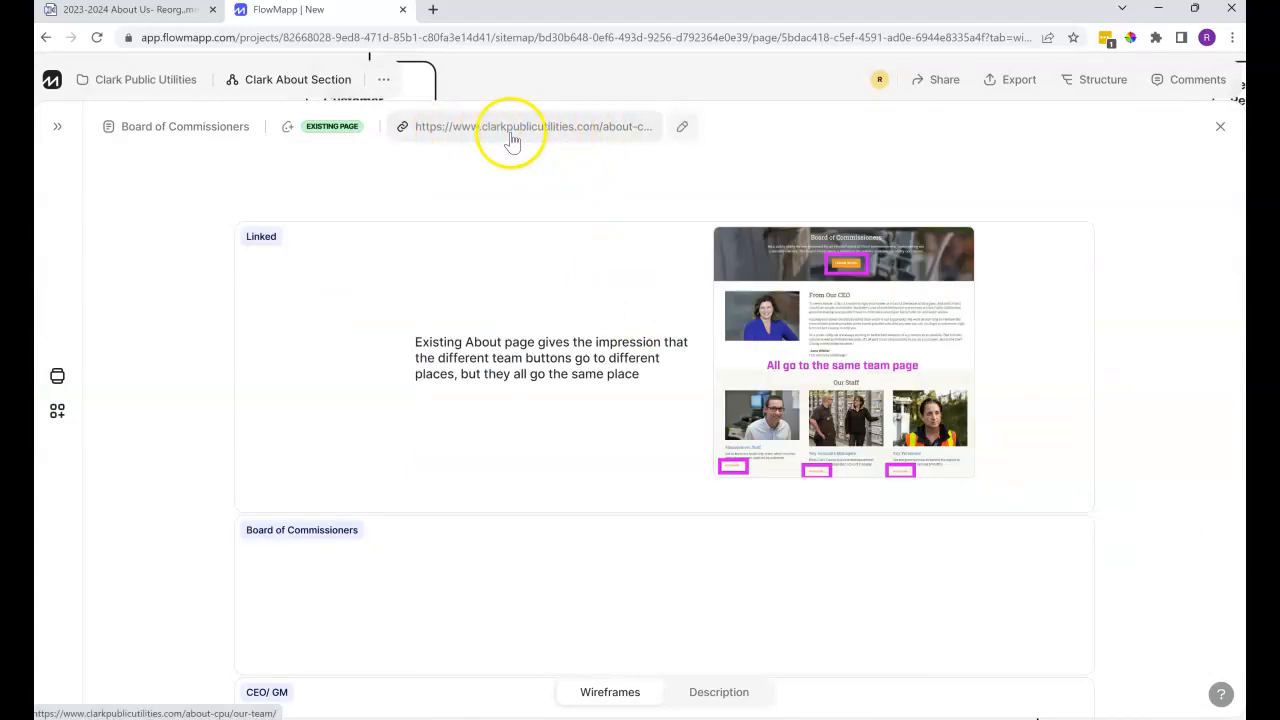
left_click(532, 126)
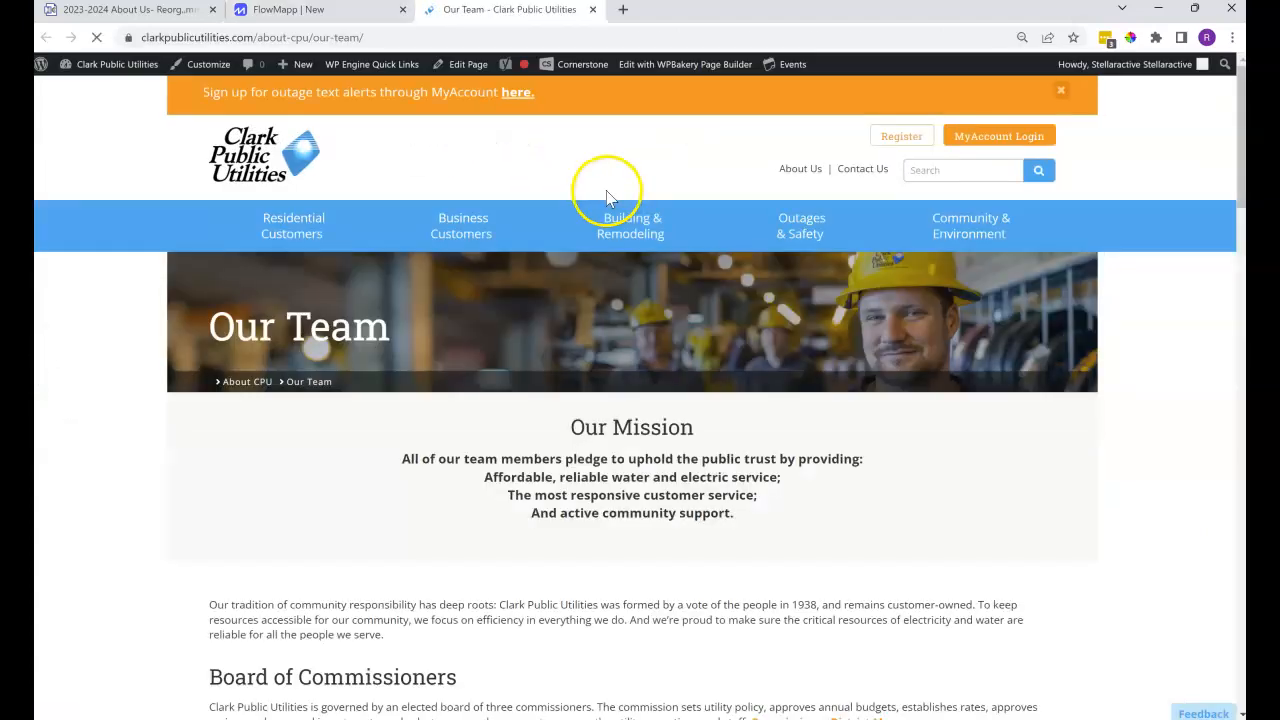
mouse_move(124, 468)
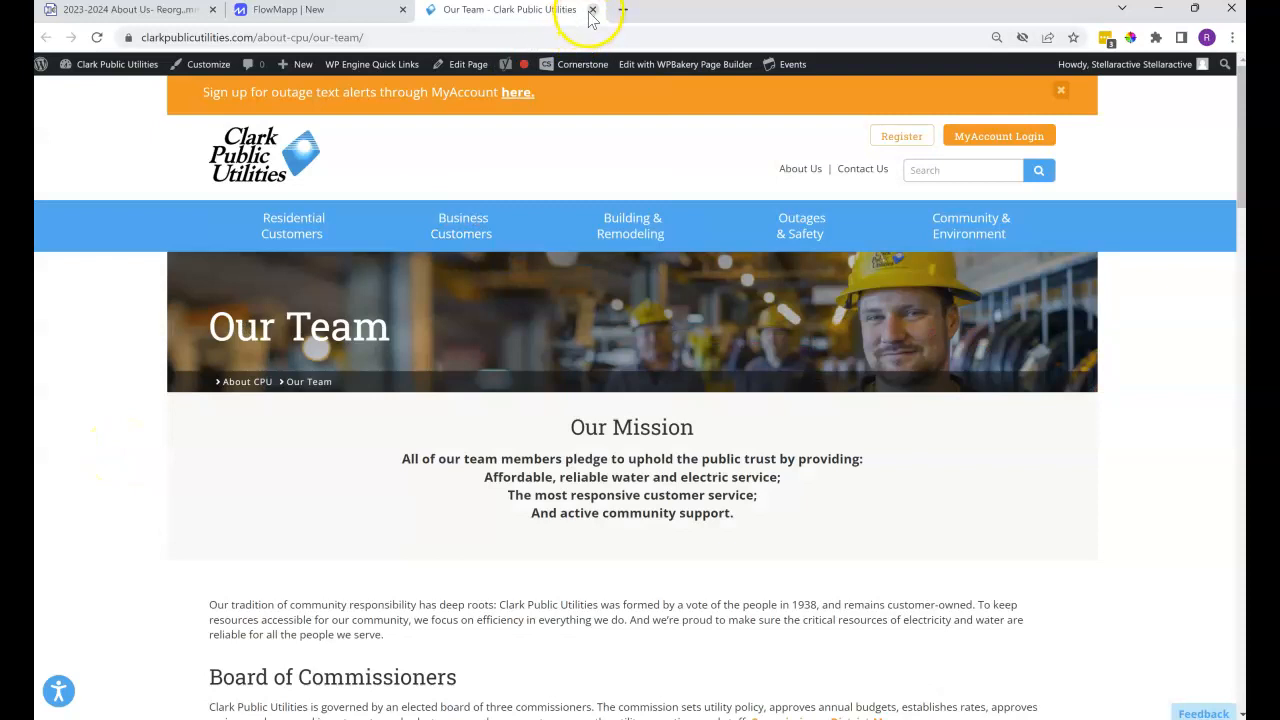
- Close the Our Team tab to return to FlowMapp's Board of Commissioners page
left_click(592, 8)
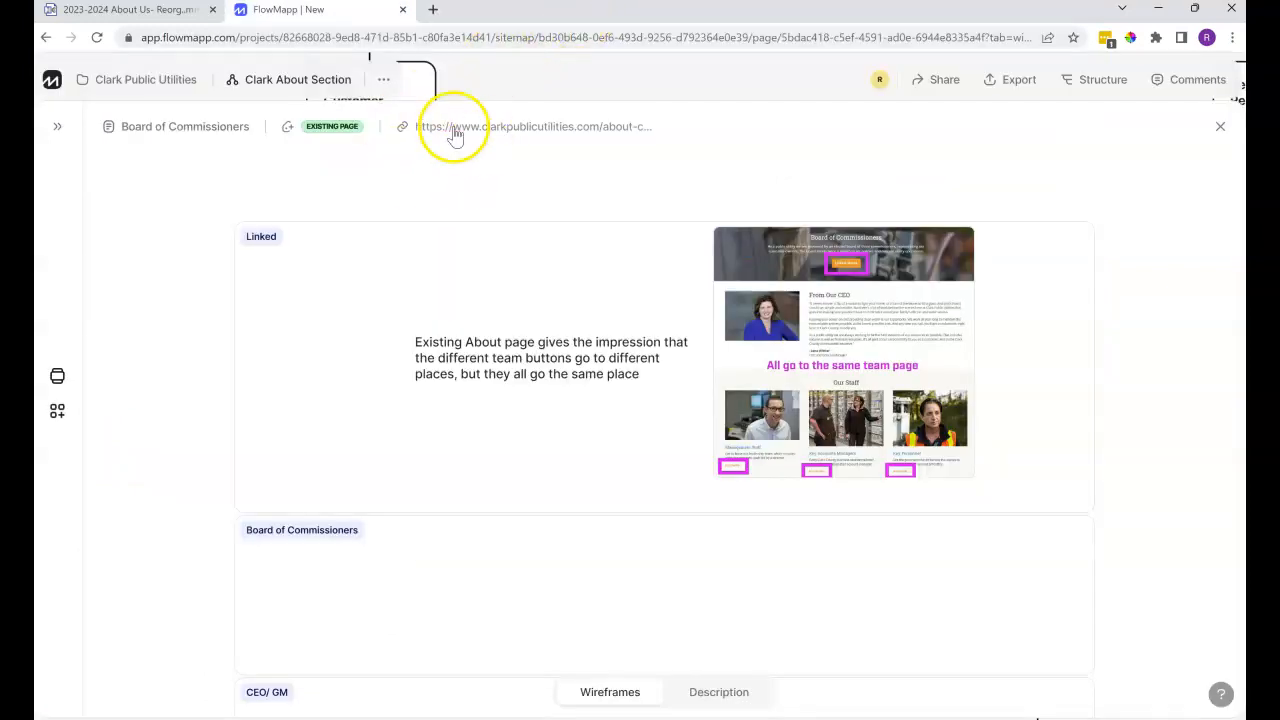
mouse_move(648, 130)
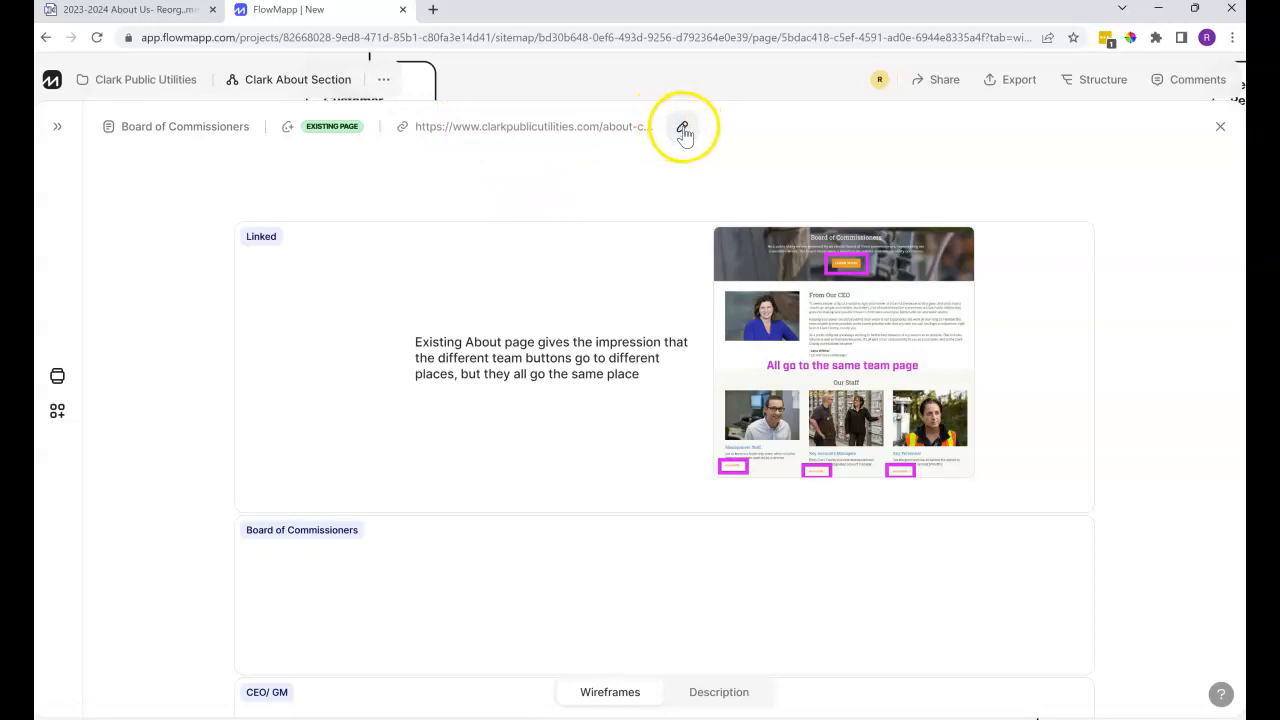
- Start editing the Board of Commissioners page's link address without changing it
left_click(684, 128)
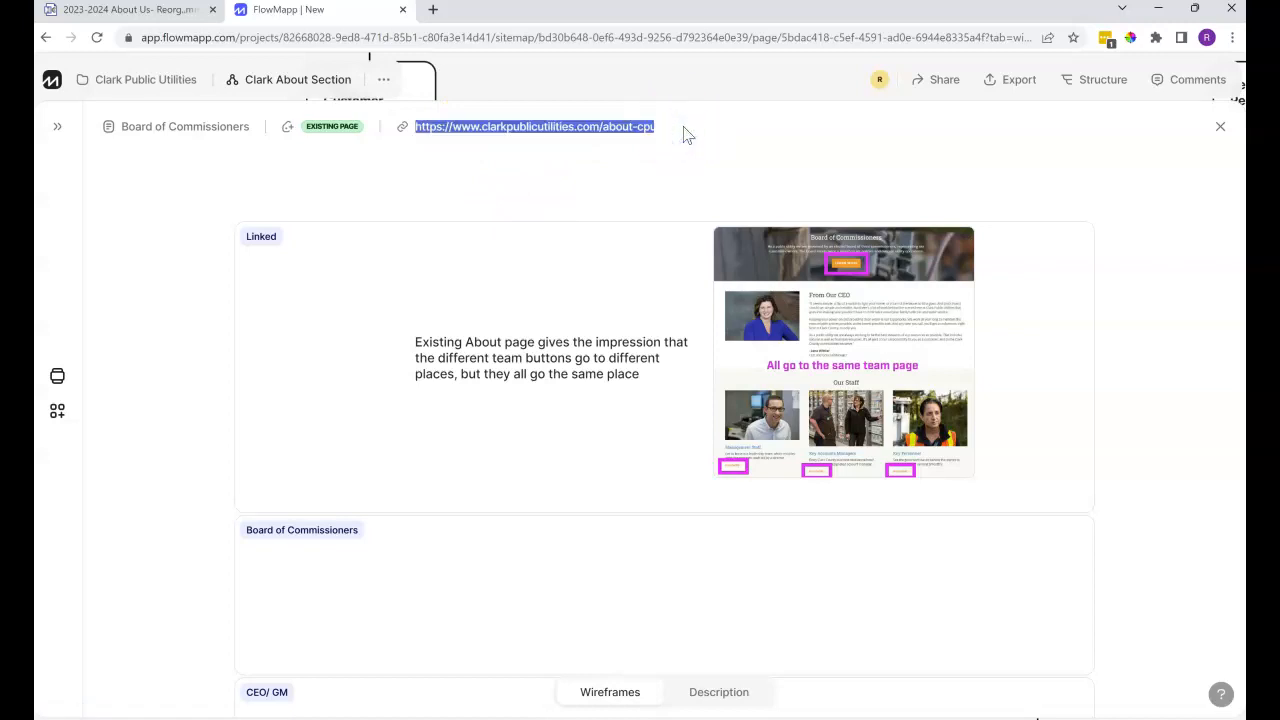
mouse_move(680, 132)
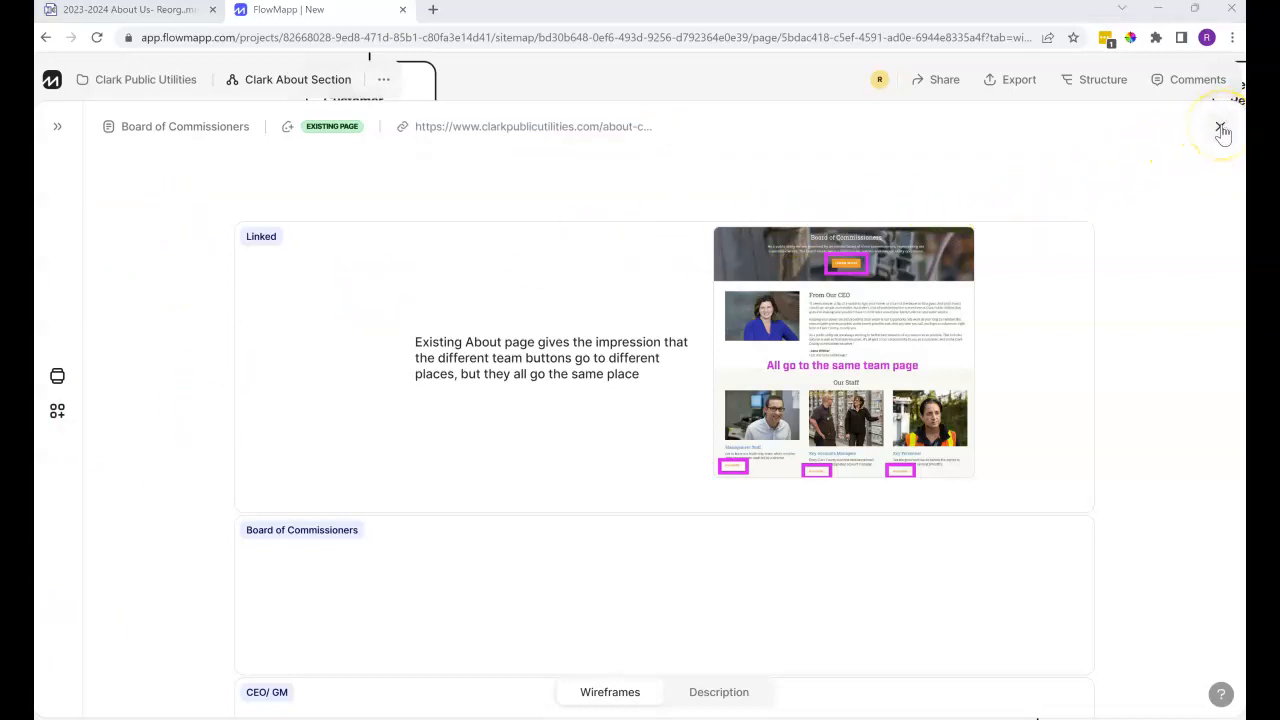
mouse_move(740, 76)
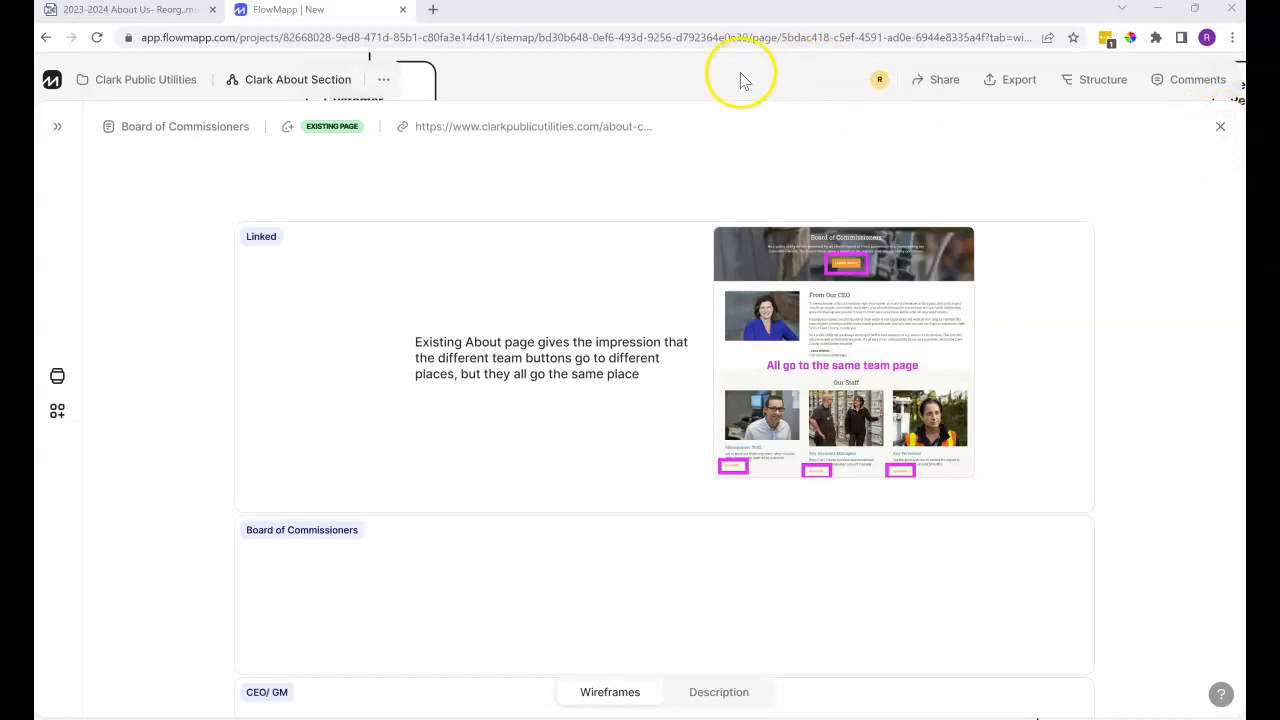
mouse_move(856, 428)
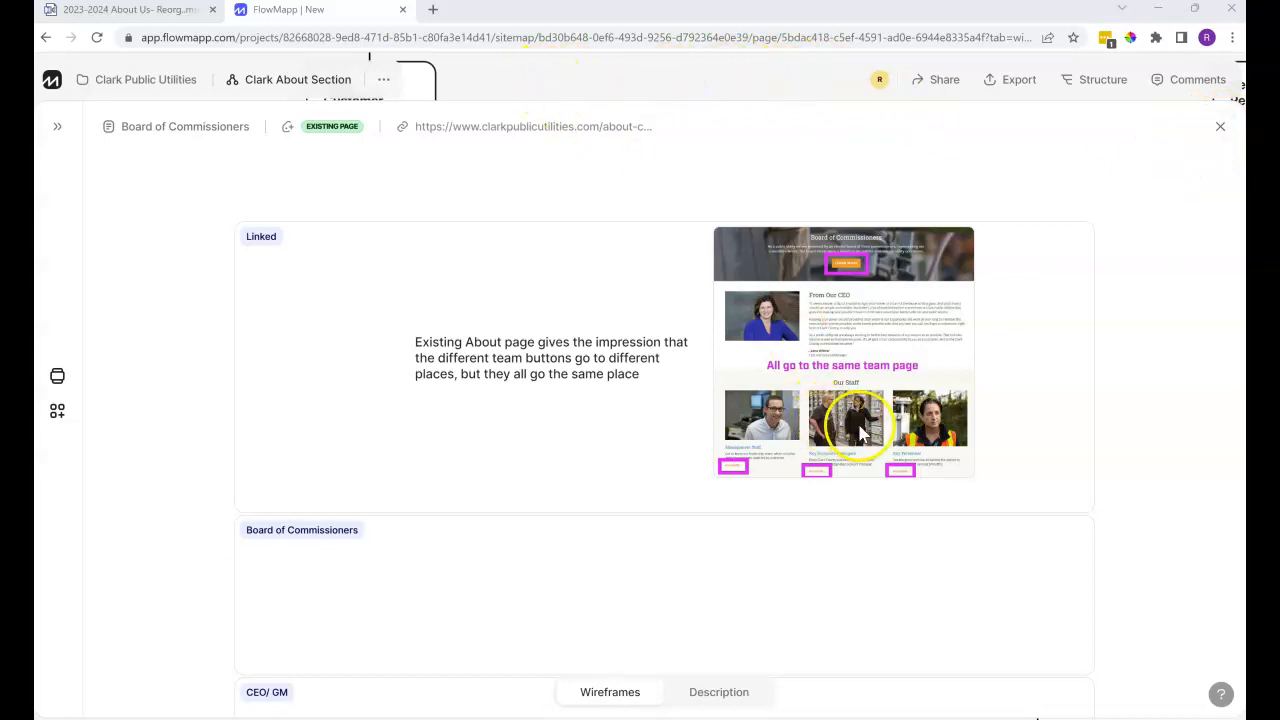
mouse_move(178, 164)
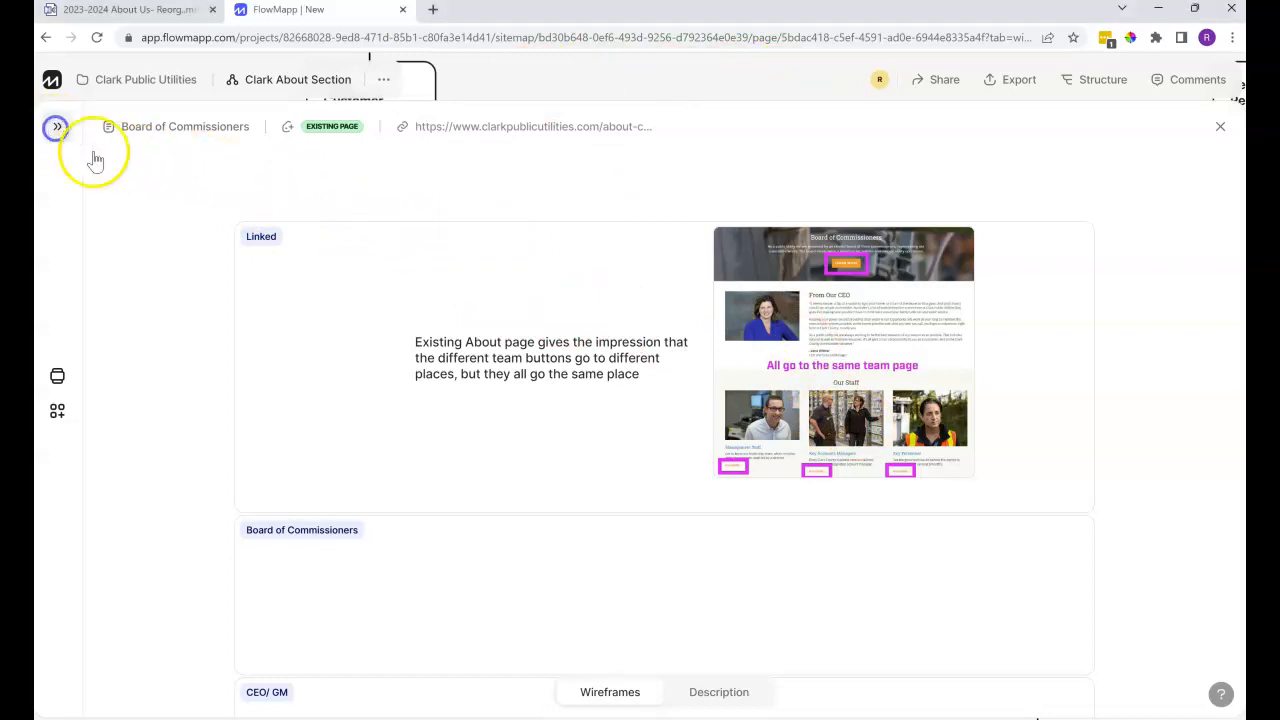
- Toggle the wireframe panel width, review it, then close it to return to the sitemap
left_click(56, 126)
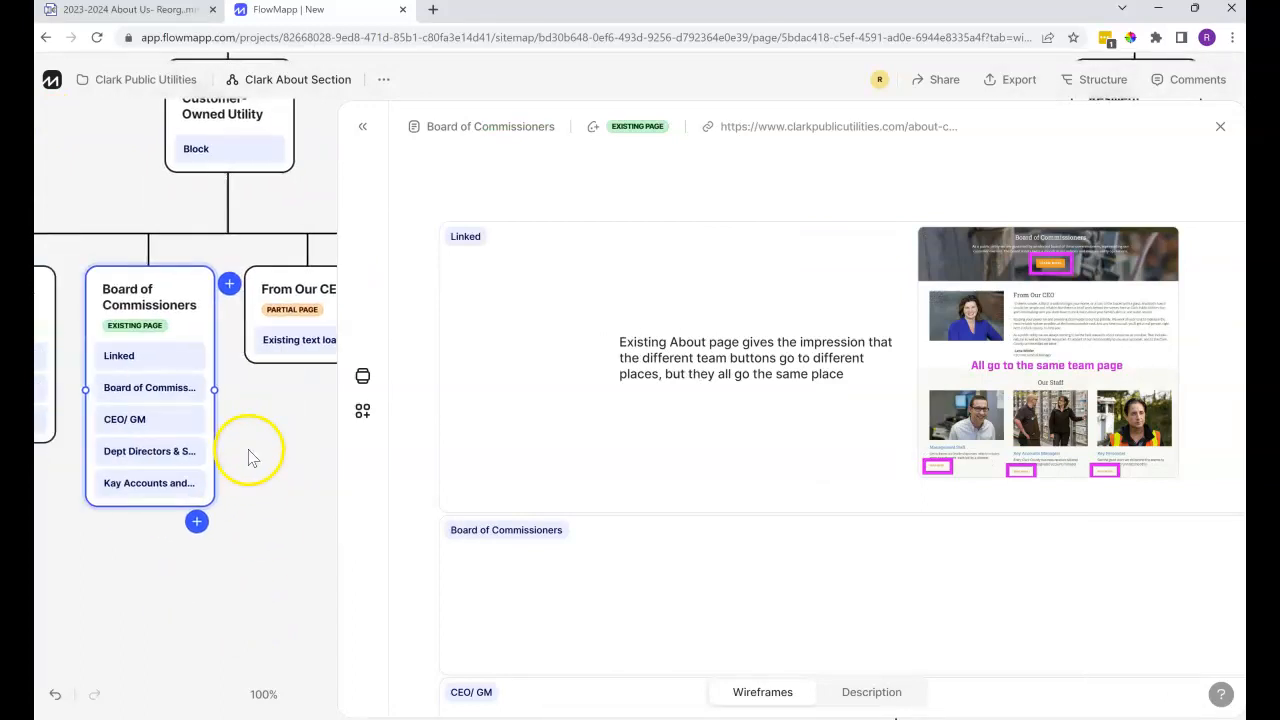
mouse_move(170, 414)
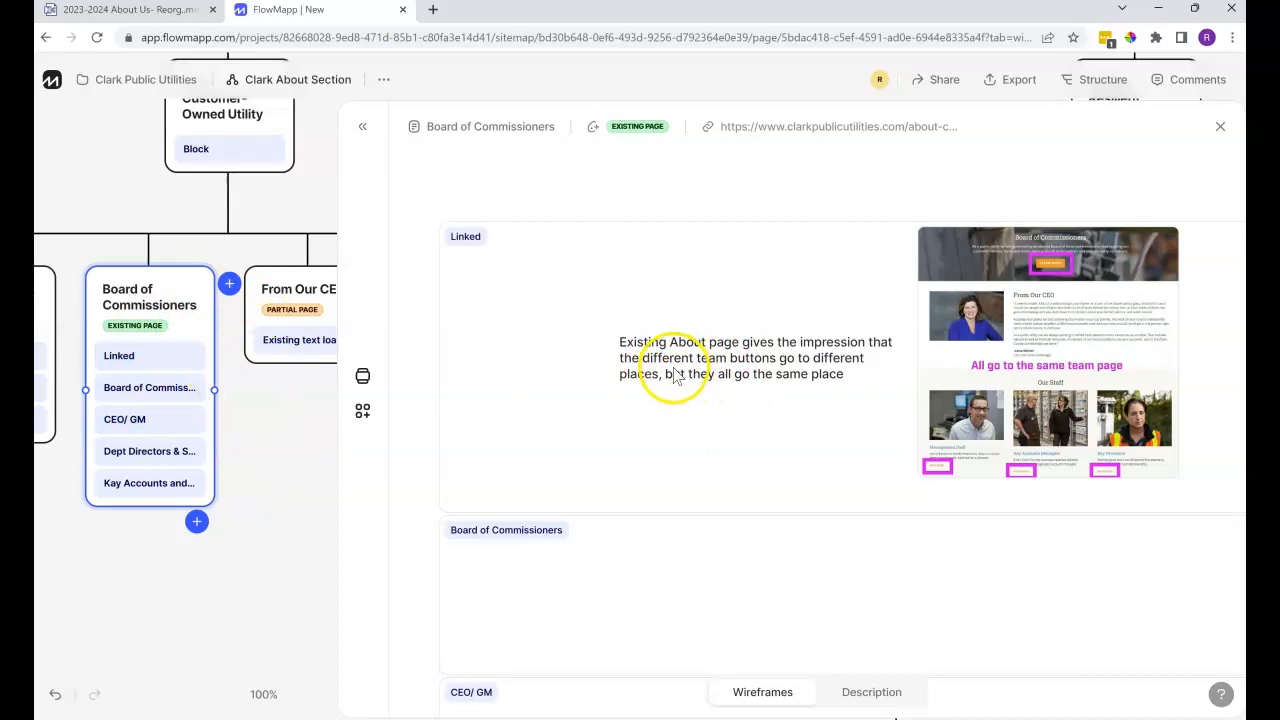
left_click(364, 126)
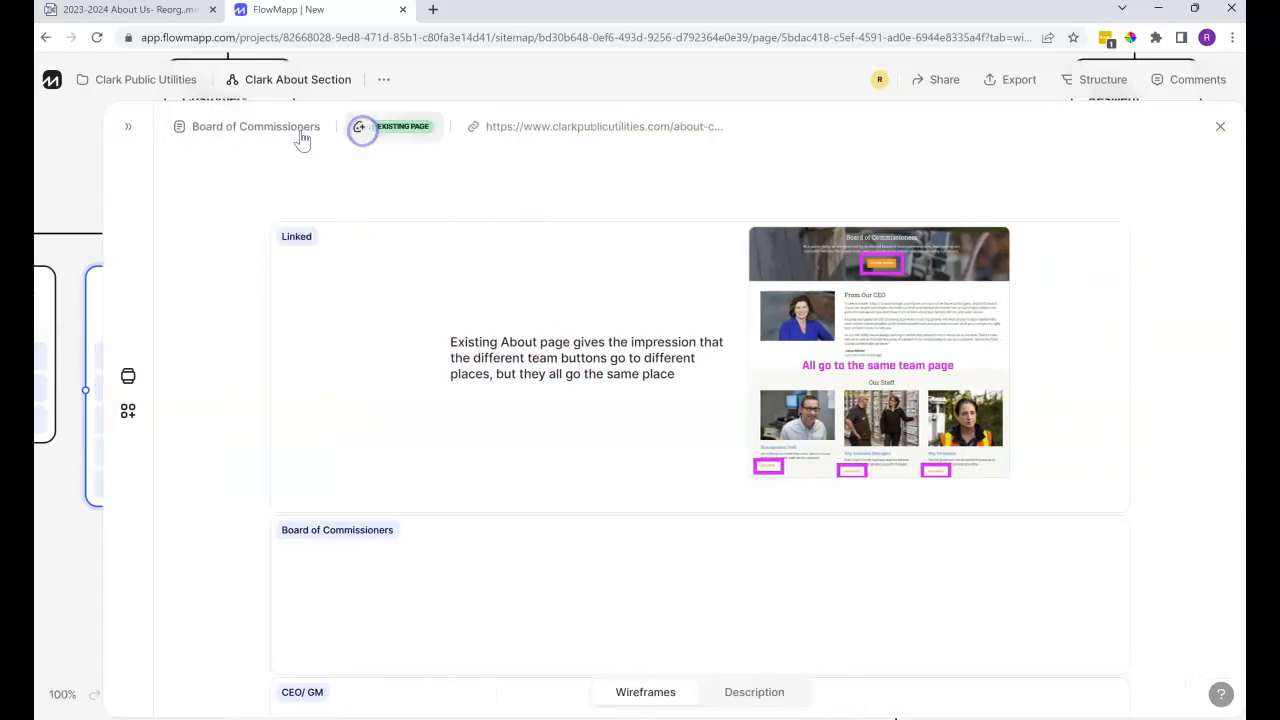
left_click(128, 126)
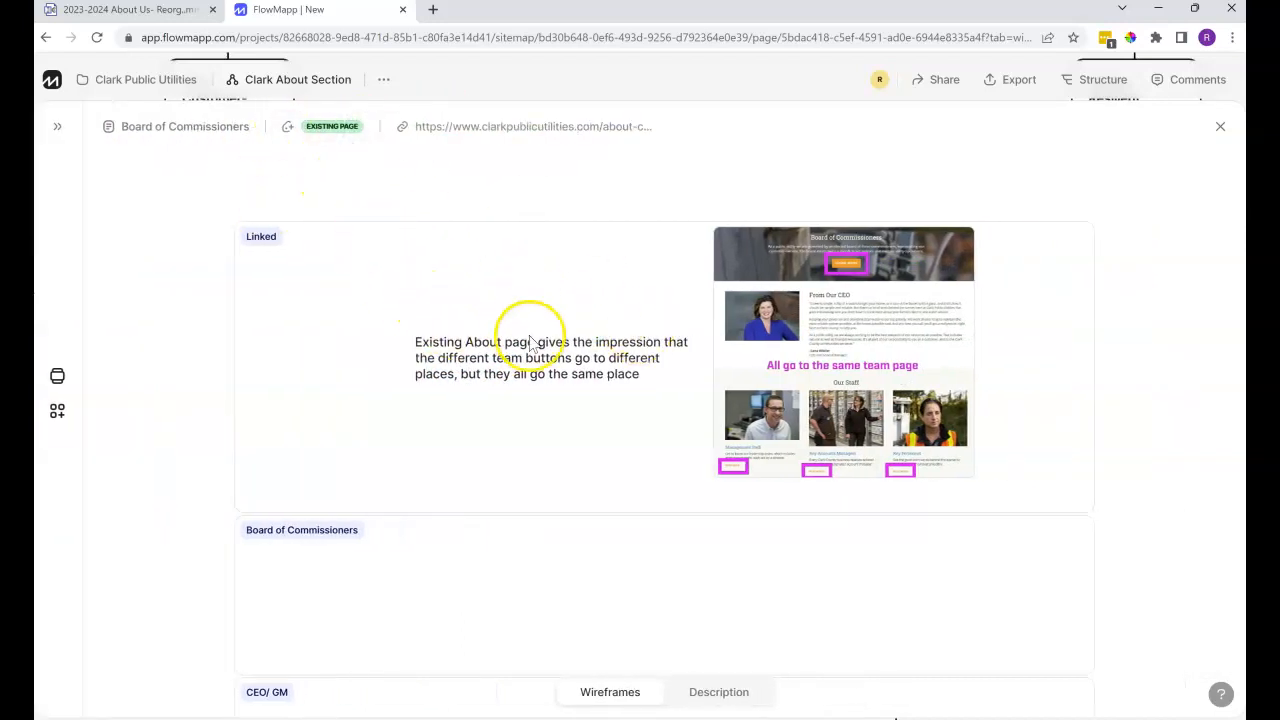
scroll("down", 3)
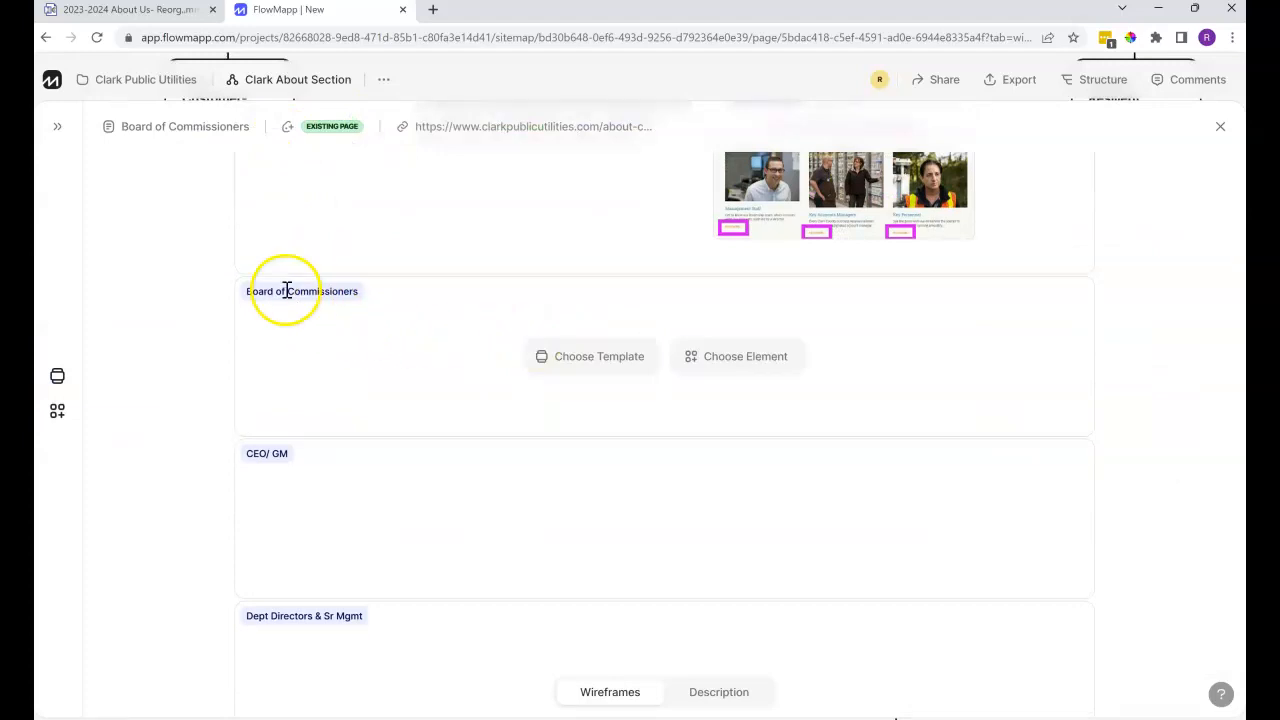
mouse_move(472, 332)
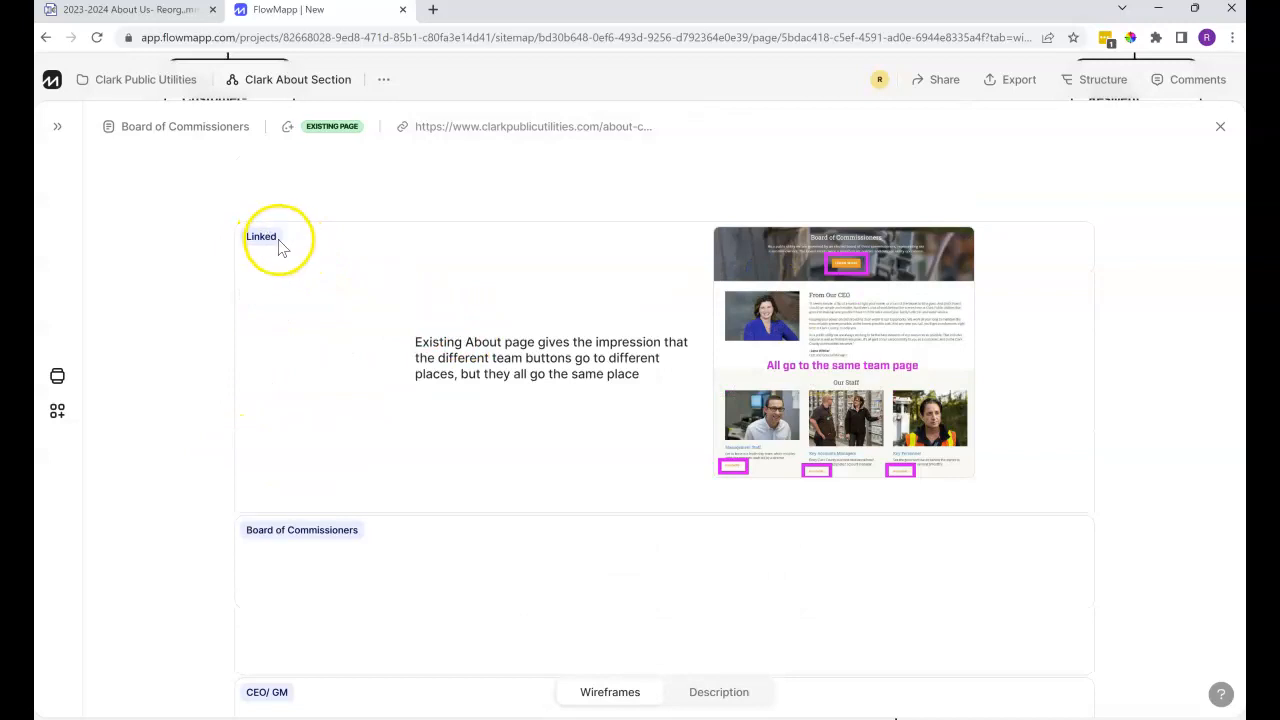
mouse_move(1096, 160)
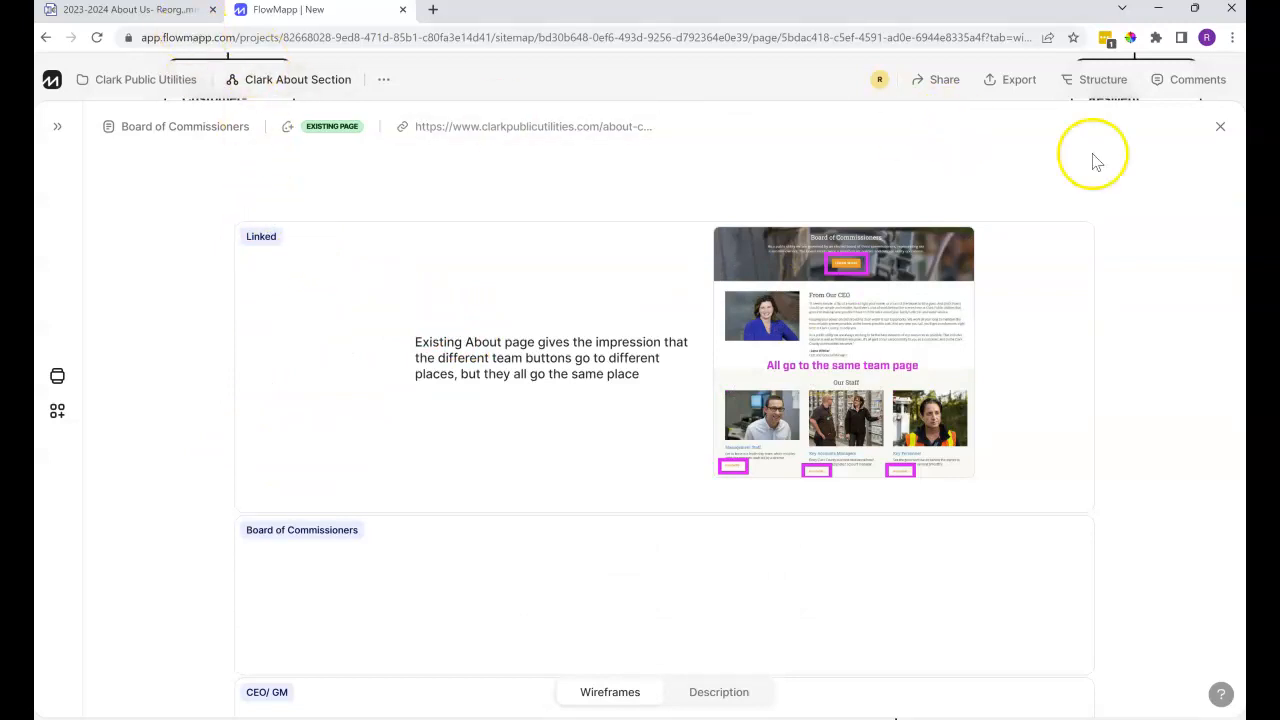
left_click(1220, 126)
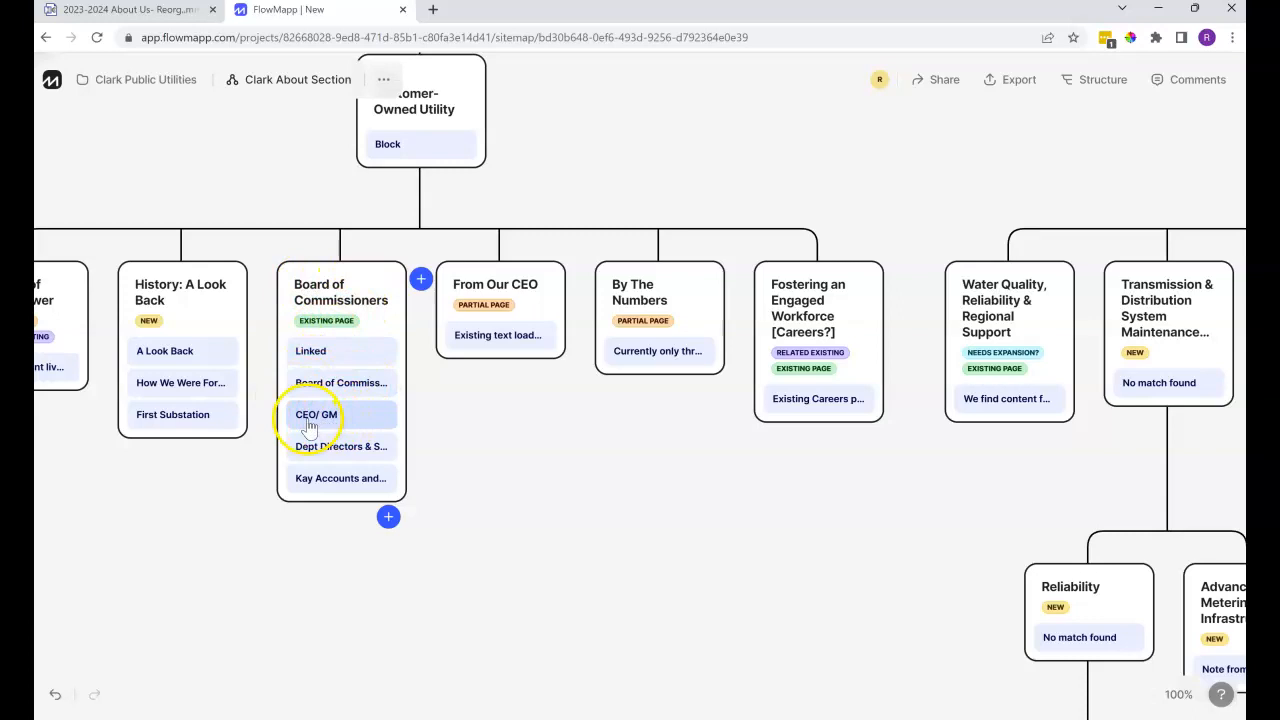
mouse_move(308, 472)
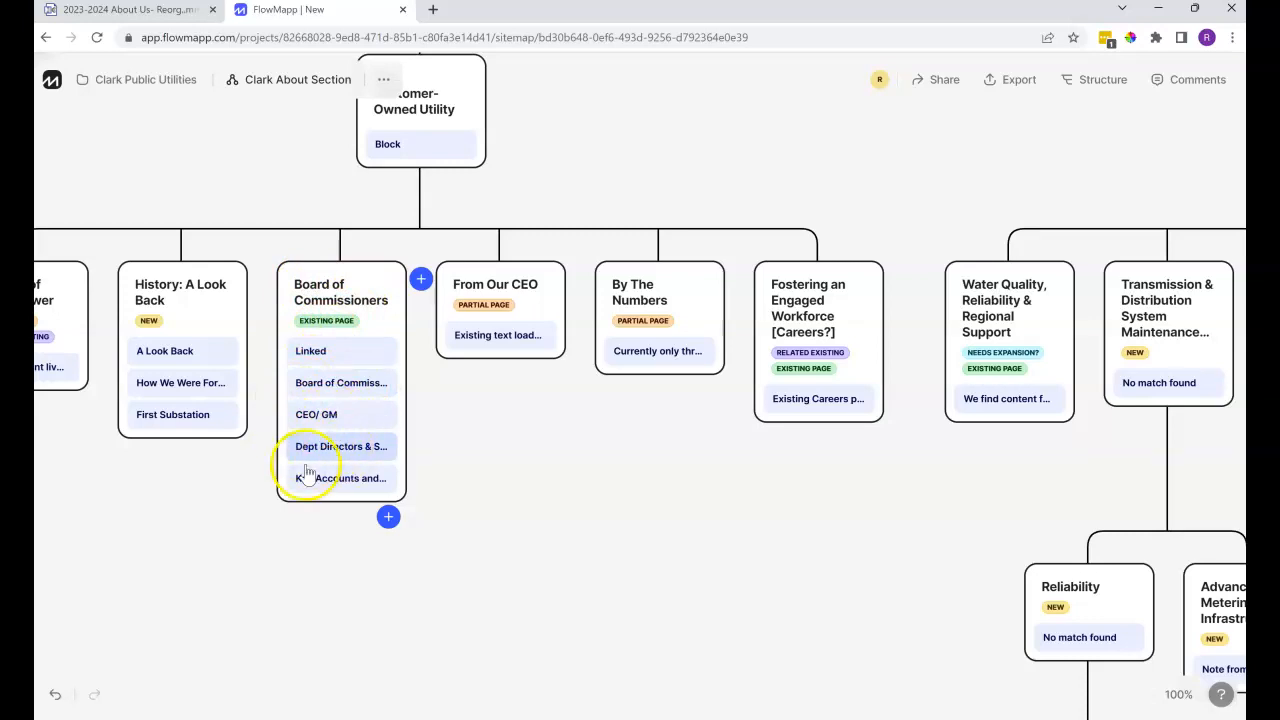
left_click(520, 468)
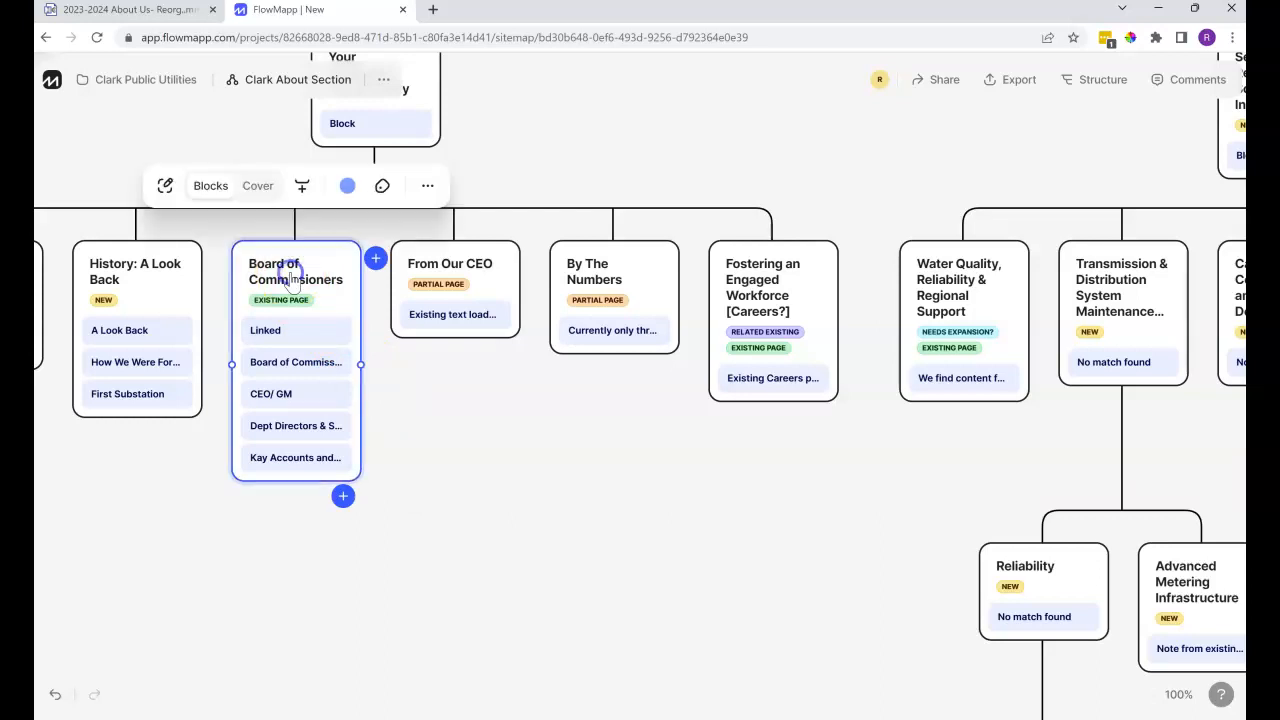
- Reopen the Board of Commissioners wireframe and show the elements library beside its block
left_click(296, 272)
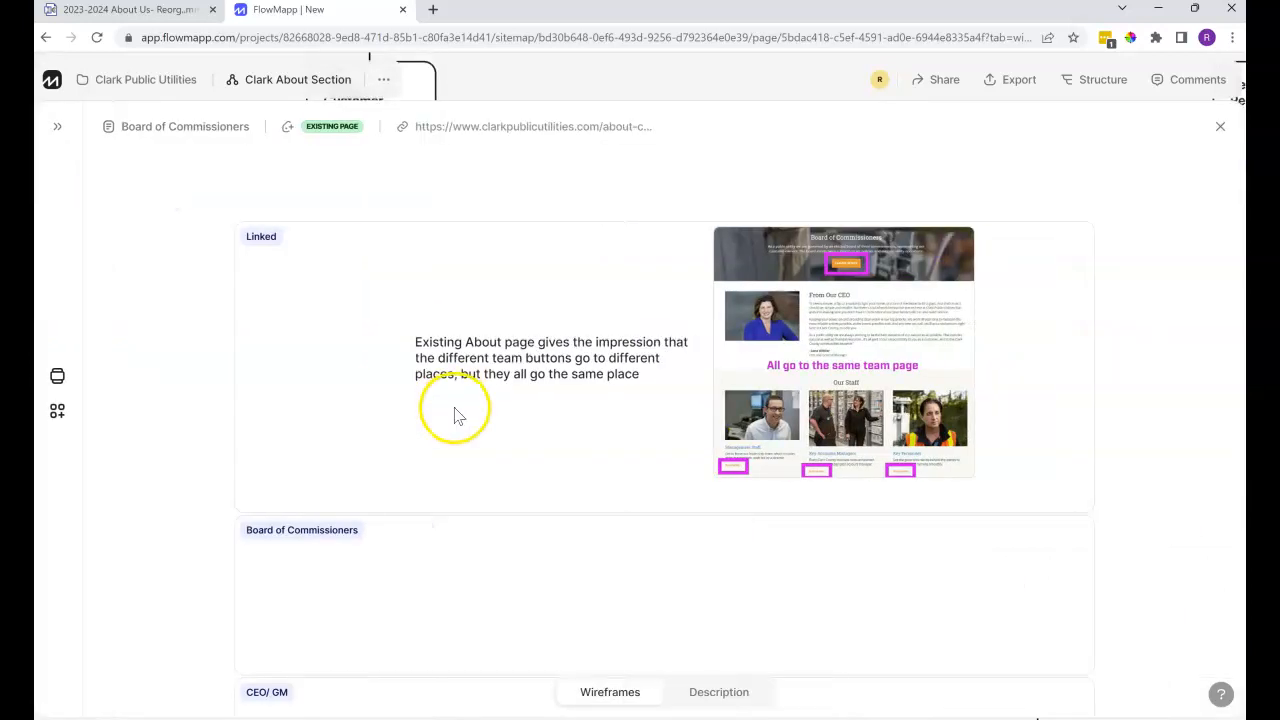
mouse_move(472, 436)
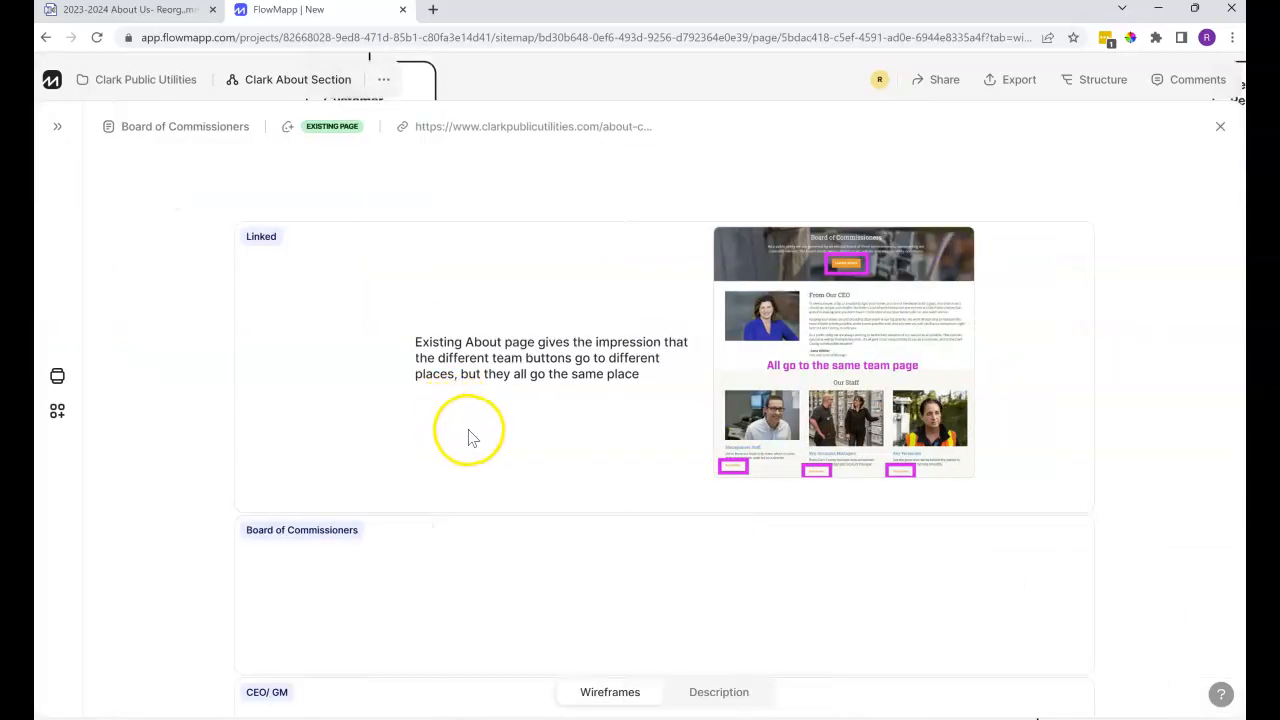
scroll("up", 3)
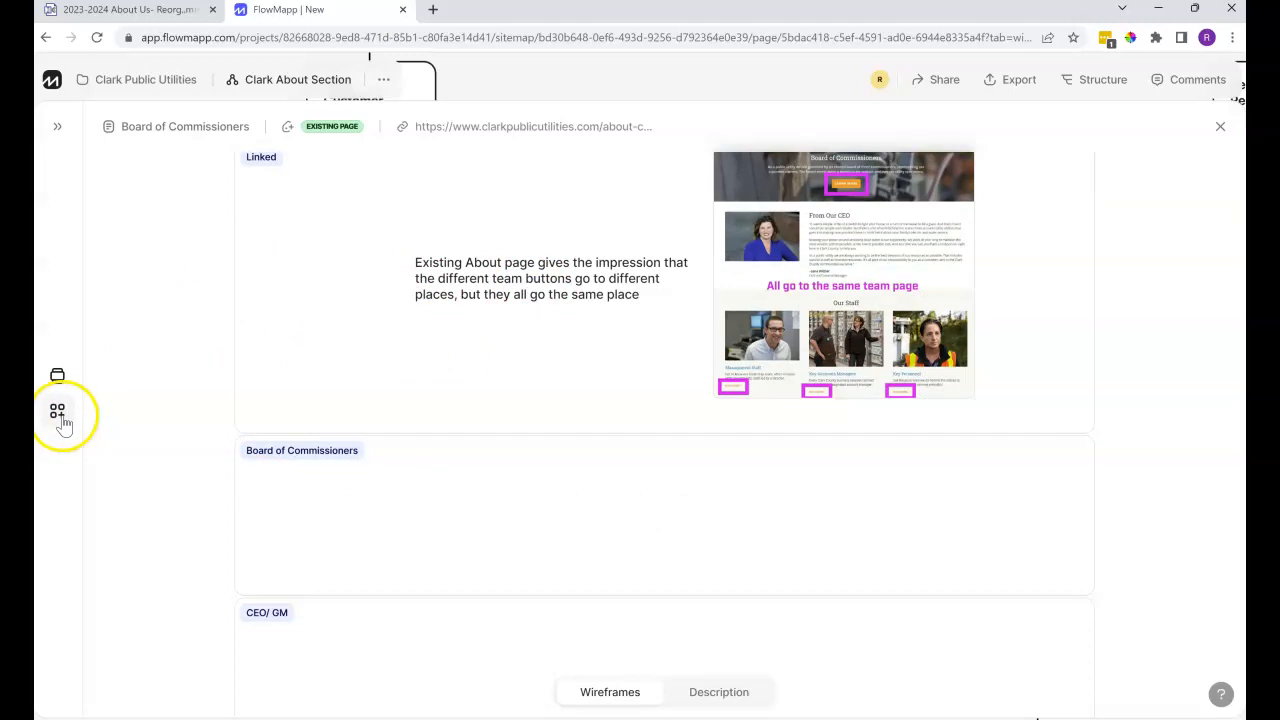
left_click(56, 412)
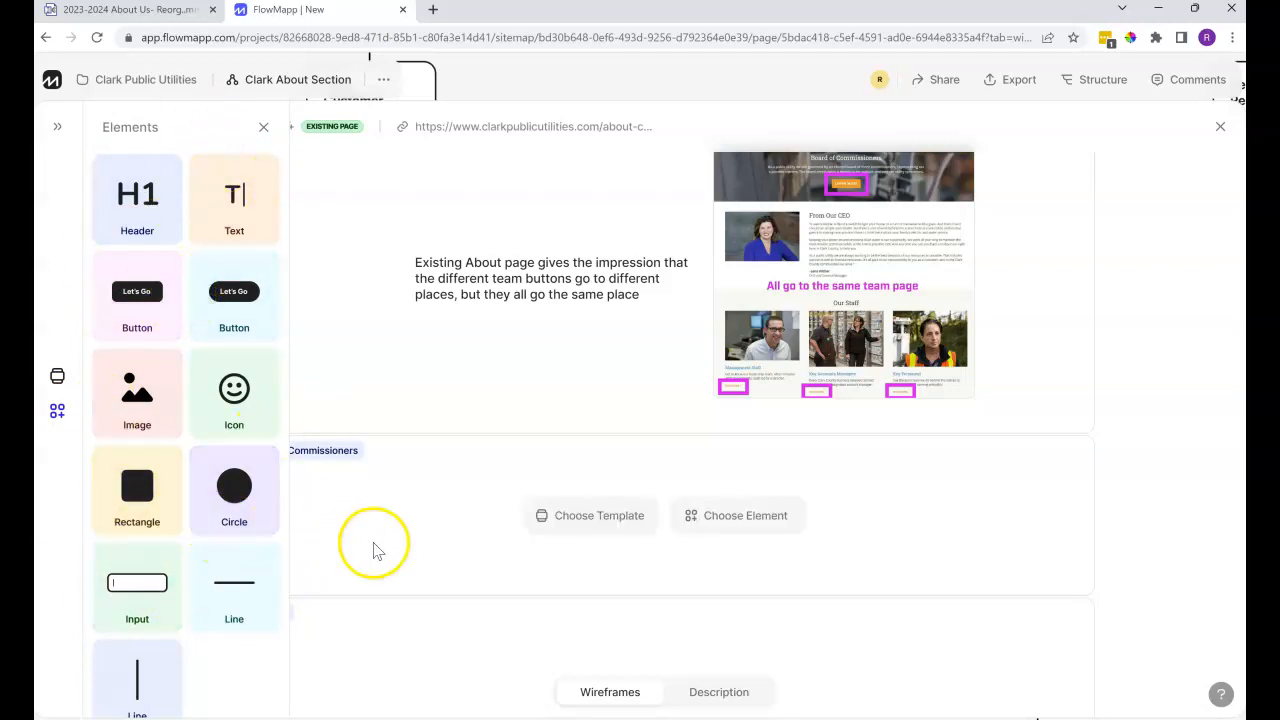
mouse_move(1000, 540)
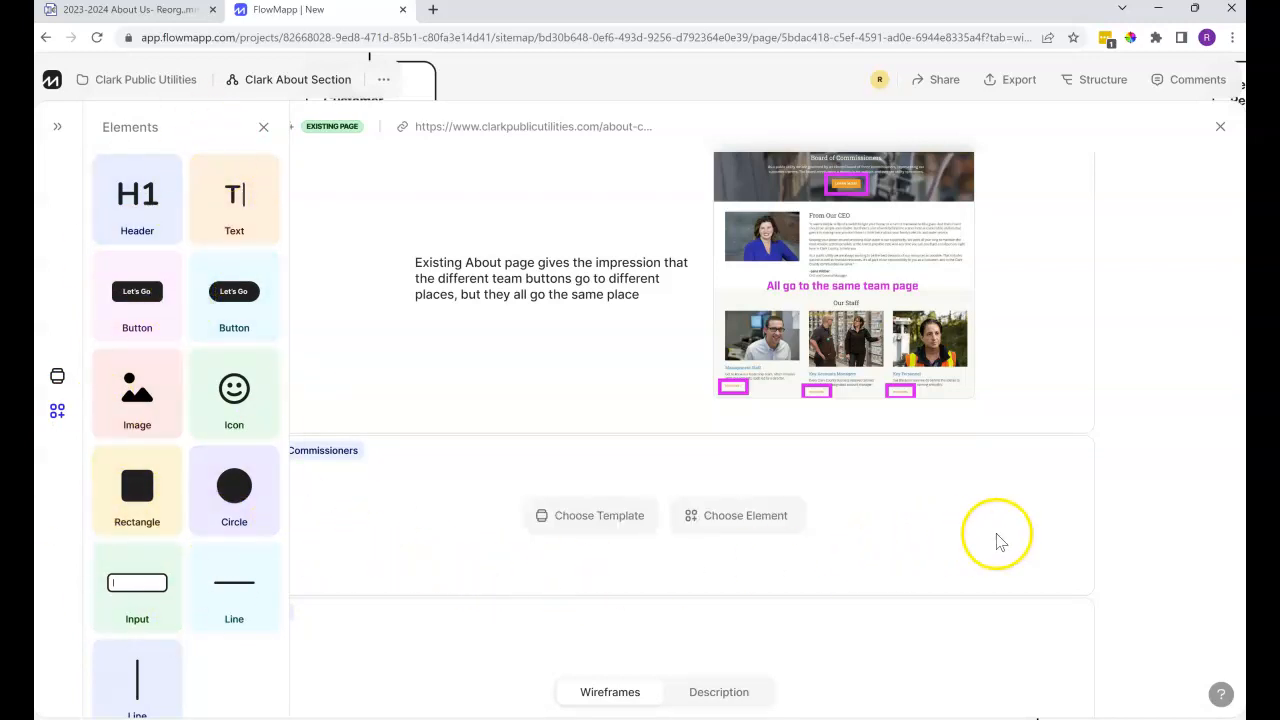
mouse_move(408, 270)
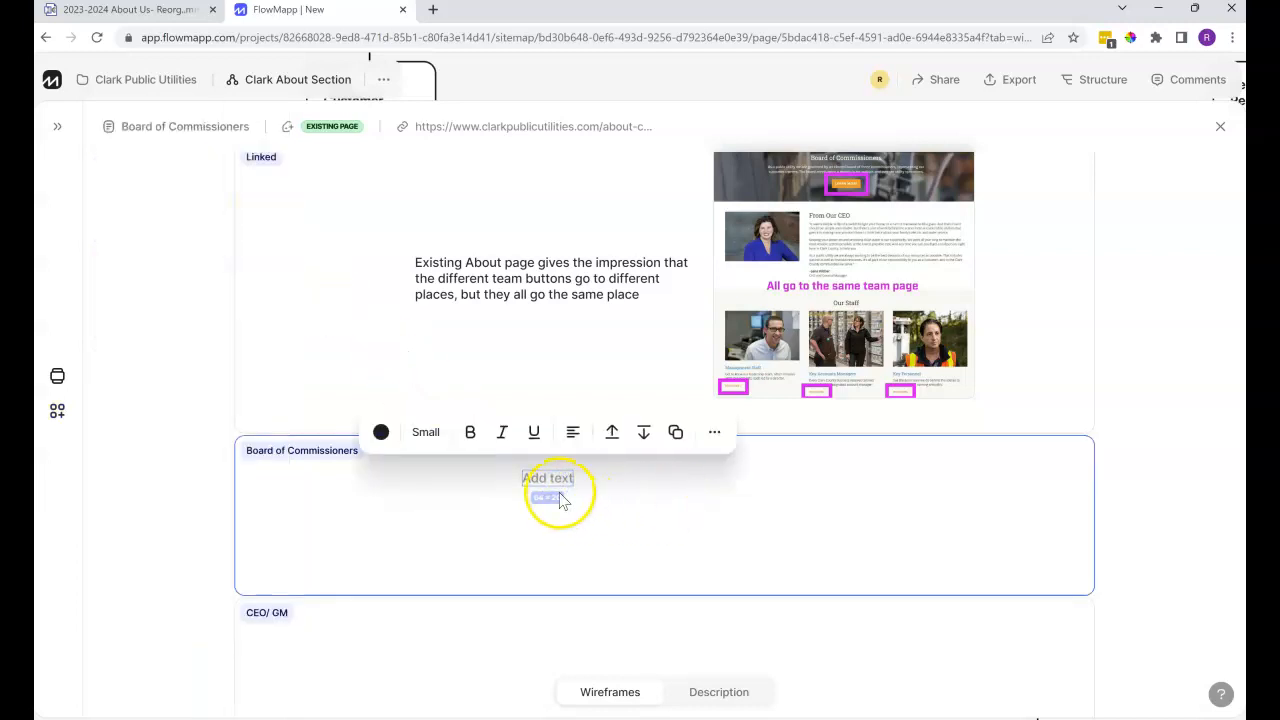
- Enter test text 'mhgcjhcjchjchgck' in the block, then delete that text element
type("mhgcjhcjchjchgck")
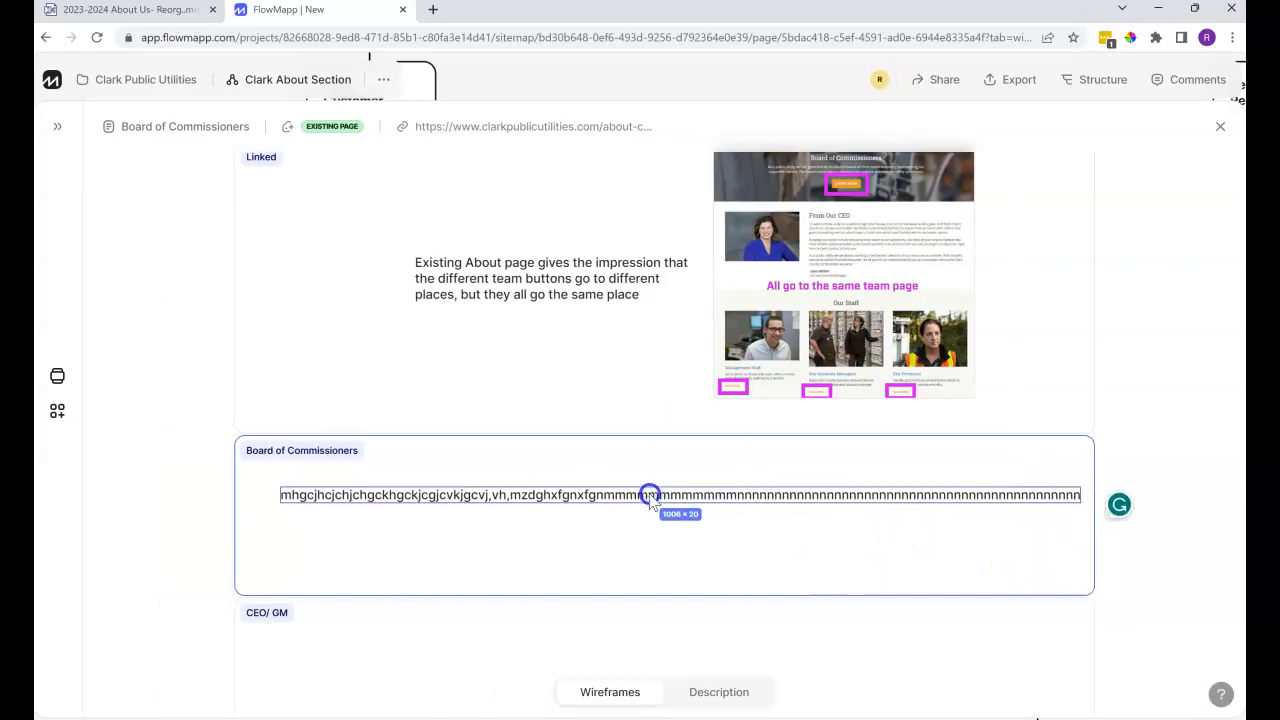
left_click(650, 496)
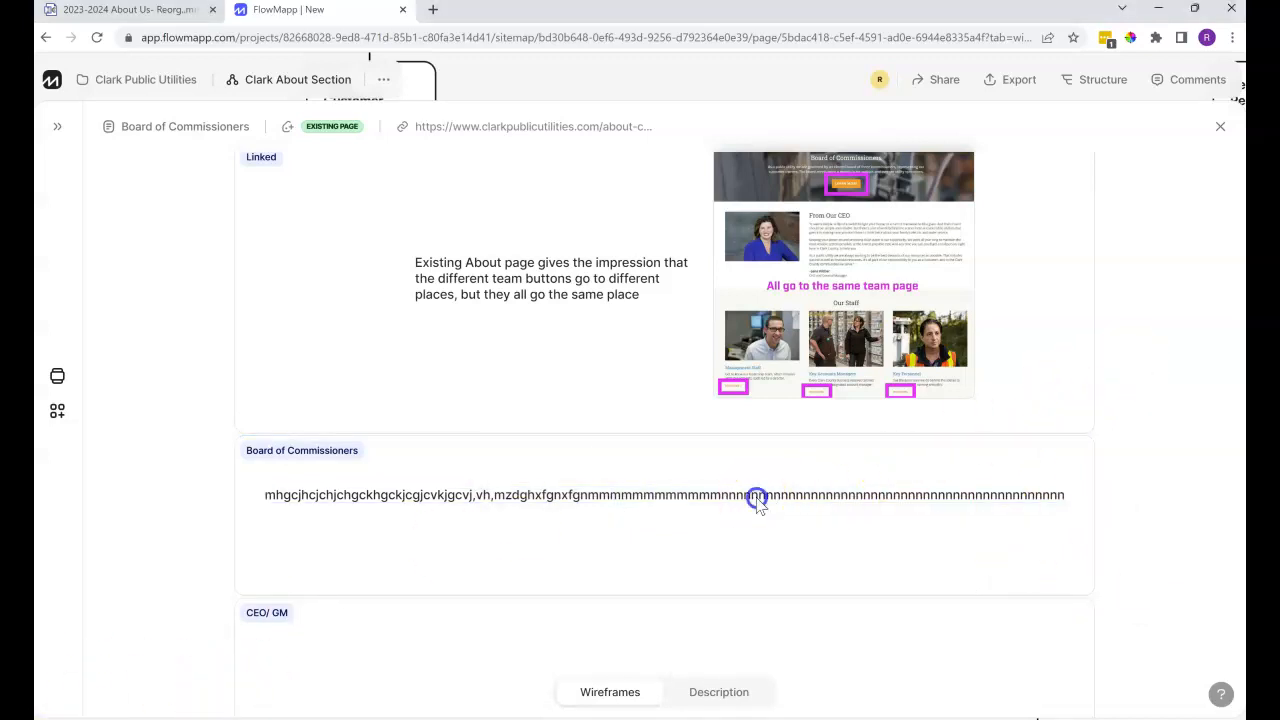
left_click(756, 496)
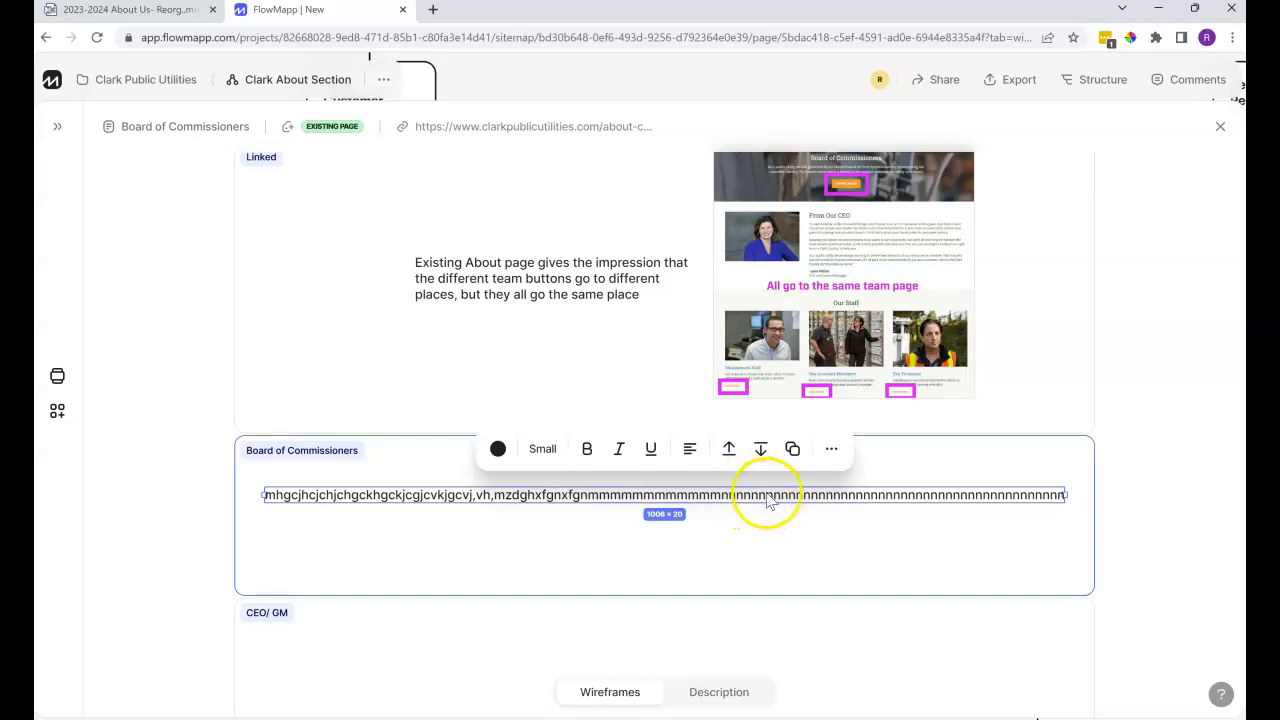
left_click(832, 448)
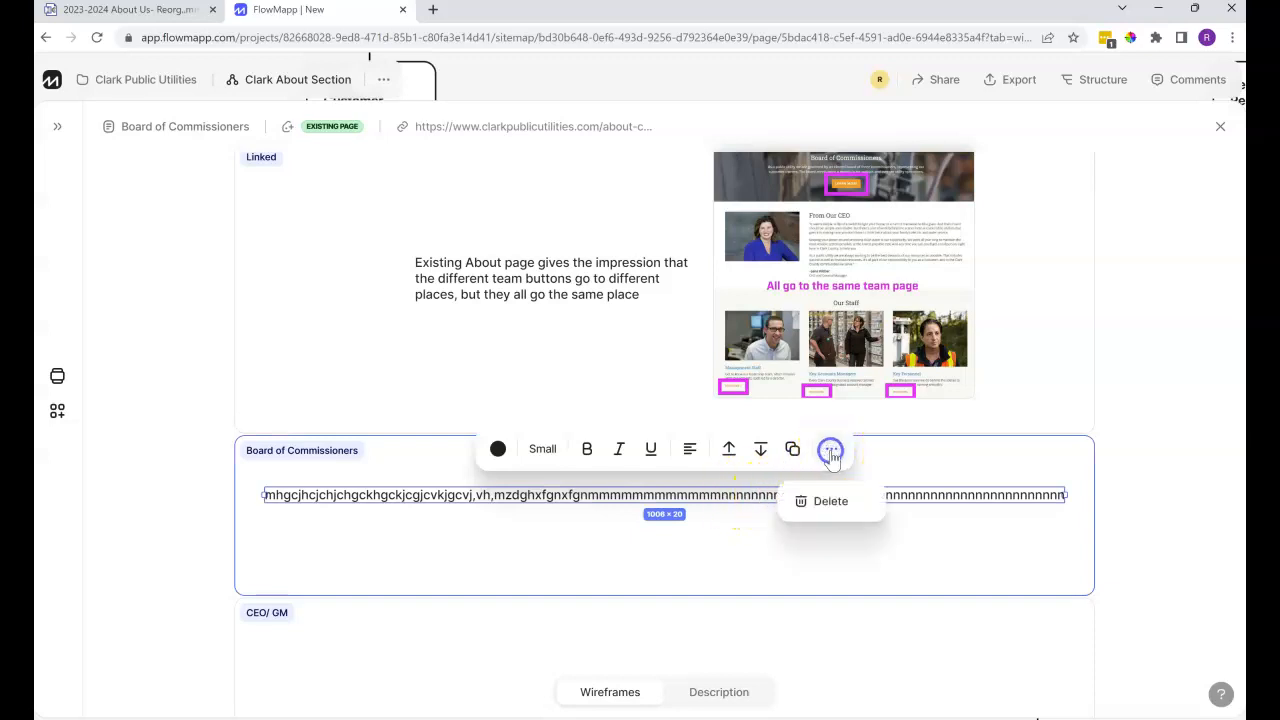
left_click(830, 500)
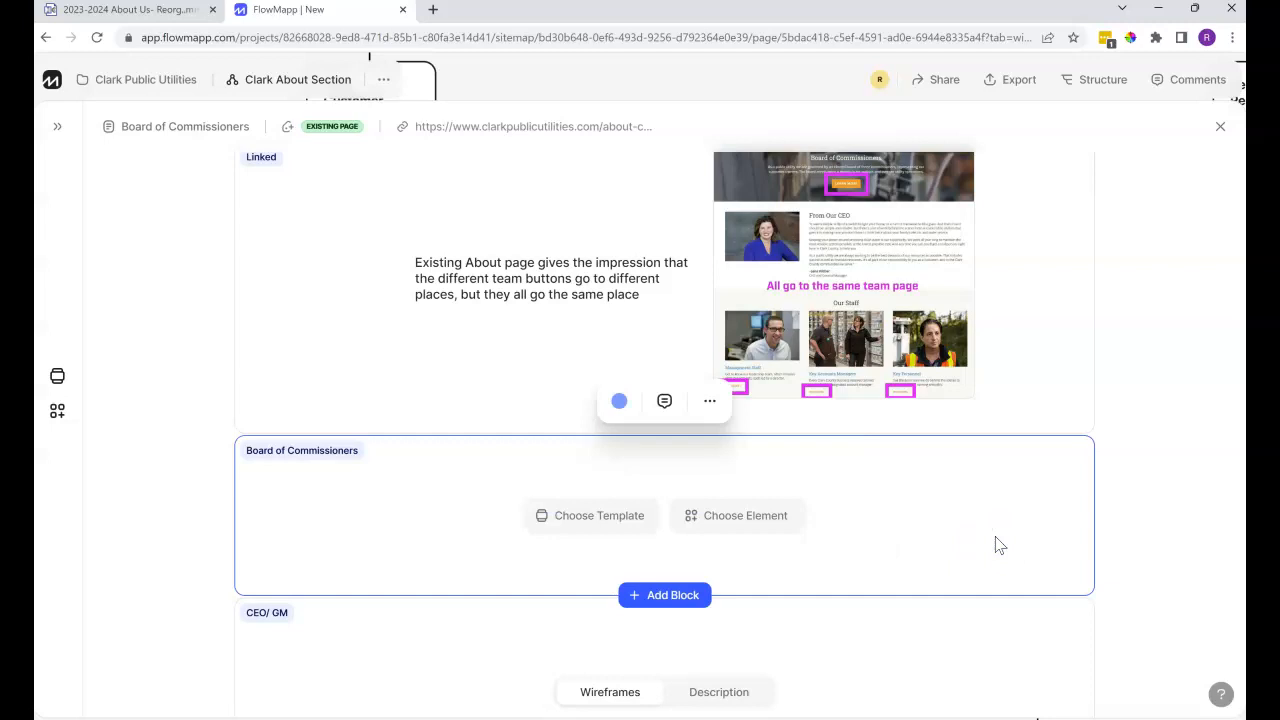
mouse_move(1220, 128)
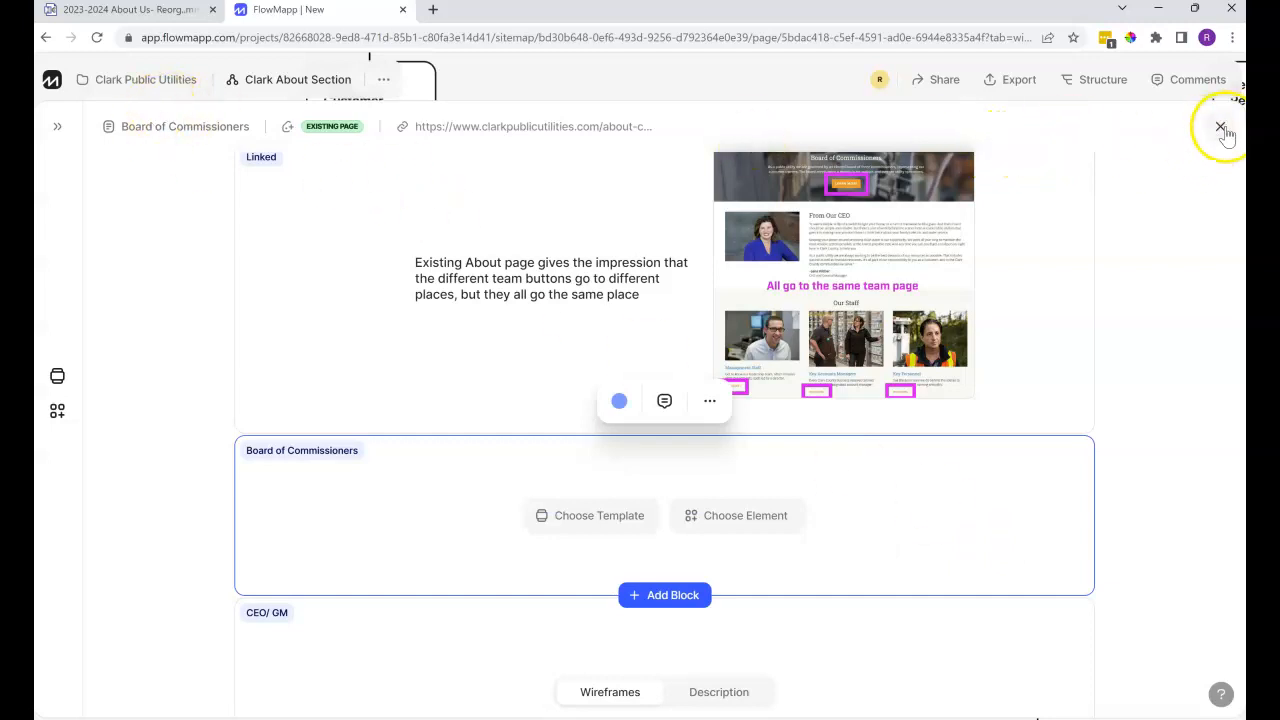
- Close the wireframe, select the Board of Commissioners card, then switch to the Clark Public Utilities website
left_click(1220, 128)
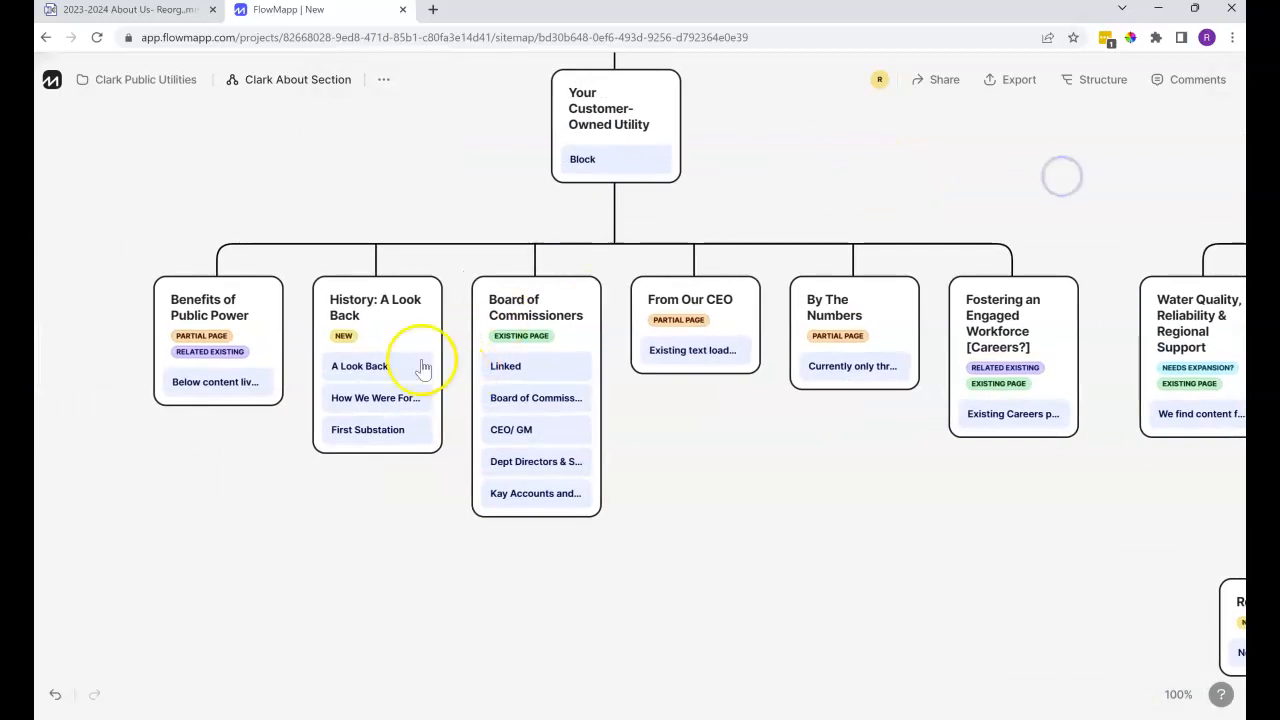
mouse_move(416, 370)
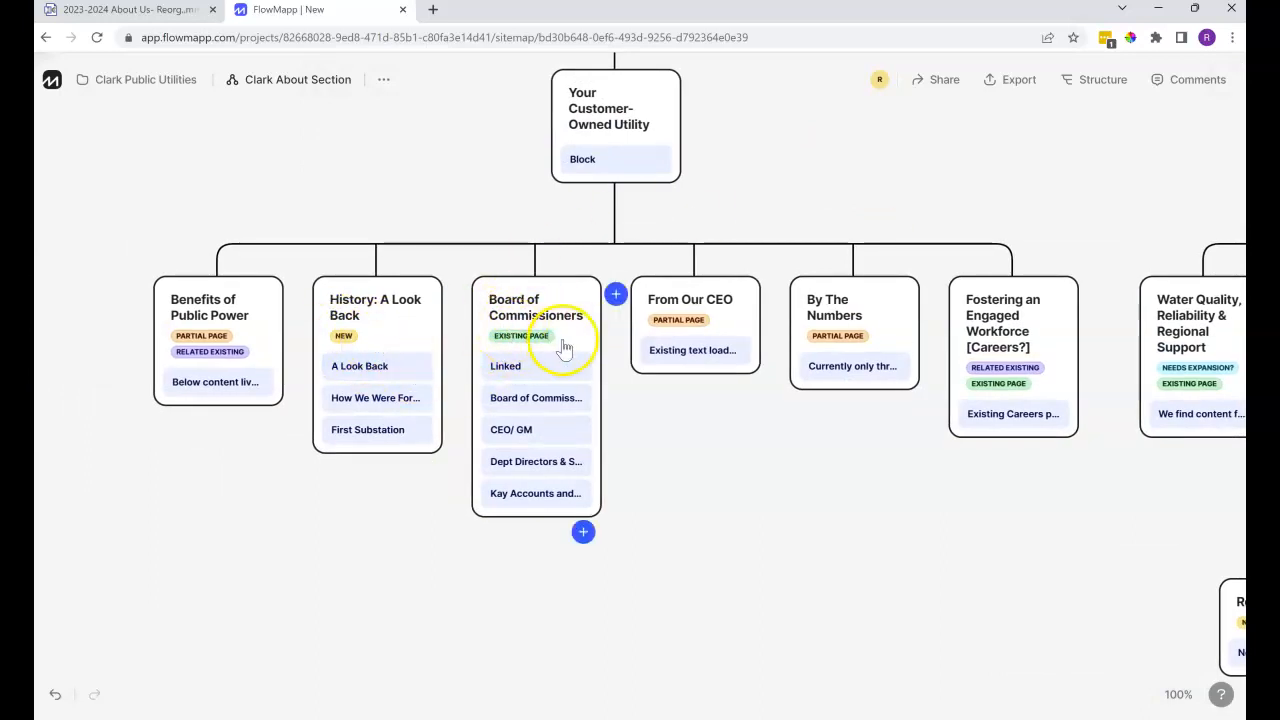
mouse_move(658, 440)
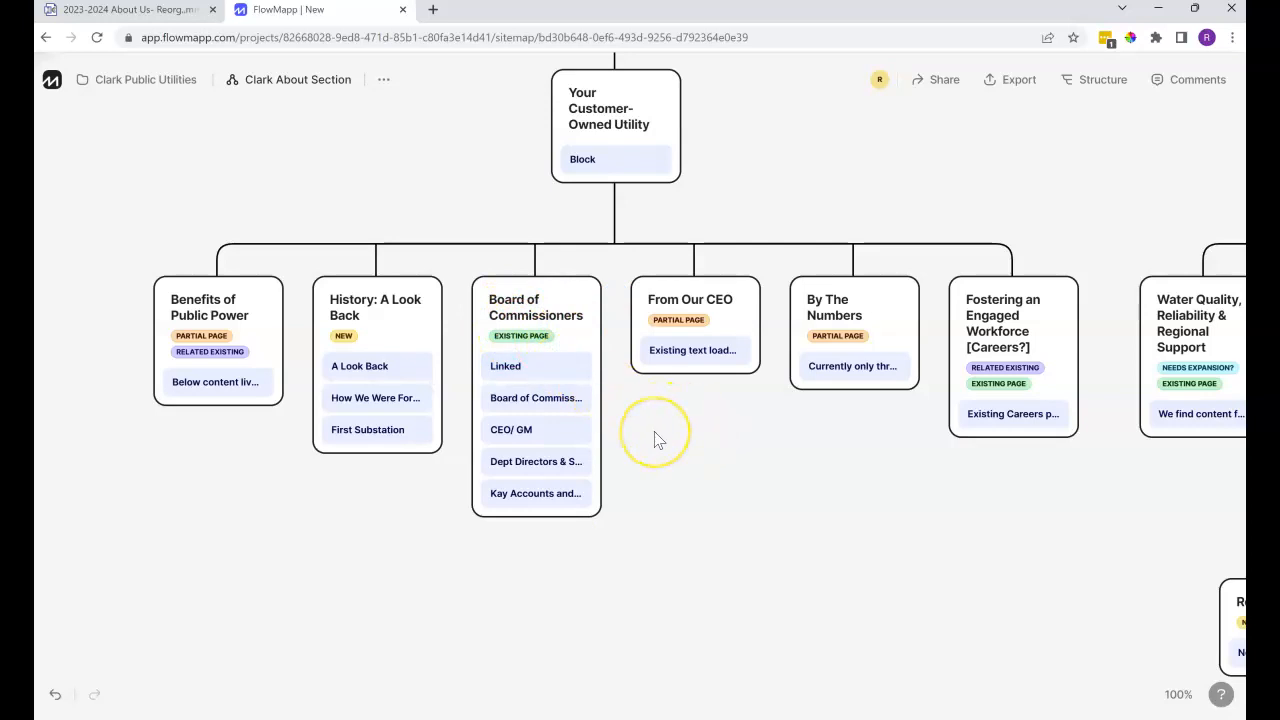
mouse_move(528, 340)
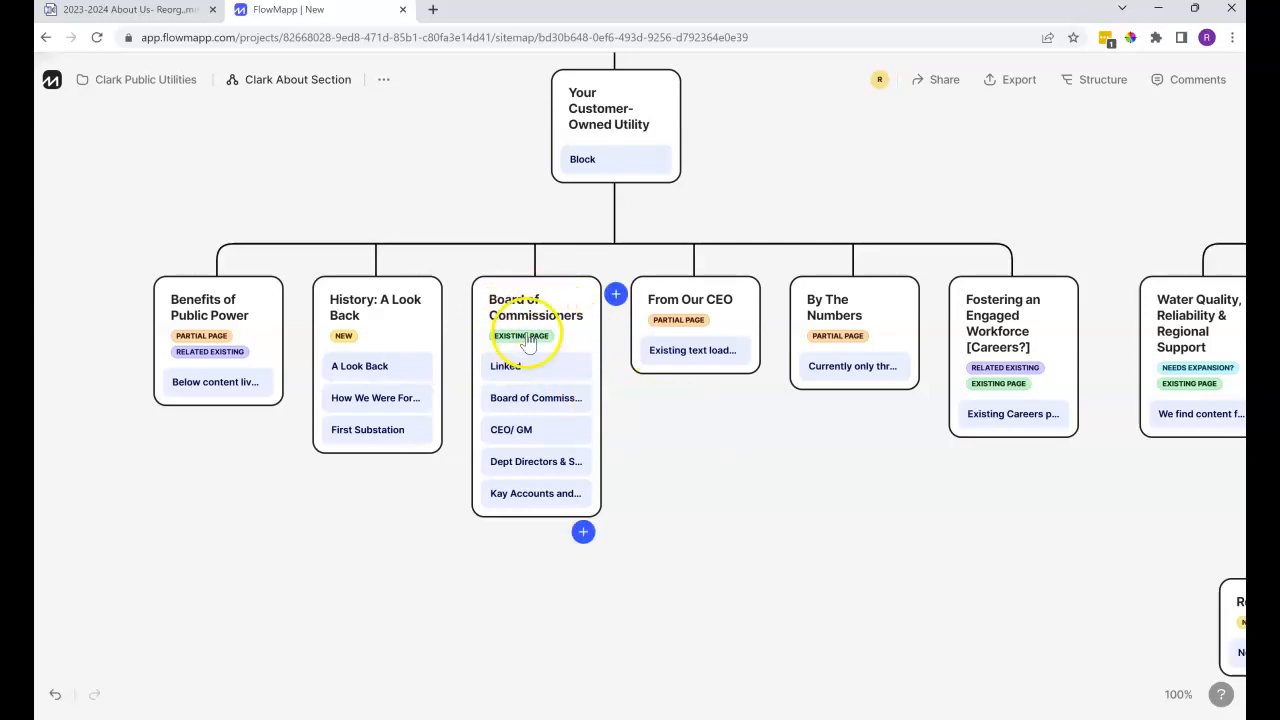
mouse_move(566, 356)
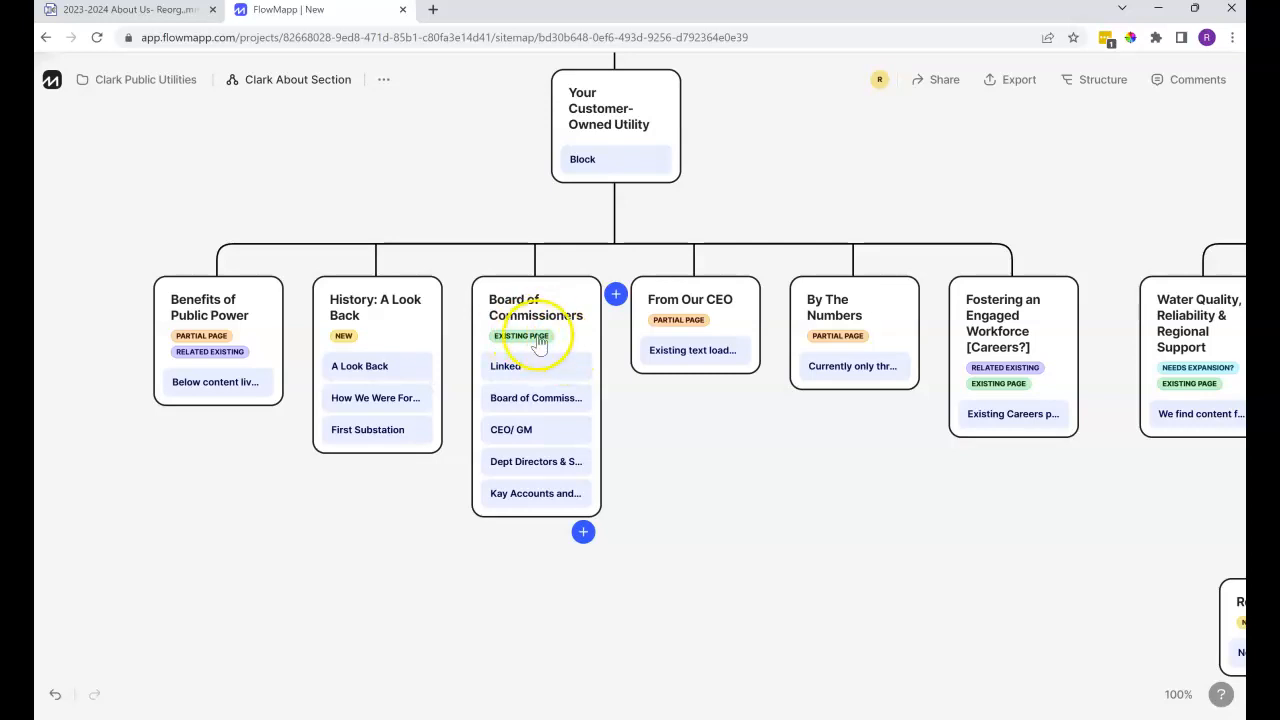
left_click(536, 308)
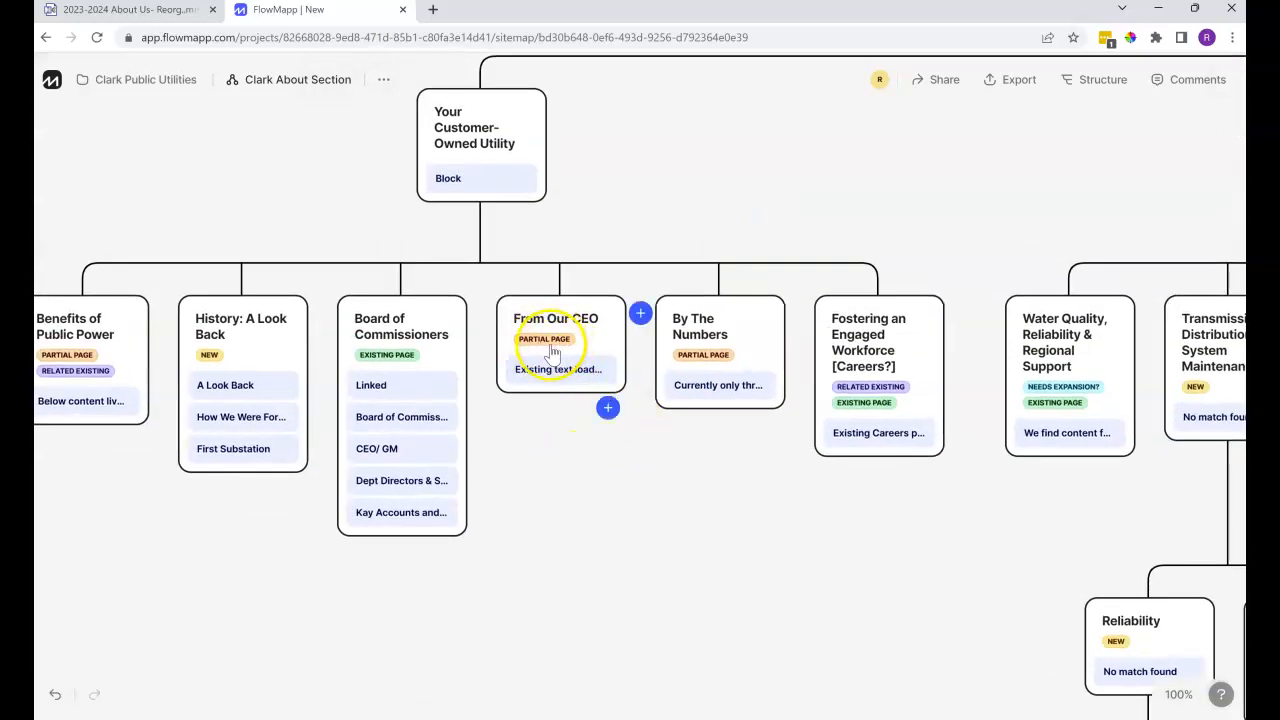
mouse_move(556, 356)
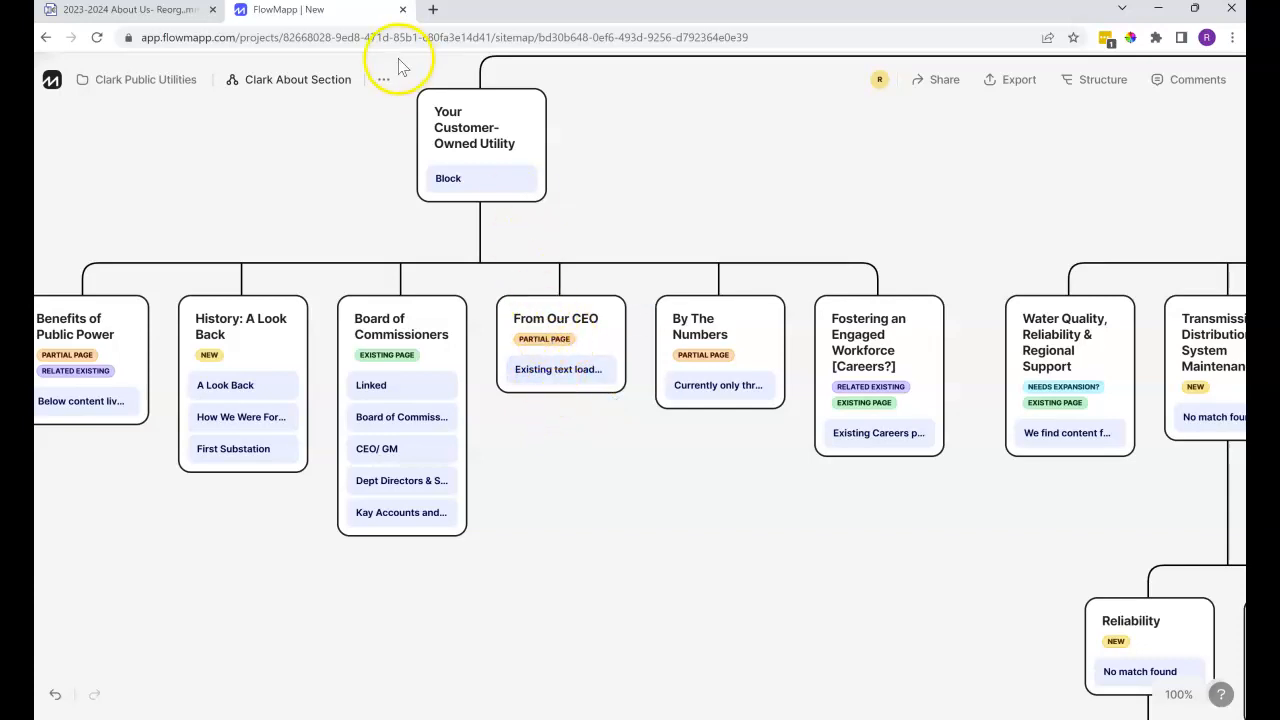
left_click(432, 8)
type("clarkpublicutilities.com")
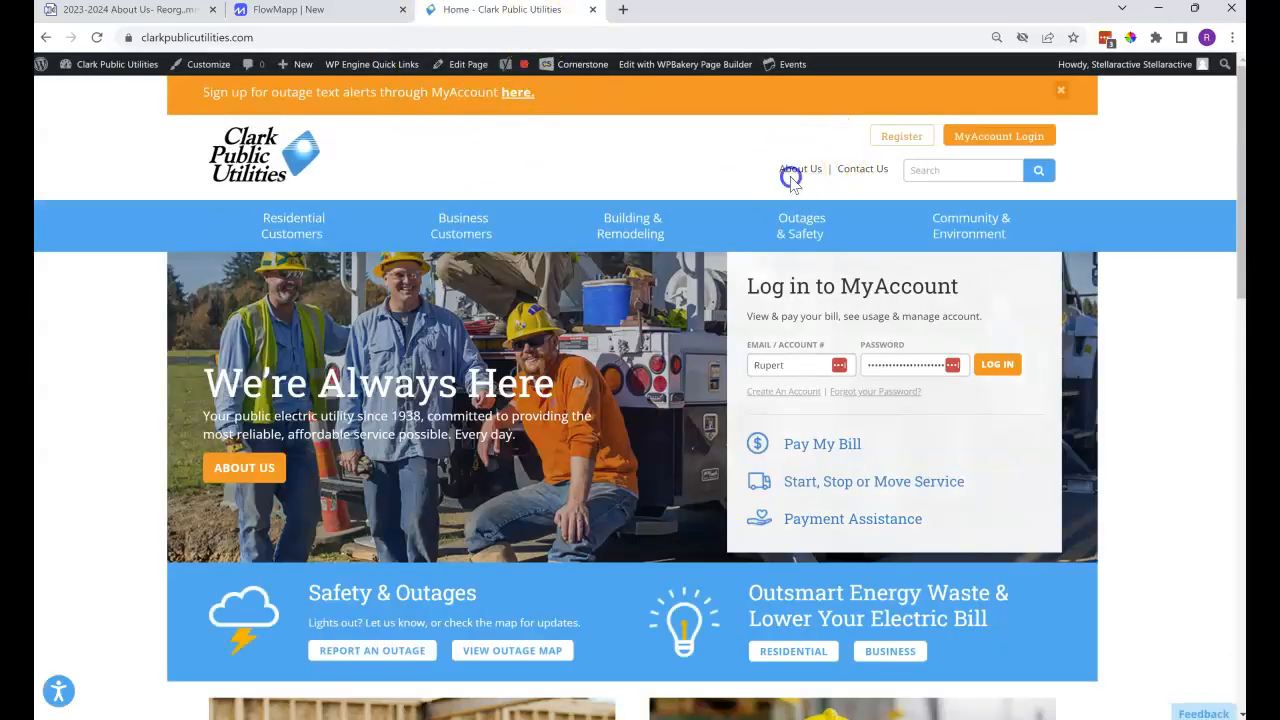
- Review the About CPU page's CEO message and Our Staff section, then return to FlowMapp
left_click(800, 168)
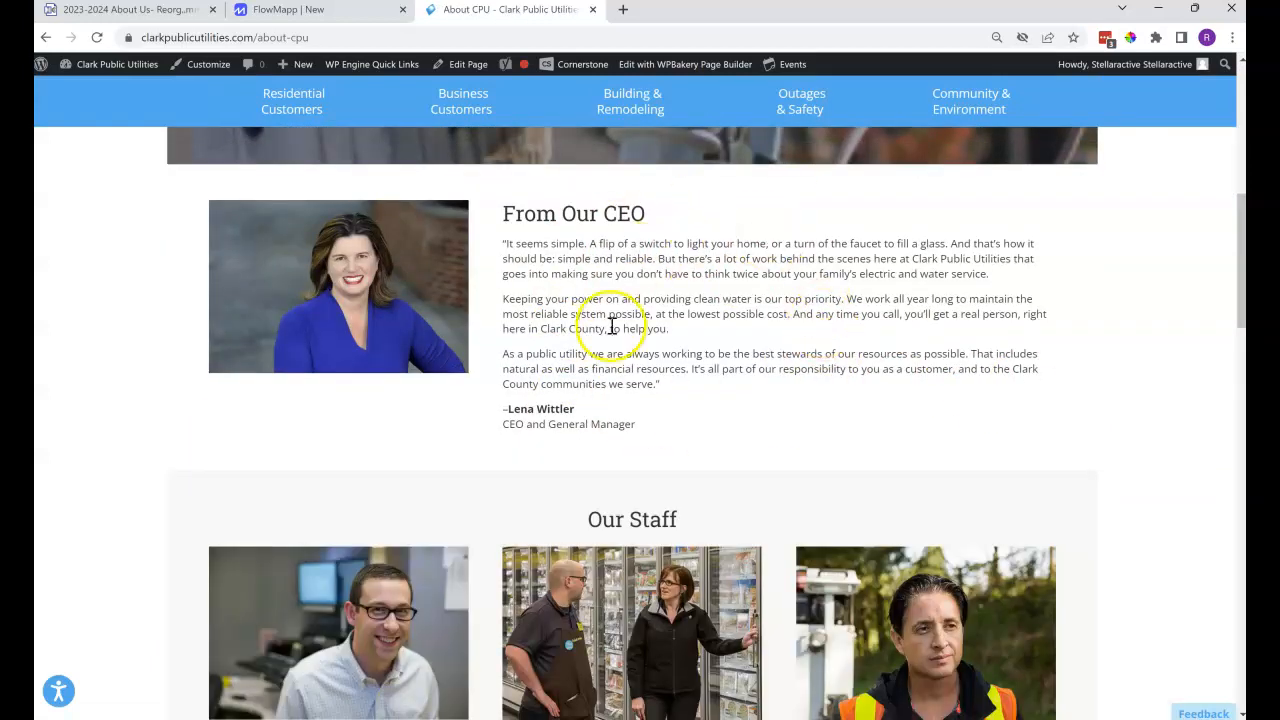
mouse_move(698, 430)
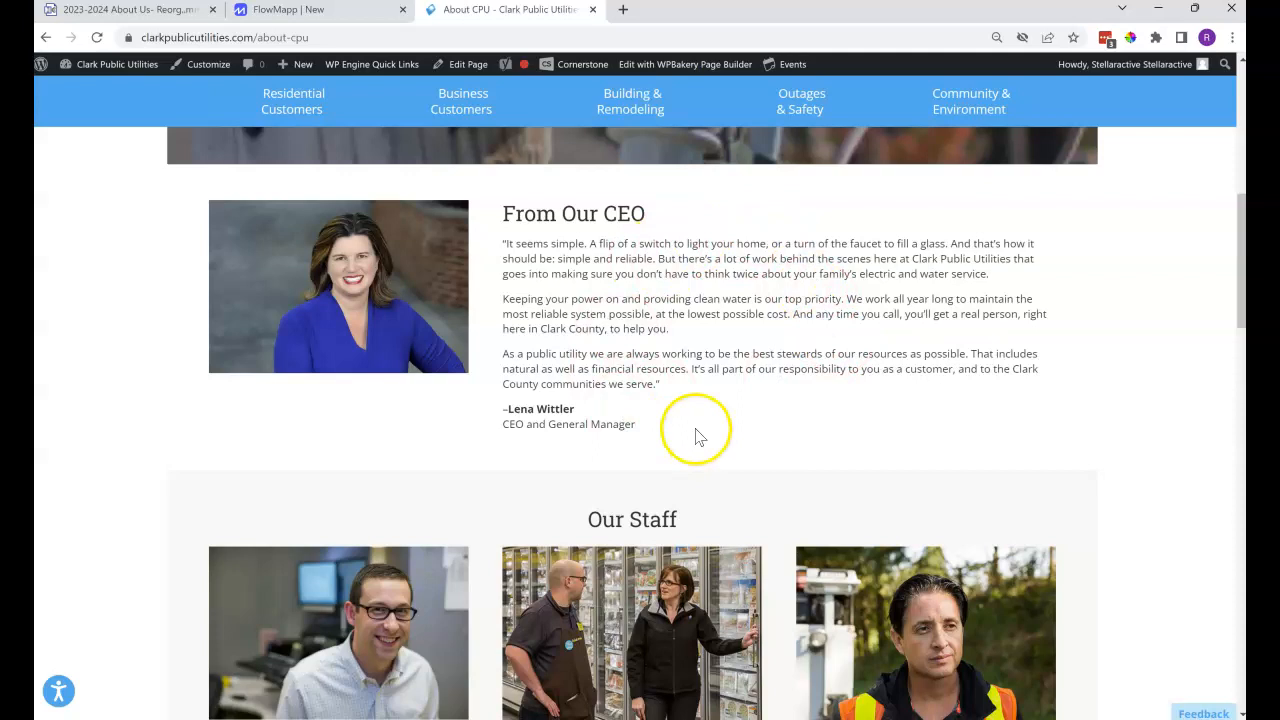
scroll("up", 3)
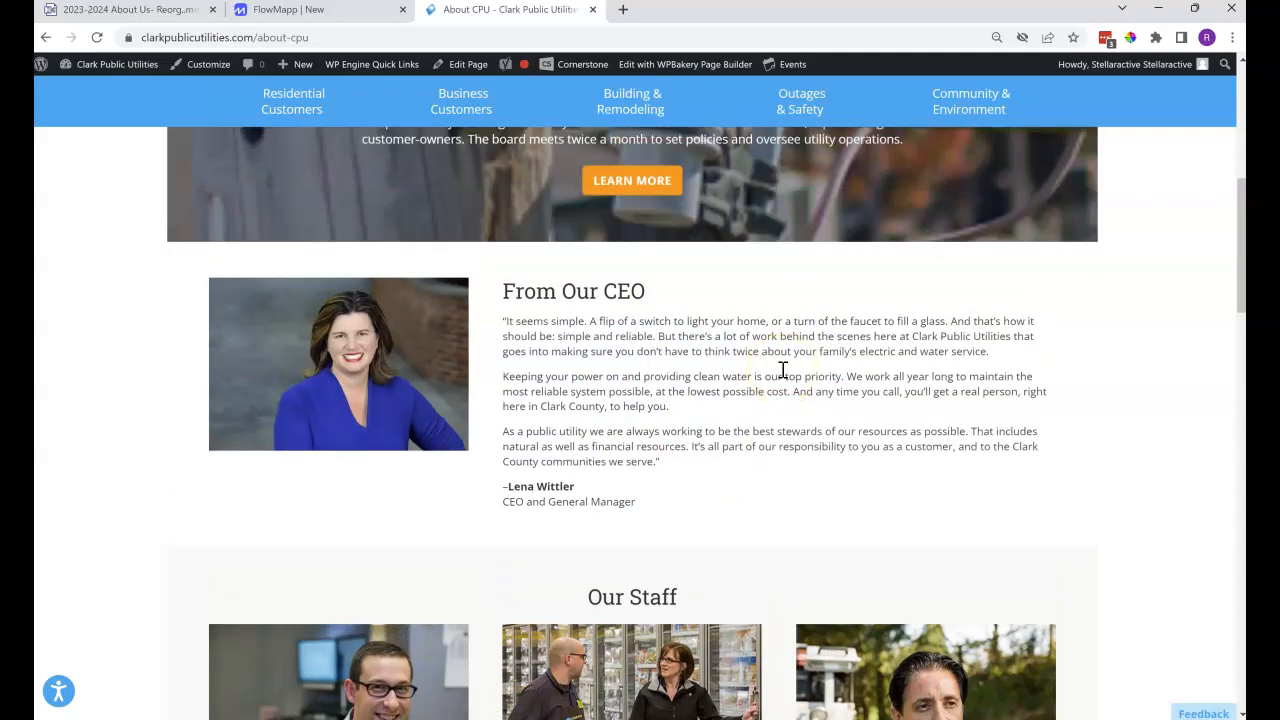
scroll("up", 3)
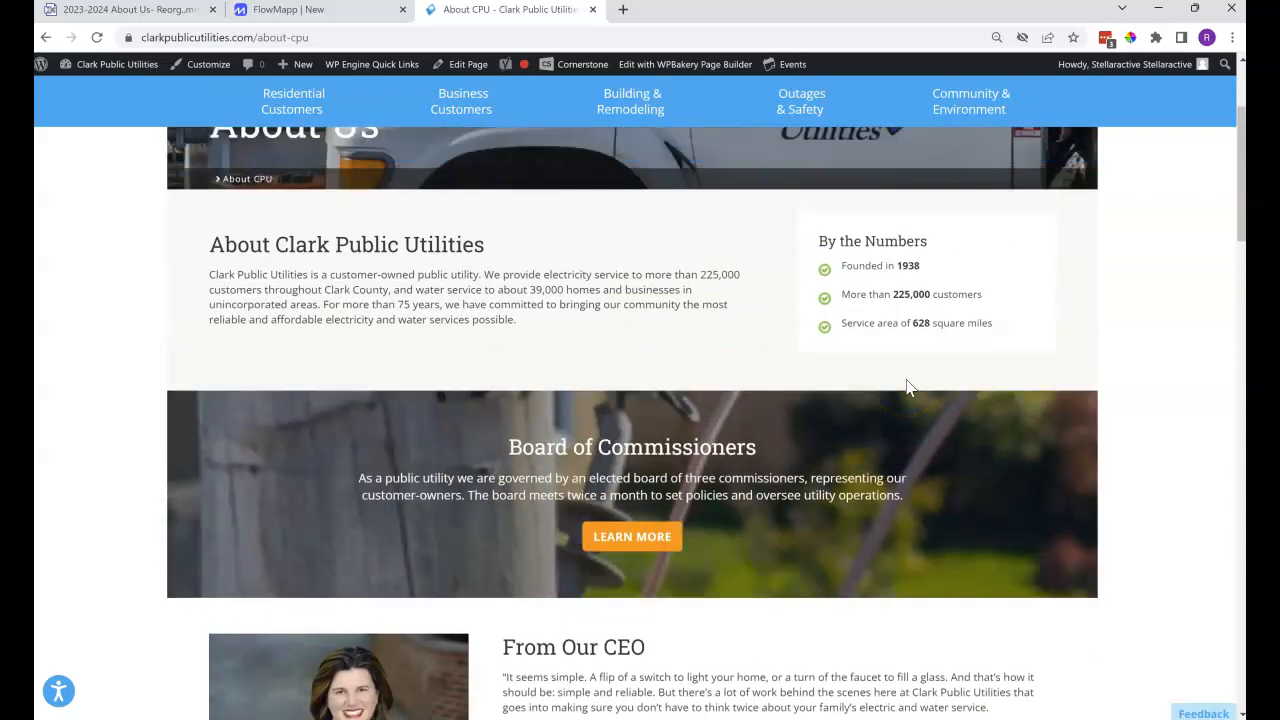
scroll("down", 3)
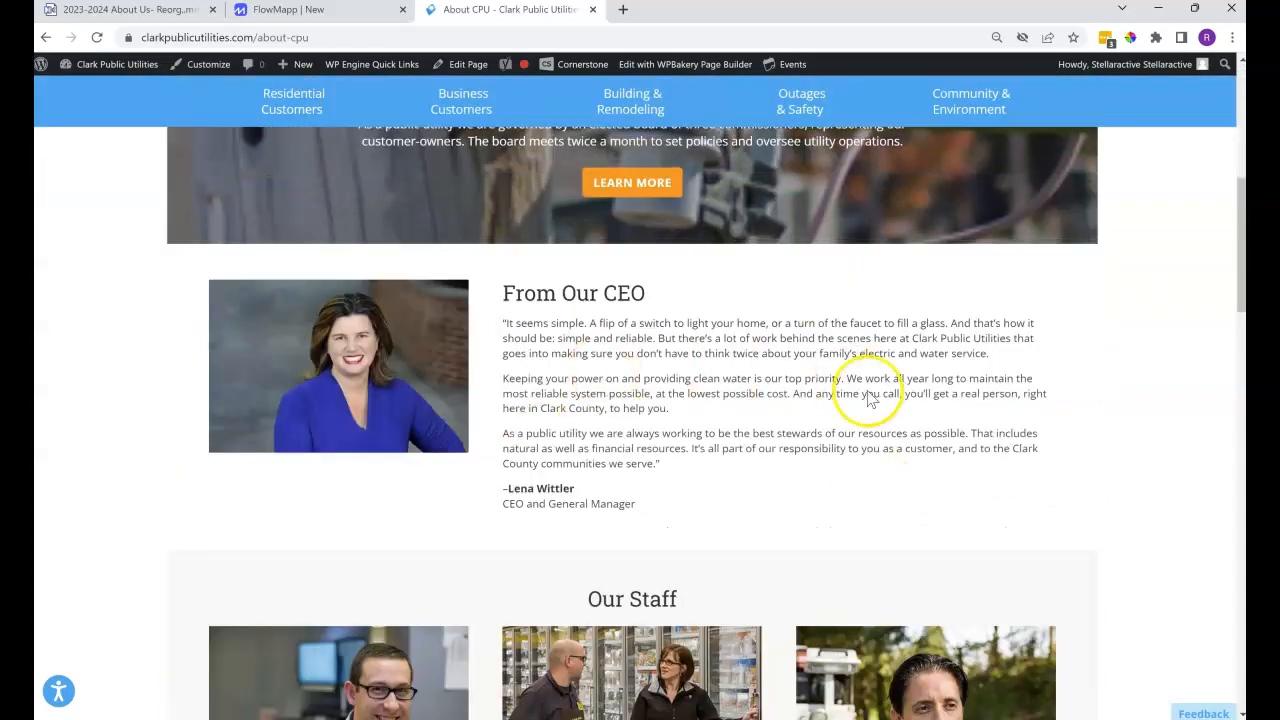
left_click(290, 8)
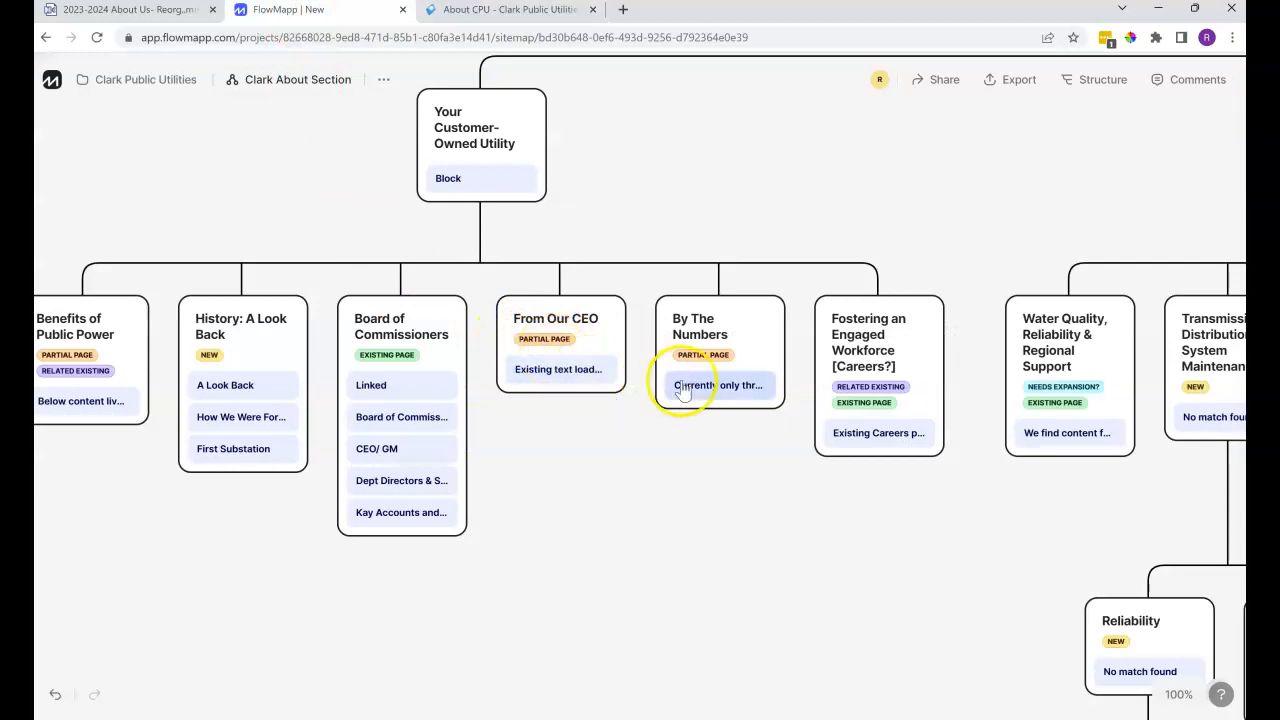
mouse_move(770, 524)
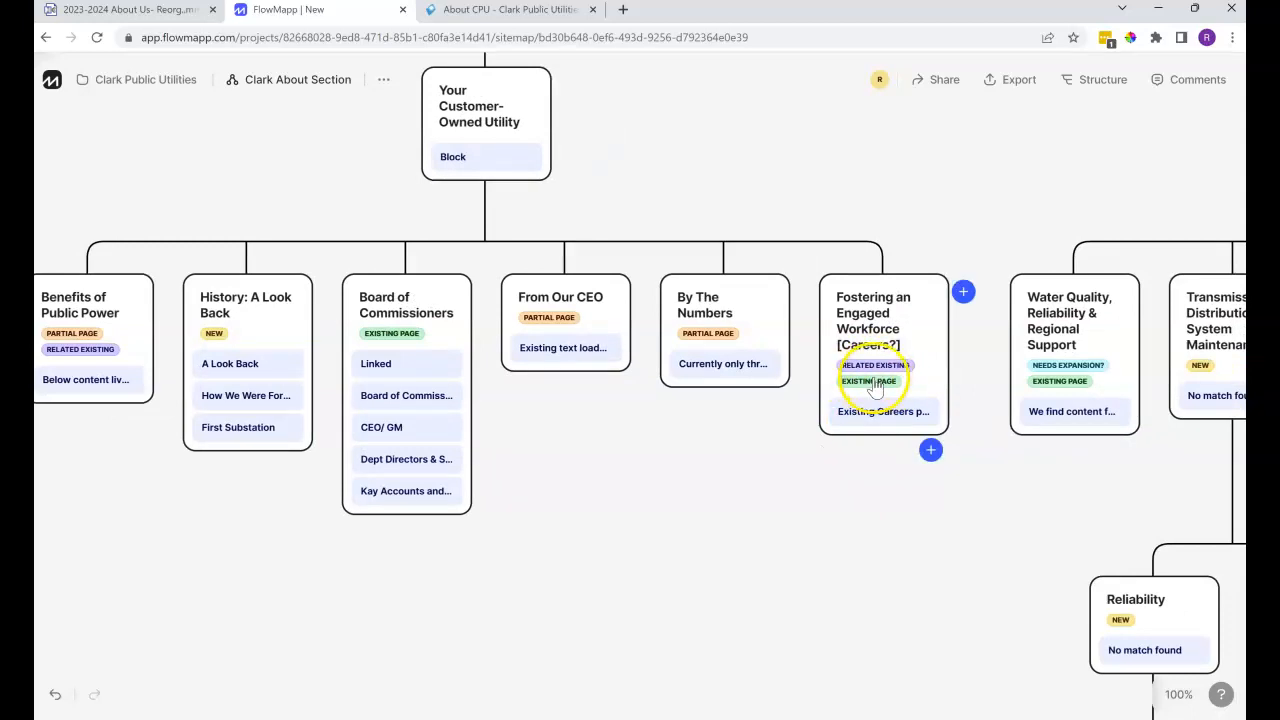
mouse_move(892, 500)
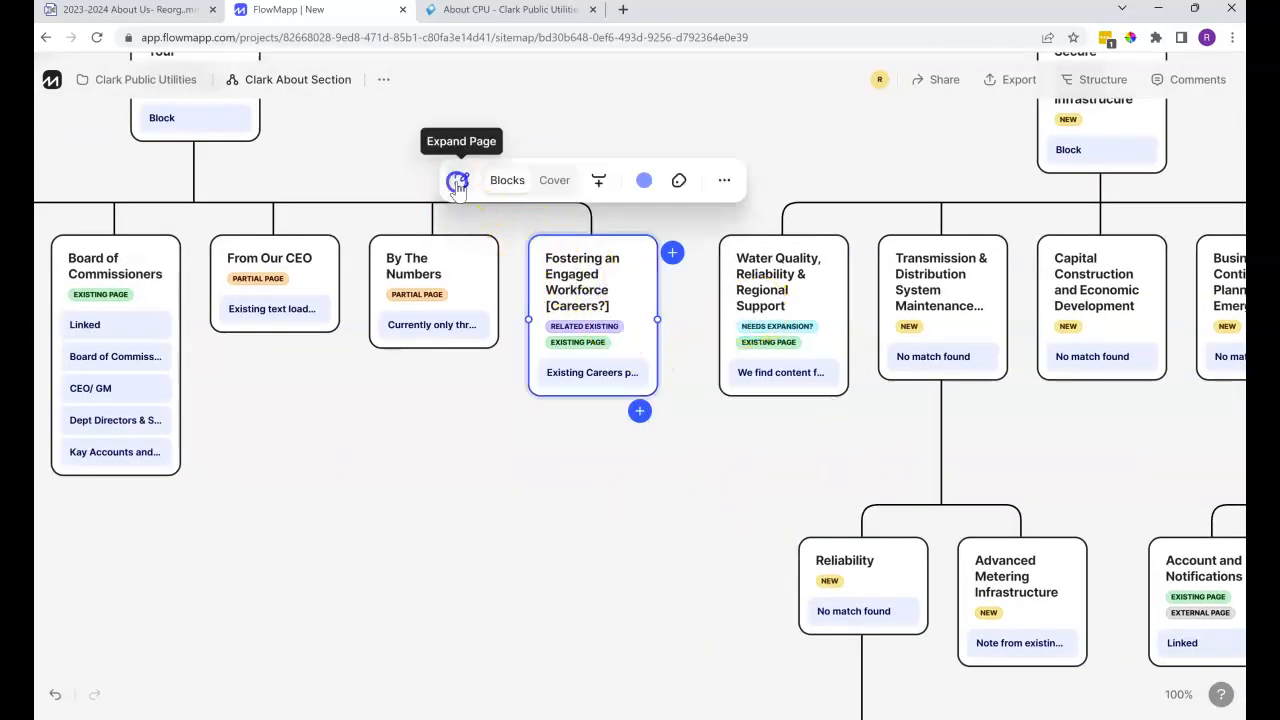
- Expand the Fostering an Engaged Workforce [Careers?] card to see its Existing Careers page note
left_click(458, 180)
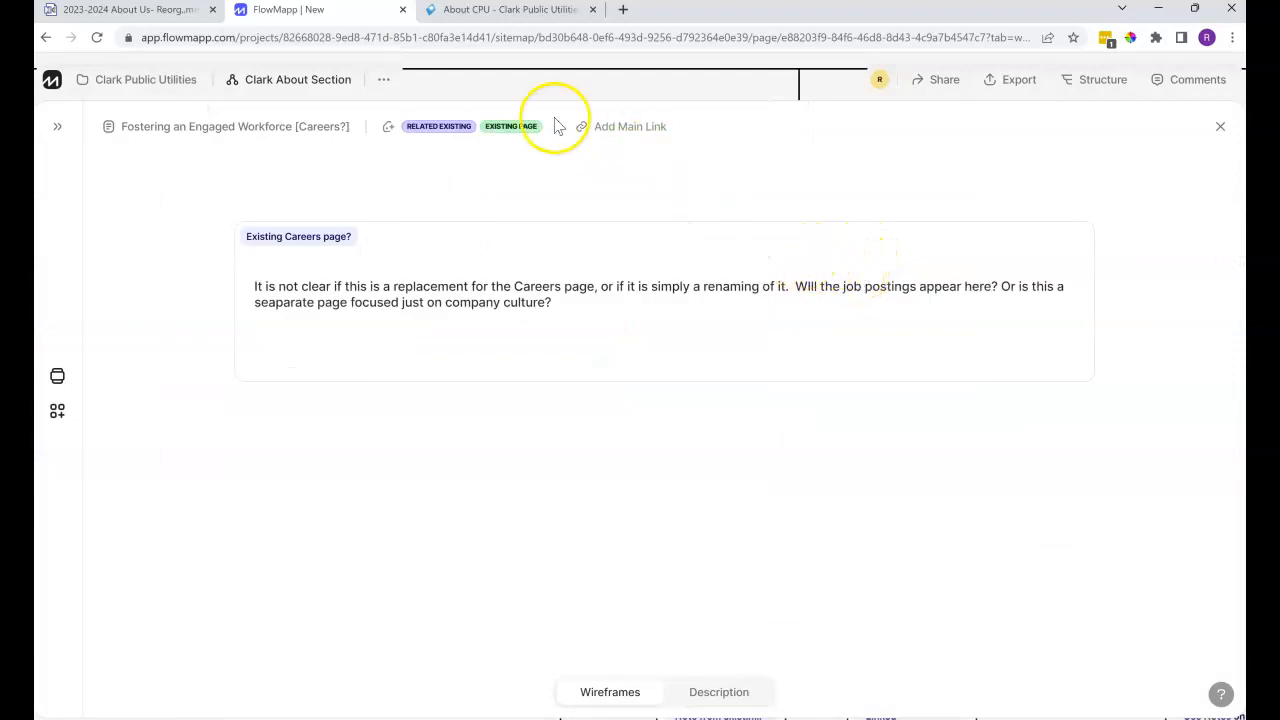
mouse_move(644, 308)
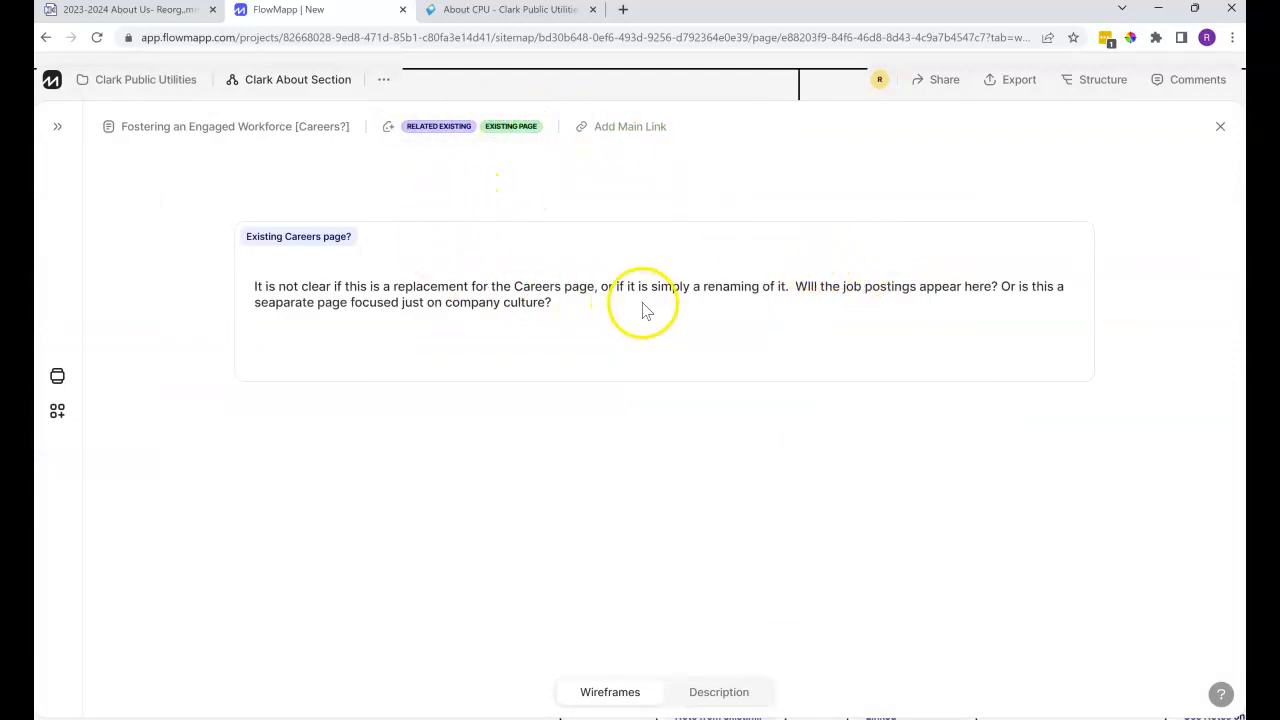
mouse_move(400, 296)
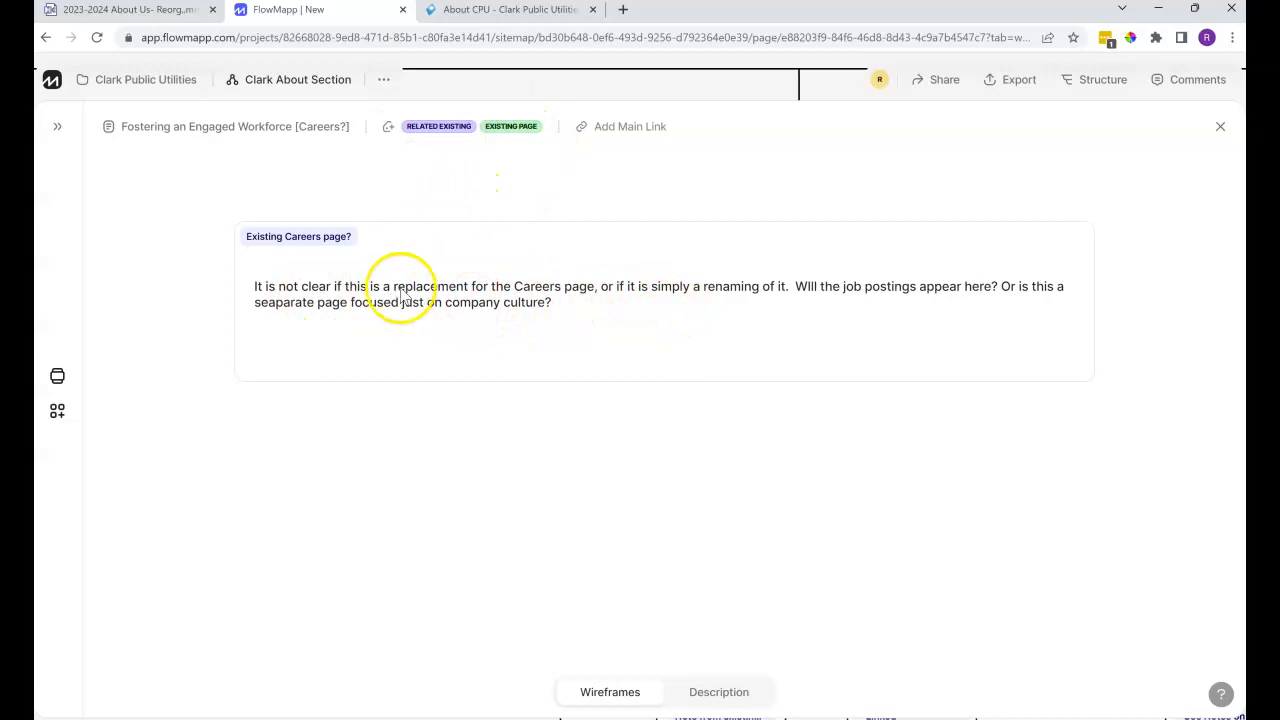
mouse_move(624, 298)
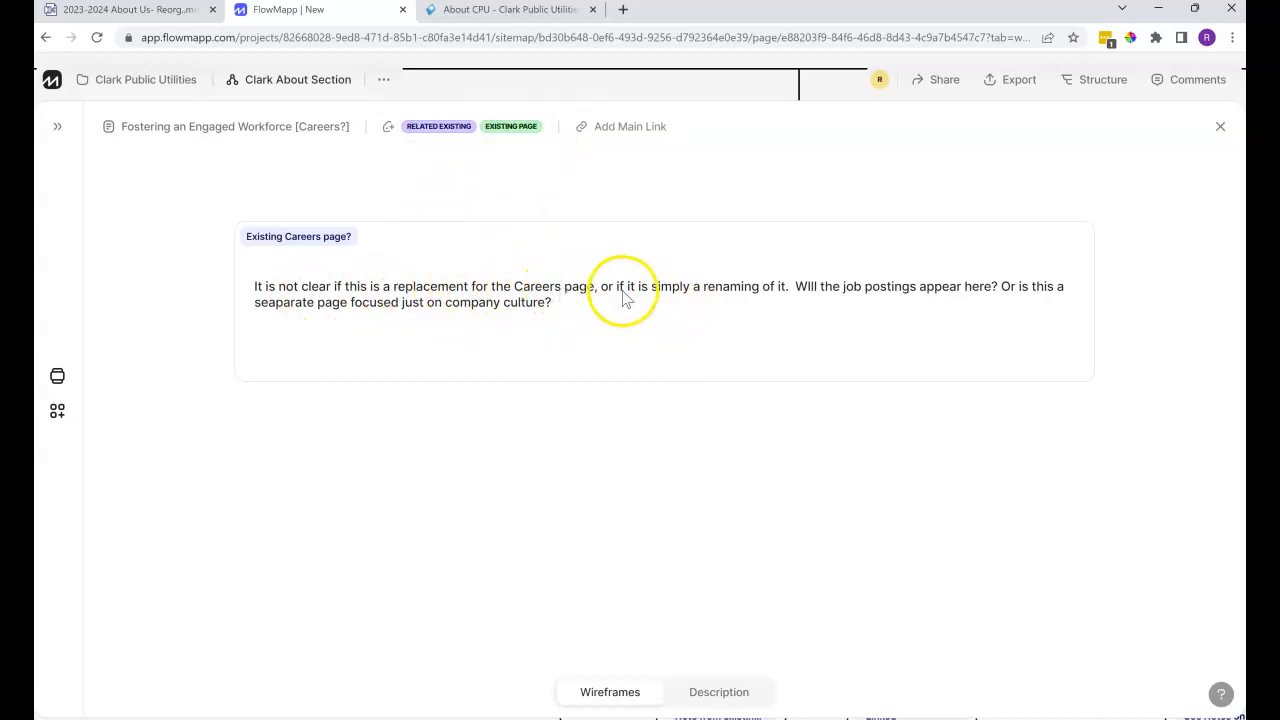
mouse_move(624, 304)
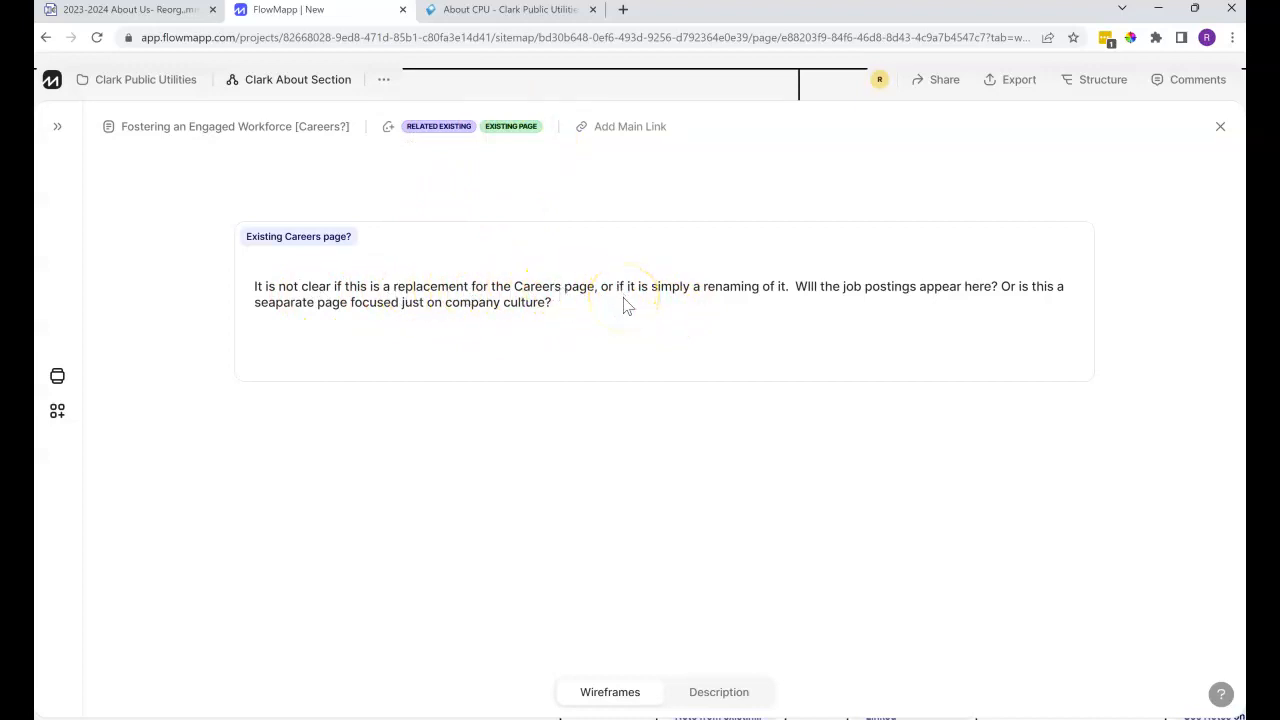
mouse_move(1158, 132)
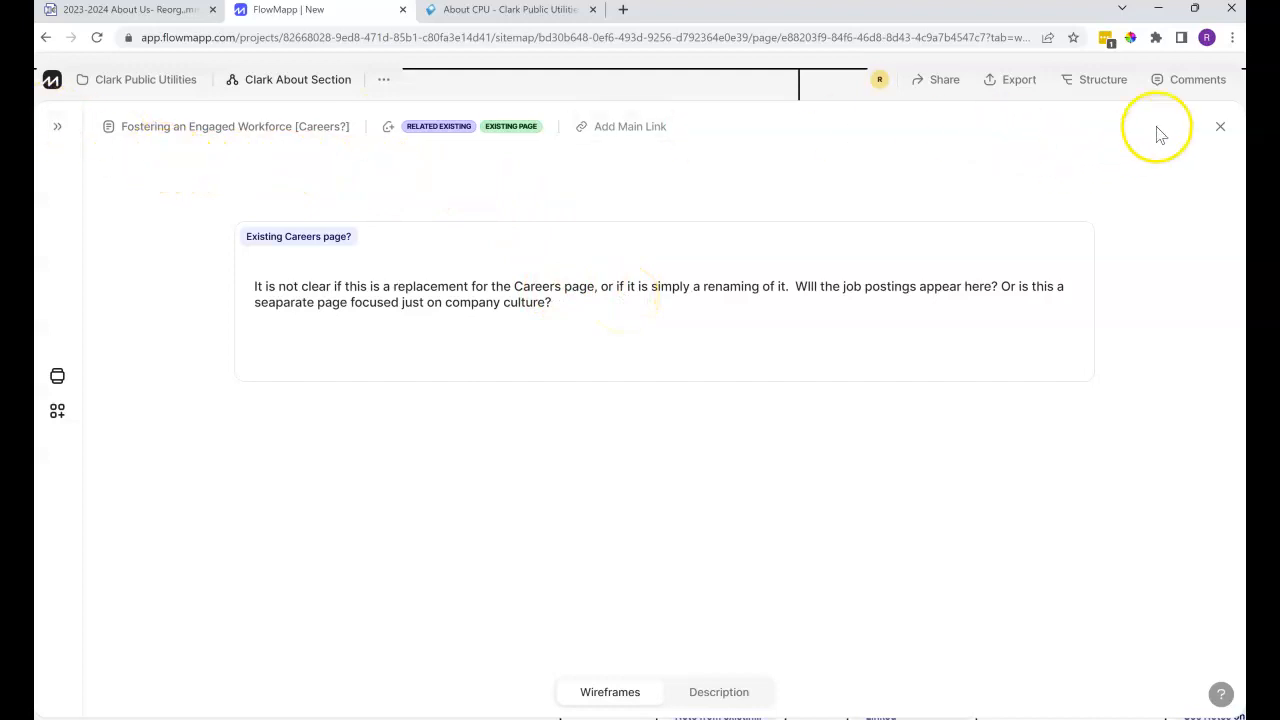
- Close the Careers page view and return to the Clark About Section sitemap
left_click(1220, 126)
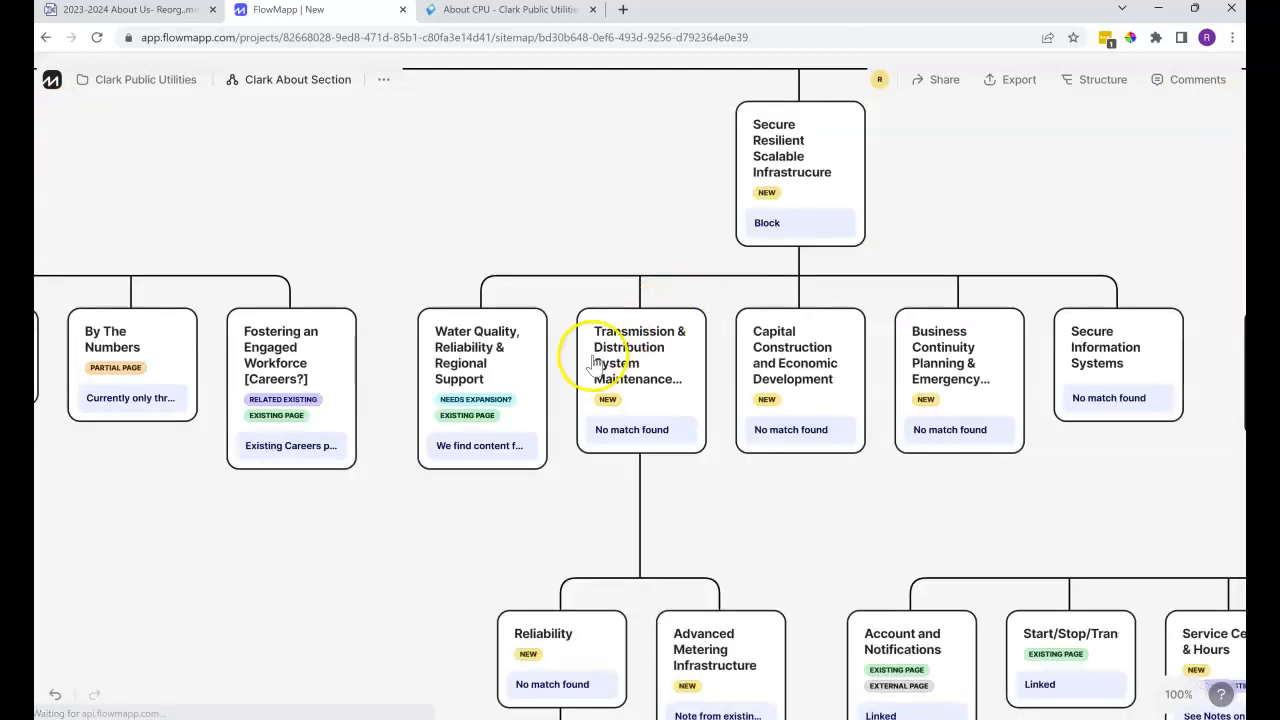
mouse_move(358, 376)
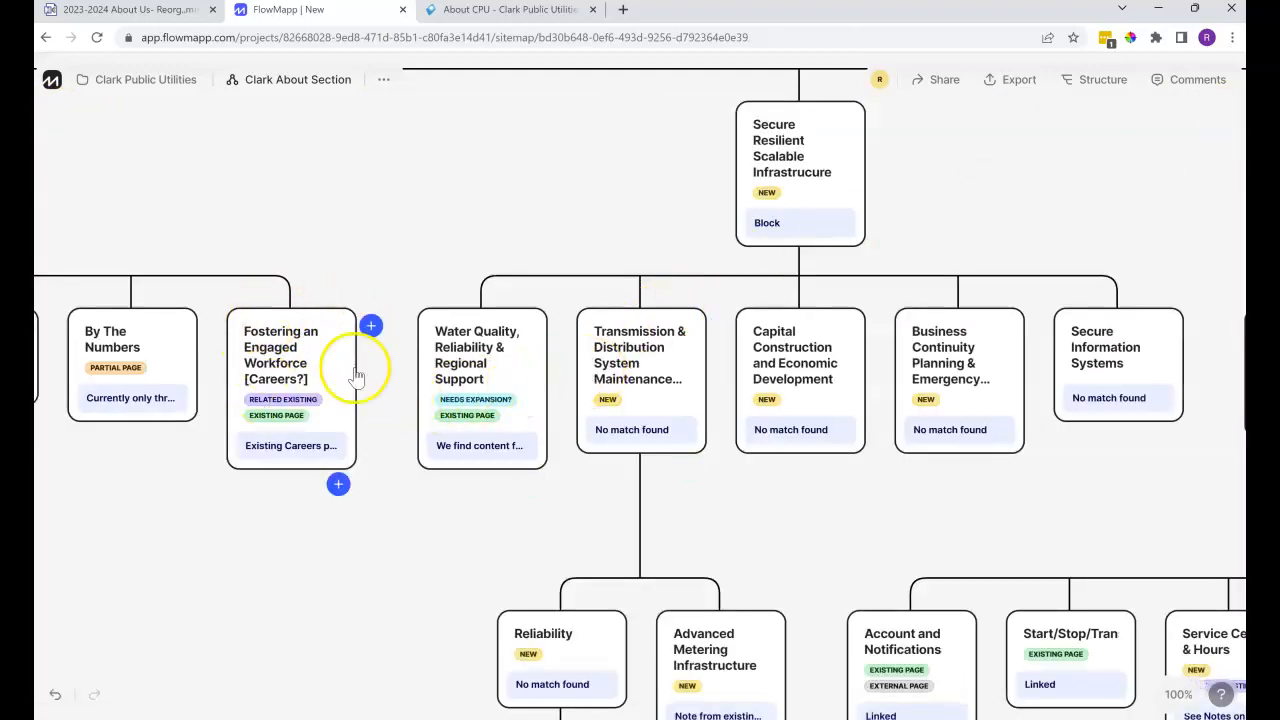
mouse_move(320, 328)
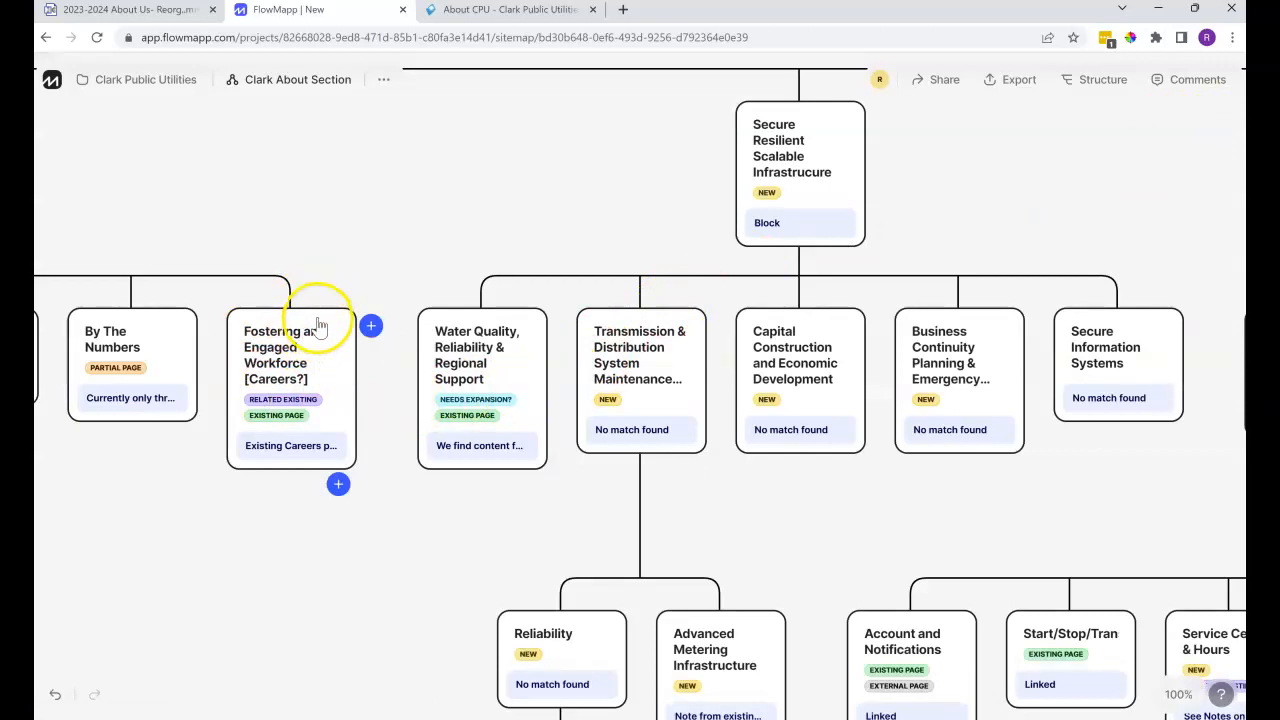
mouse_move(296, 424)
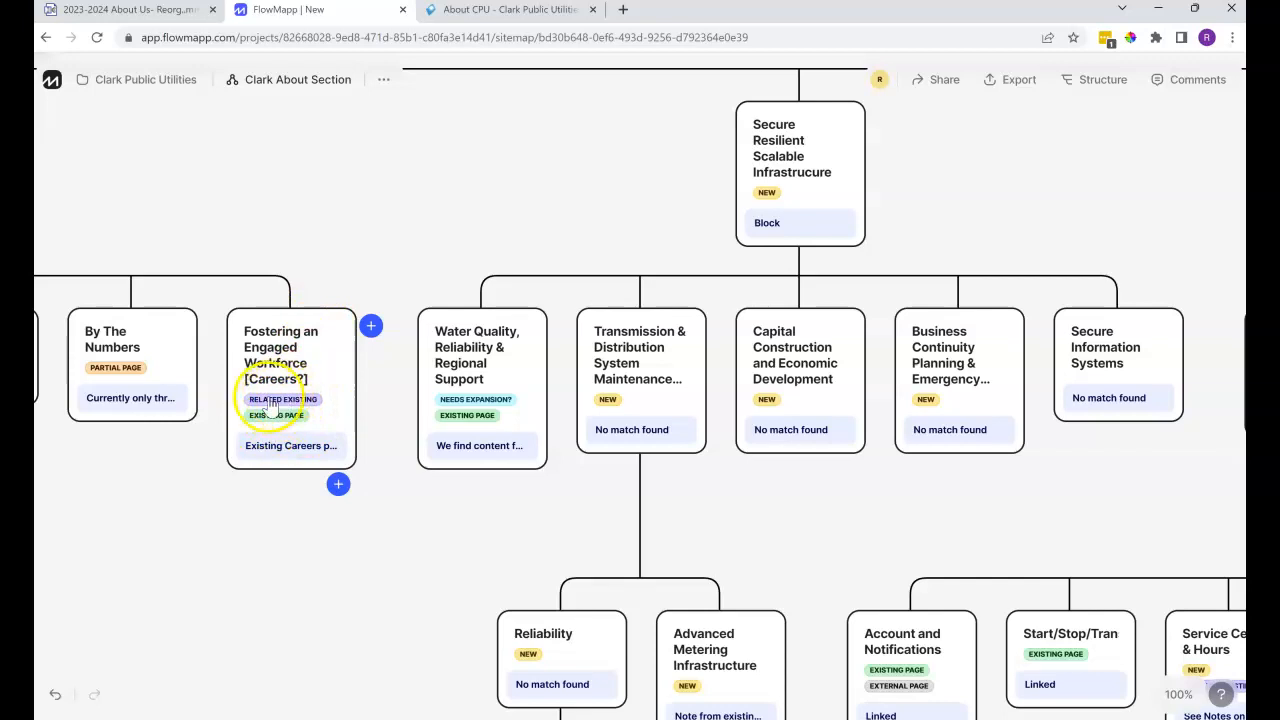
mouse_move(384, 410)
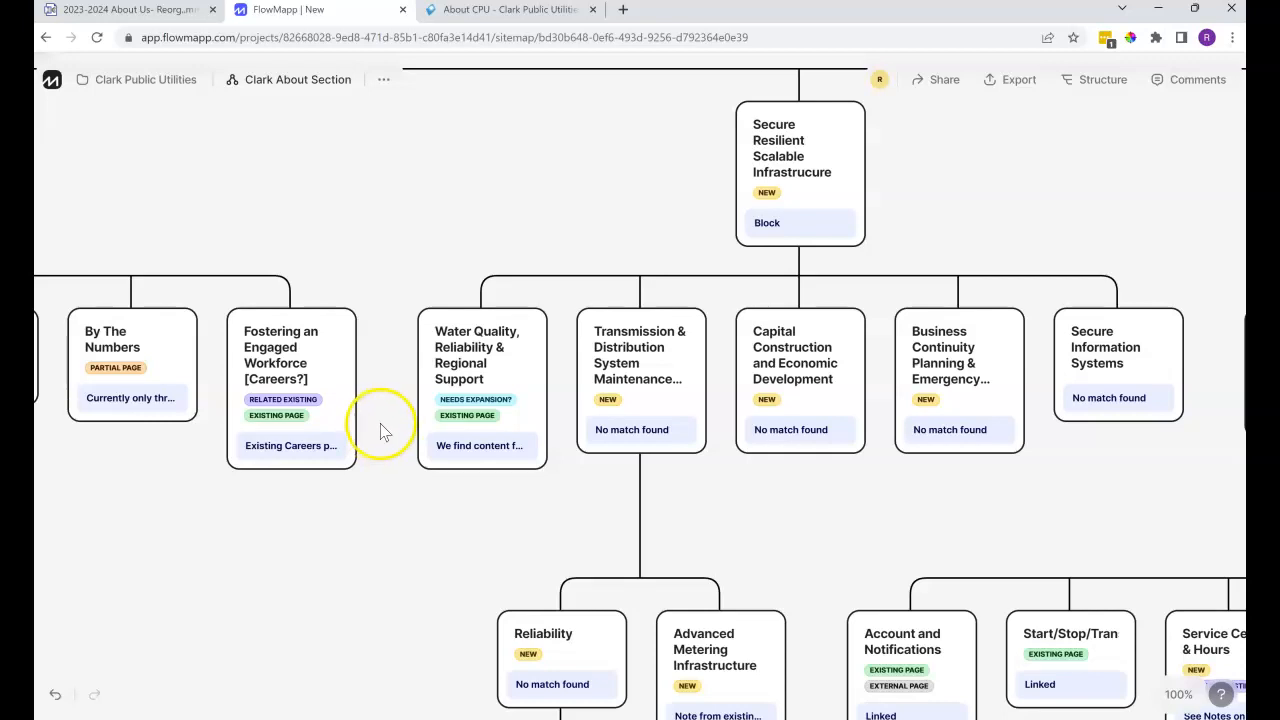
mouse_move(398, 488)
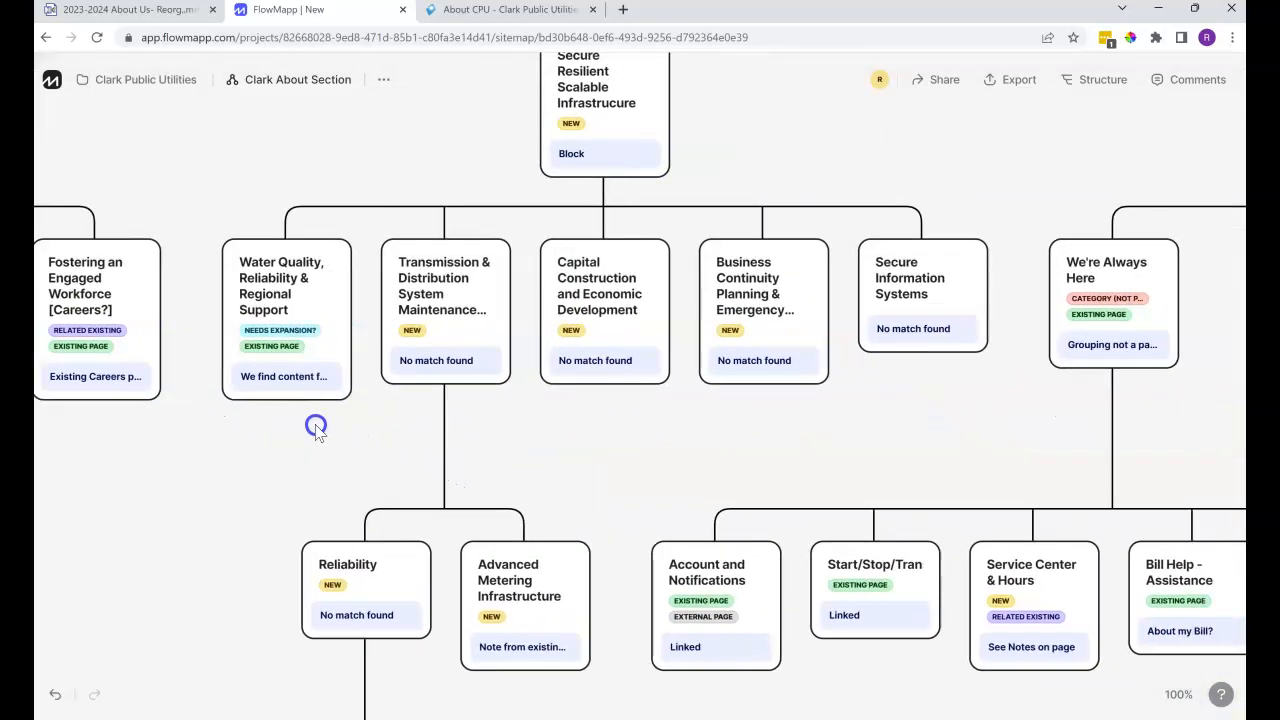
mouse_move(140, 598)
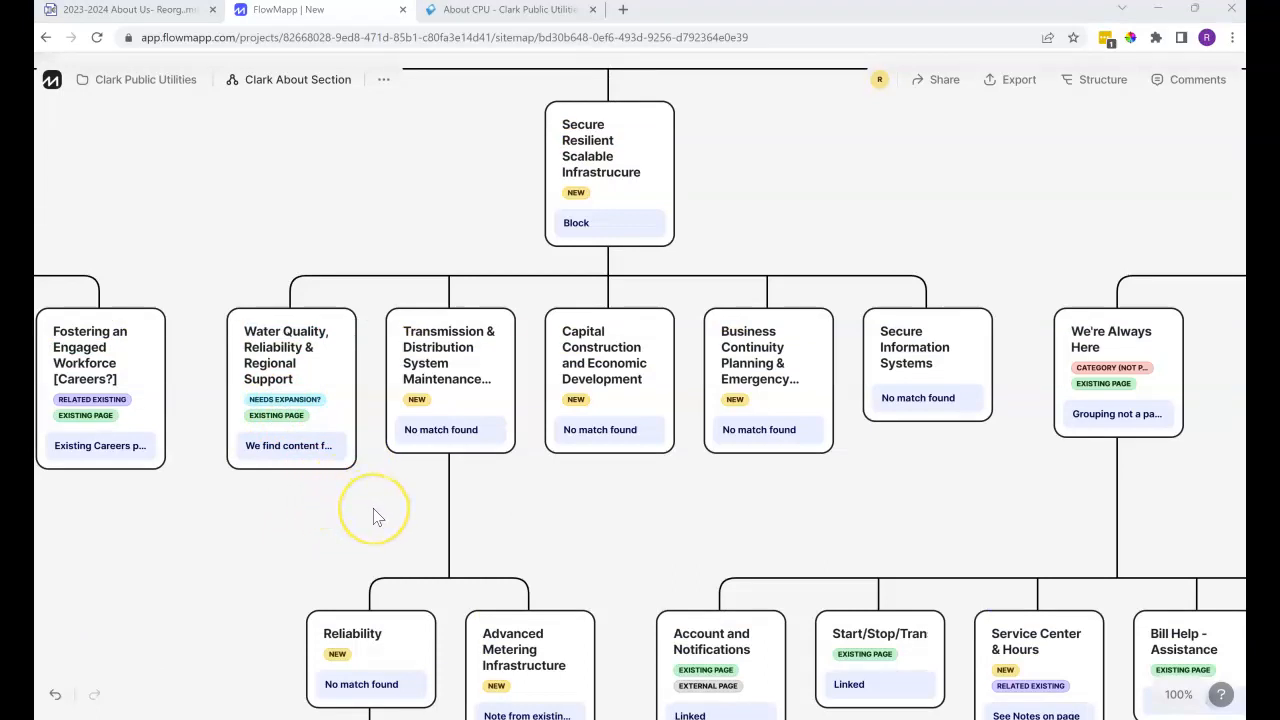
mouse_move(290, 378)
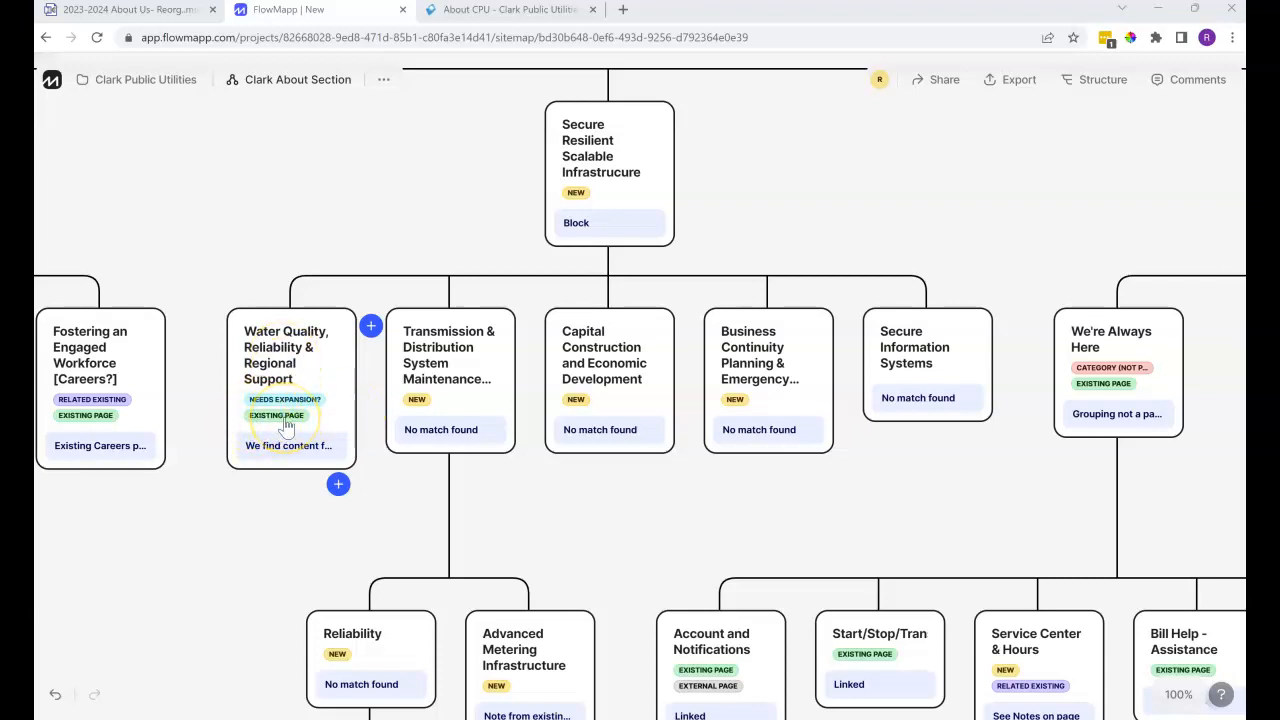
- Expand the Water Quality, Reliability & Regional Support card to see its missing-content note
left_click(290, 390)
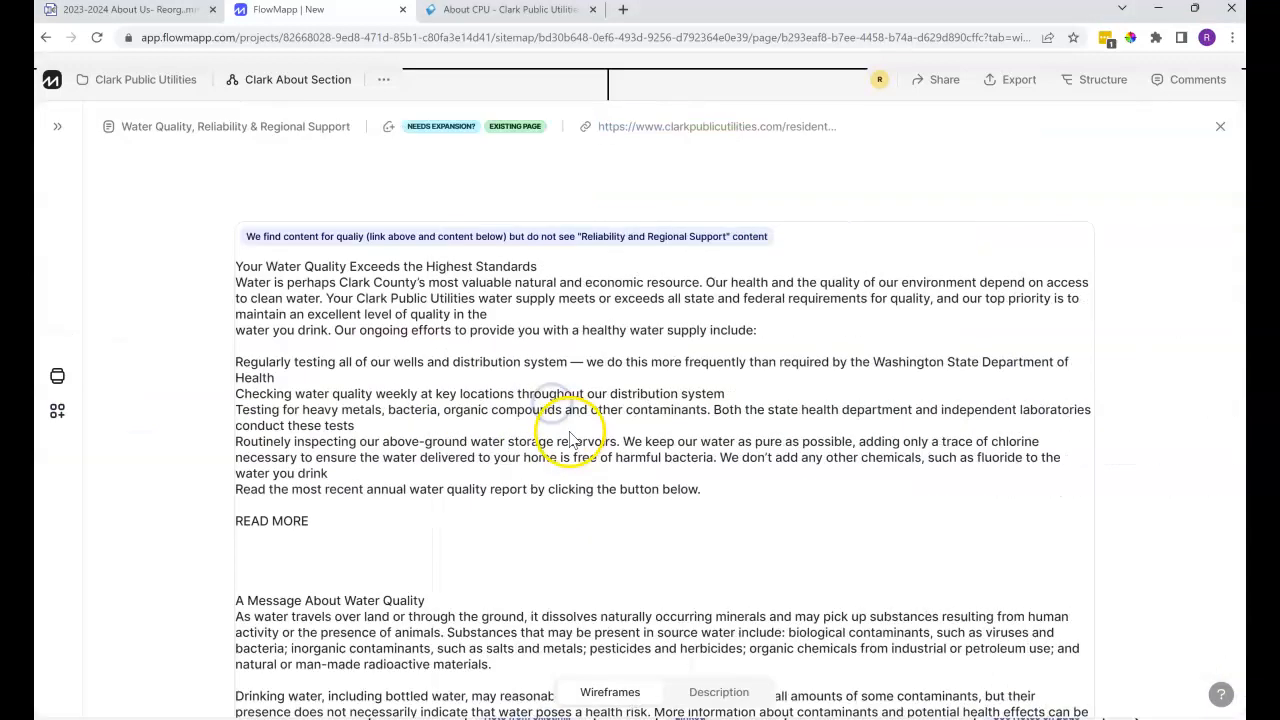
mouse_move(336, 240)
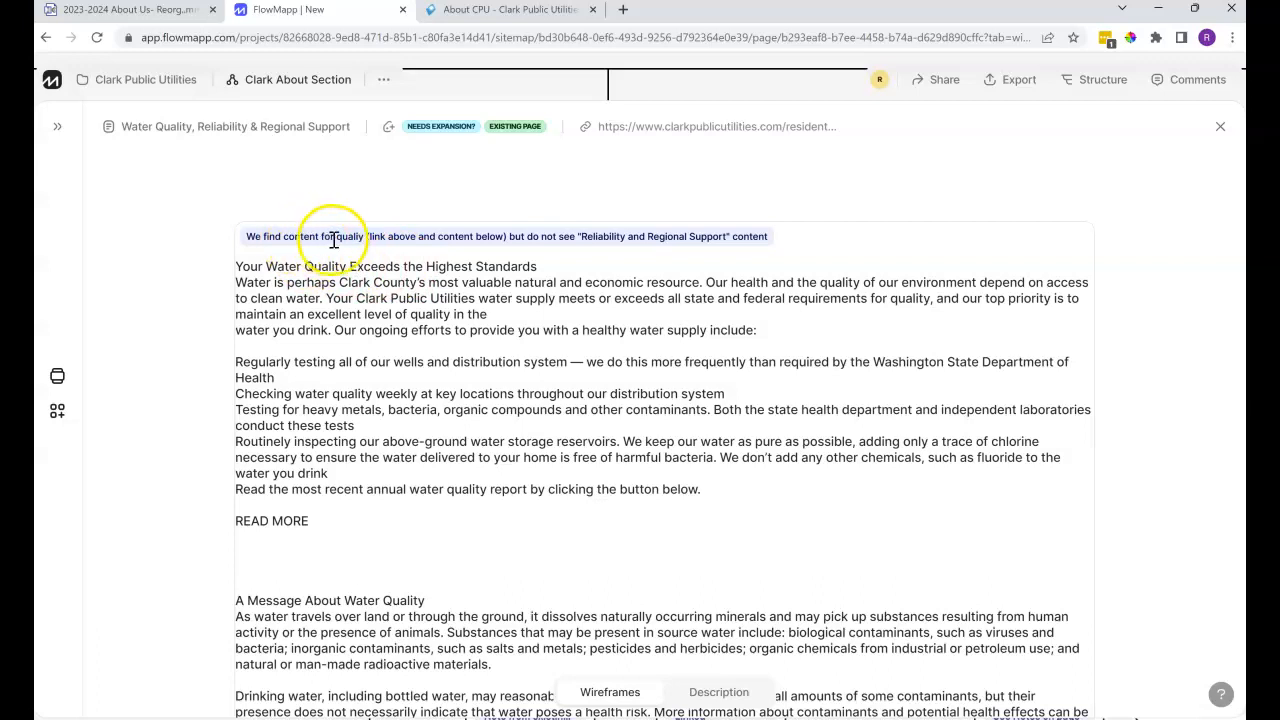
mouse_move(464, 218)
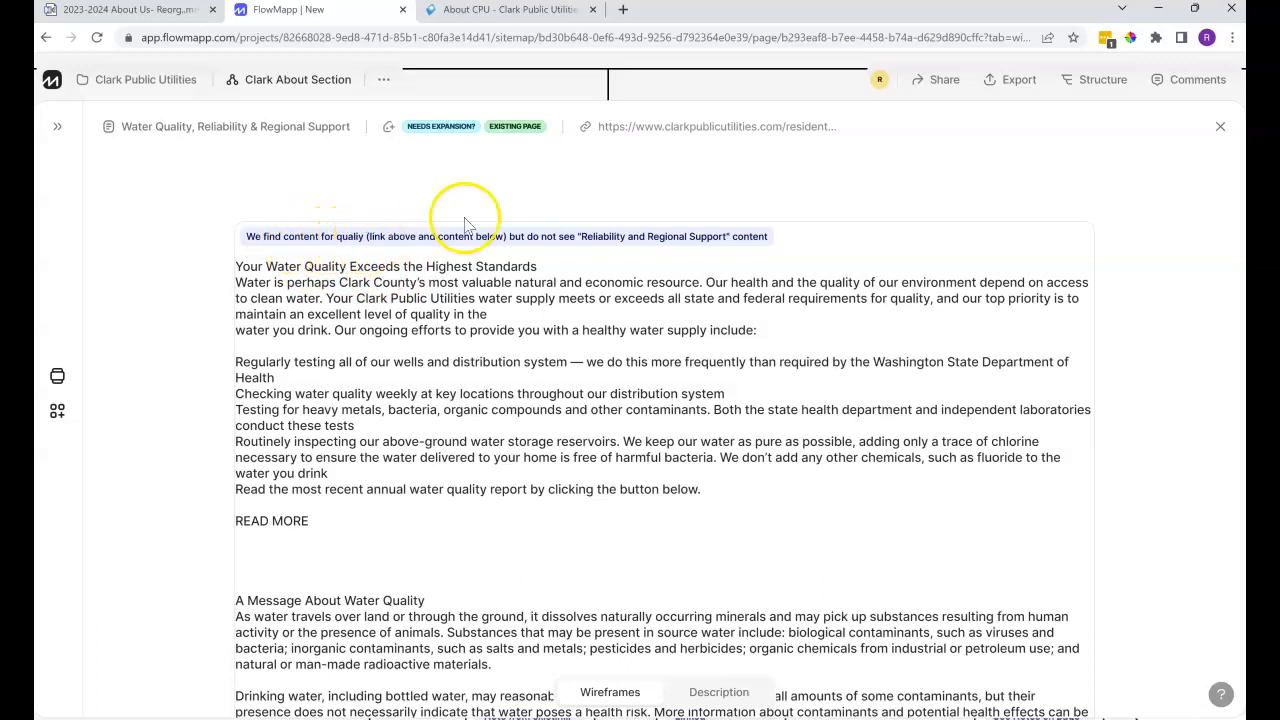
mouse_move(504, 256)
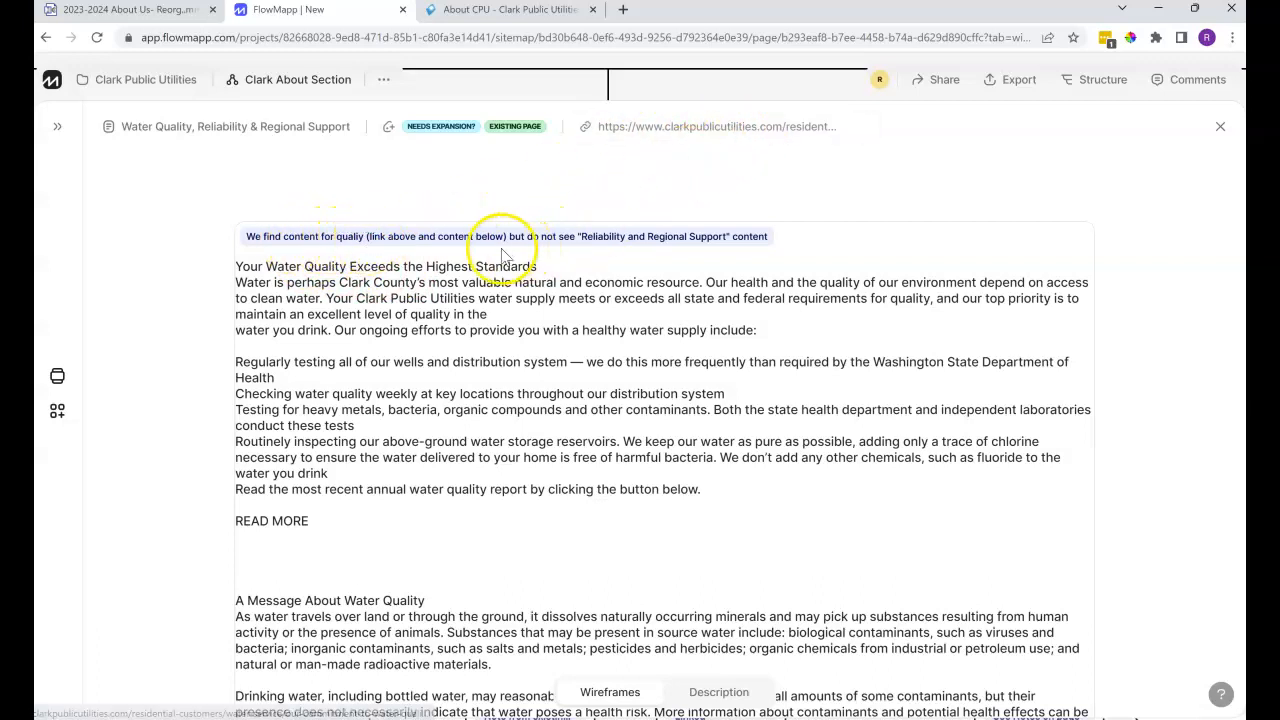
mouse_move(676, 236)
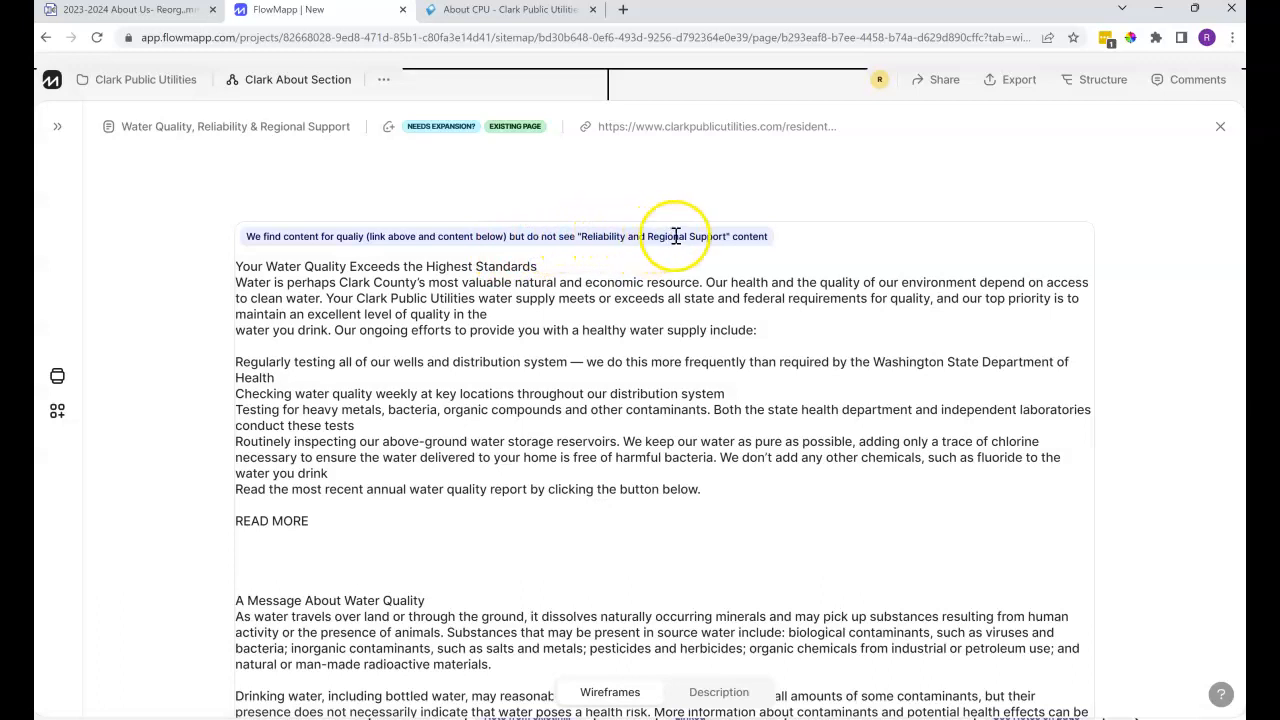
mouse_move(756, 236)
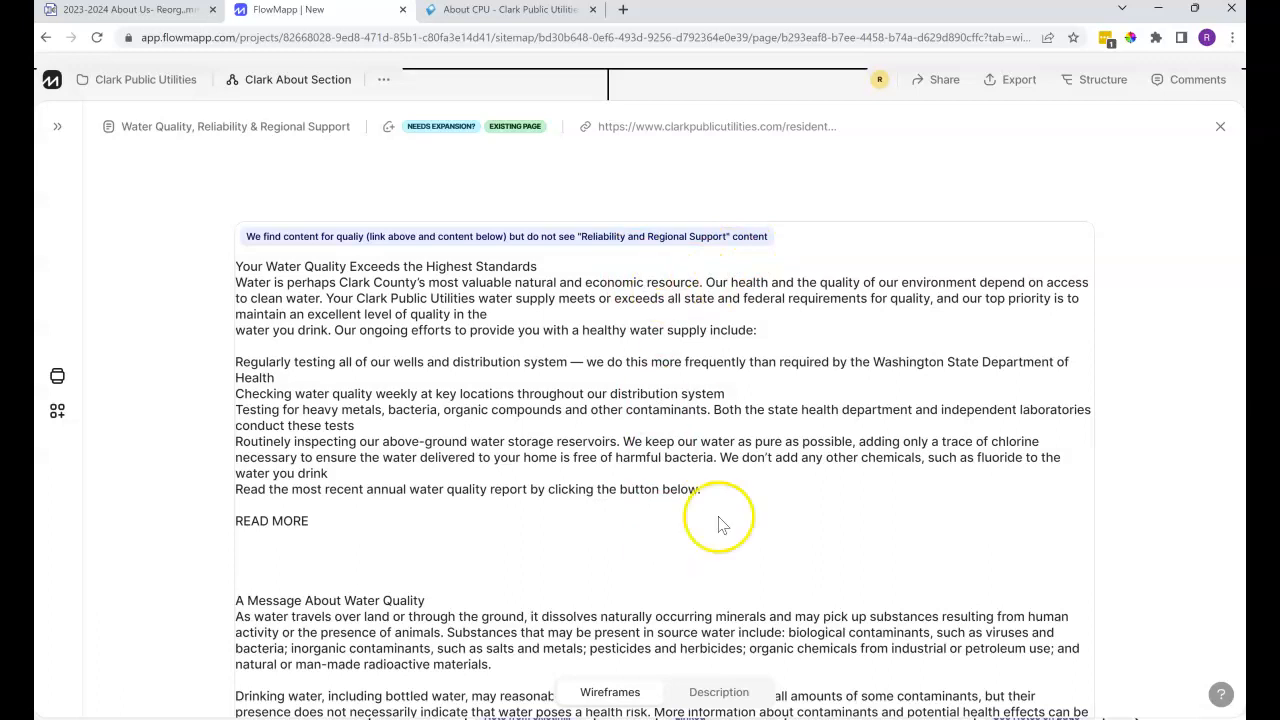
mouse_move(1012, 404)
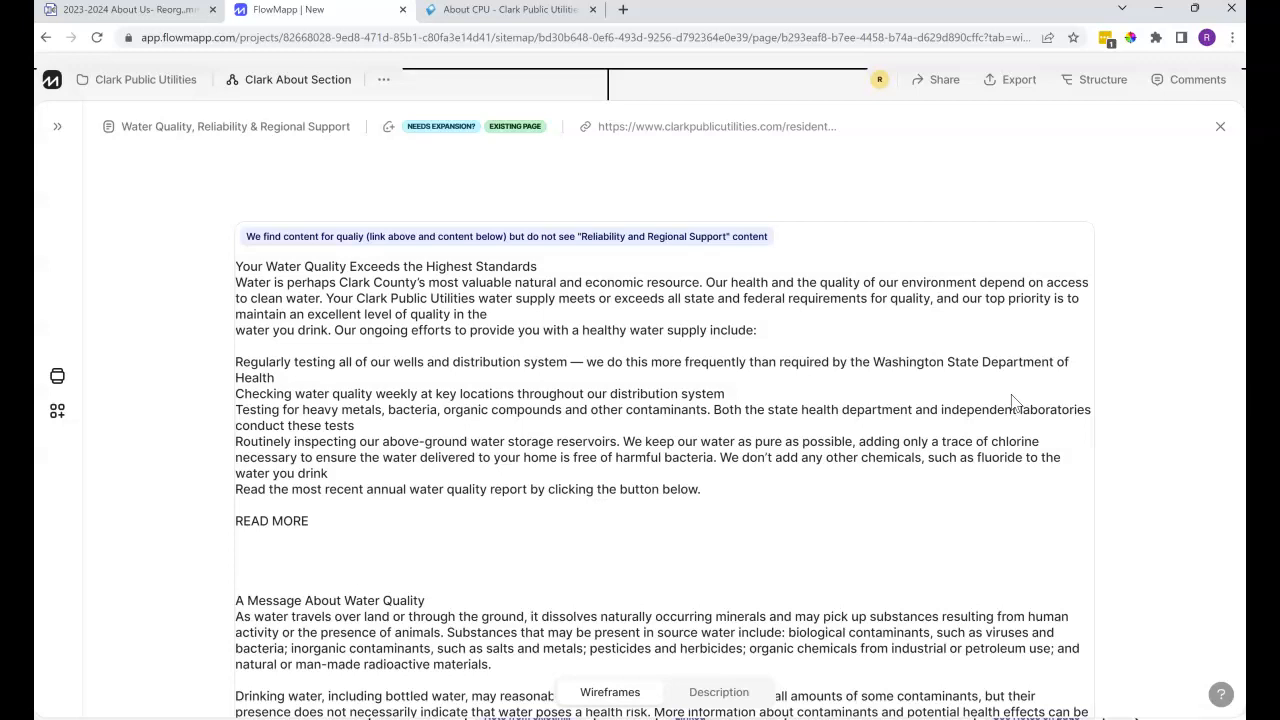
mouse_move(1220, 128)
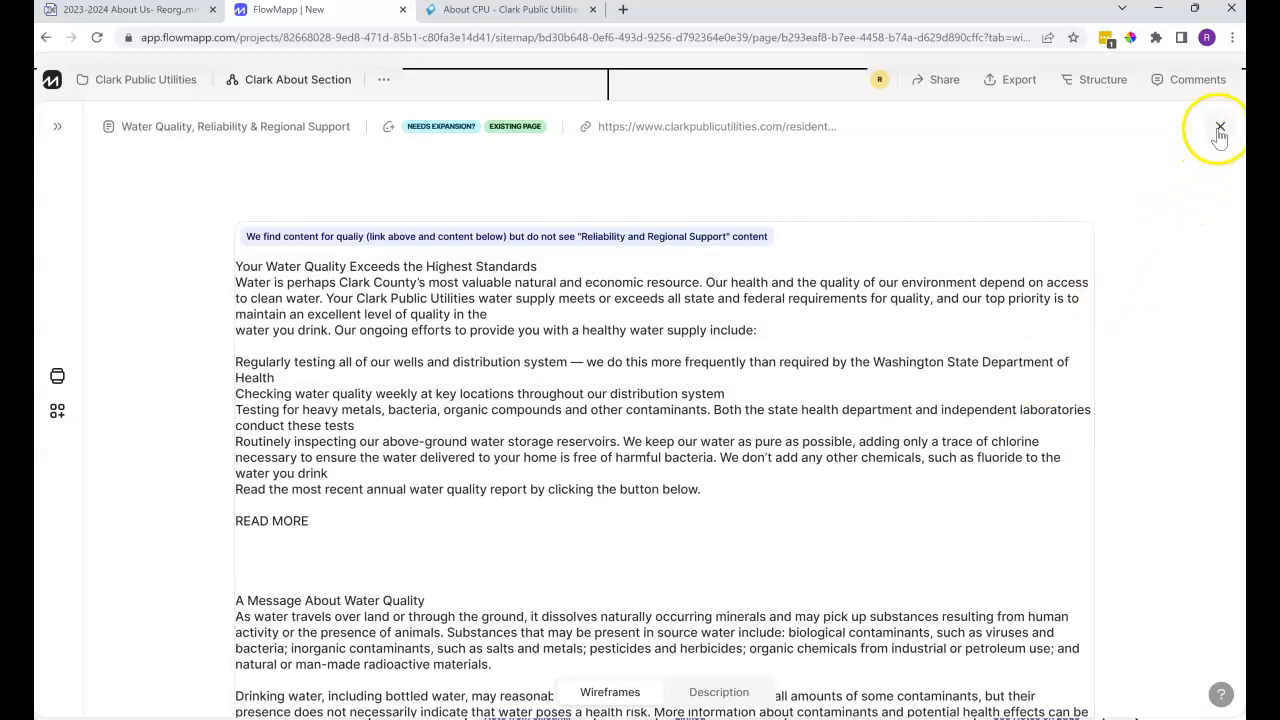
- Close the Water Quality details, review Strategic Resource and Policy Planning, then switch to the About Us mind map
left_click(1220, 128)
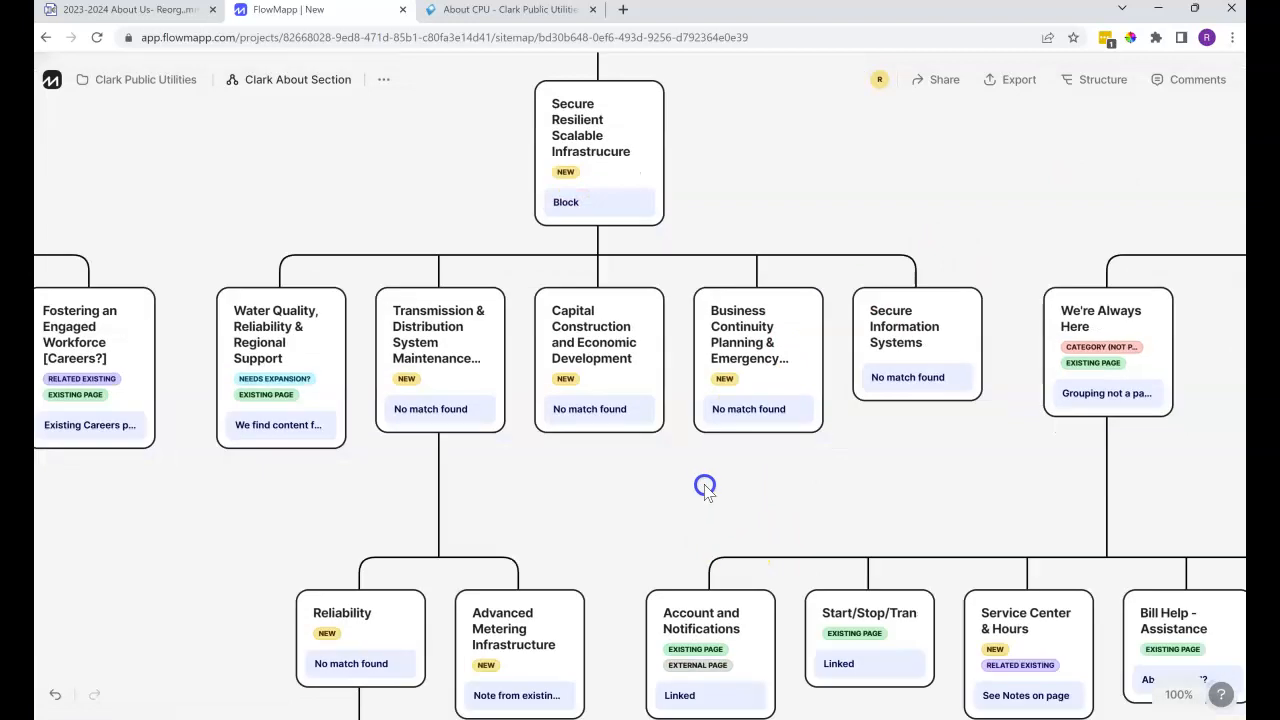
scroll("down", 3)
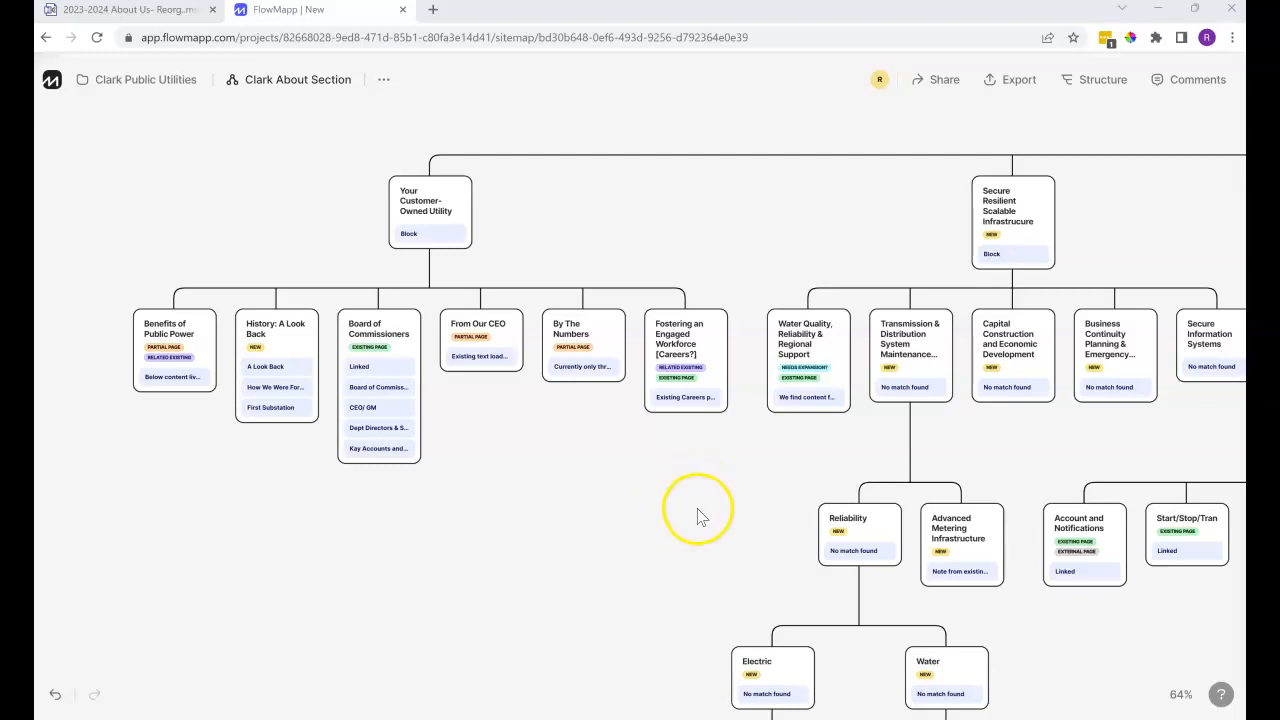
mouse_move(700, 516)
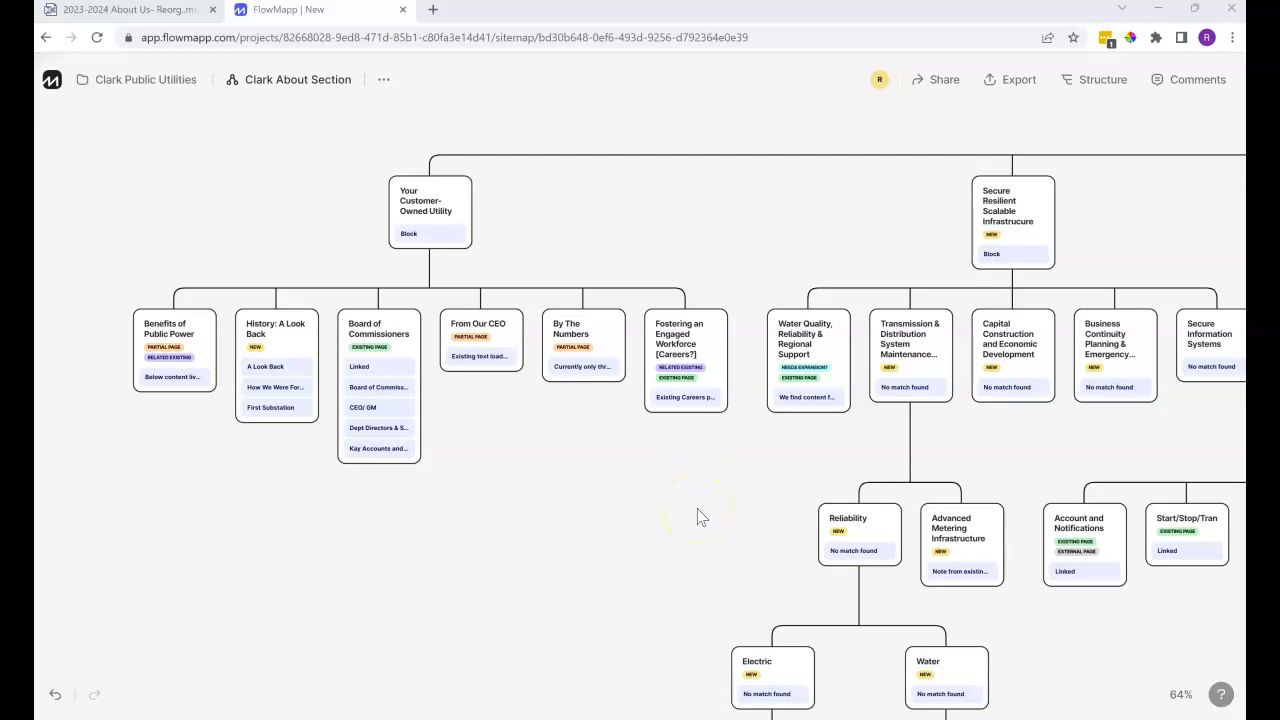
mouse_move(700, 518)
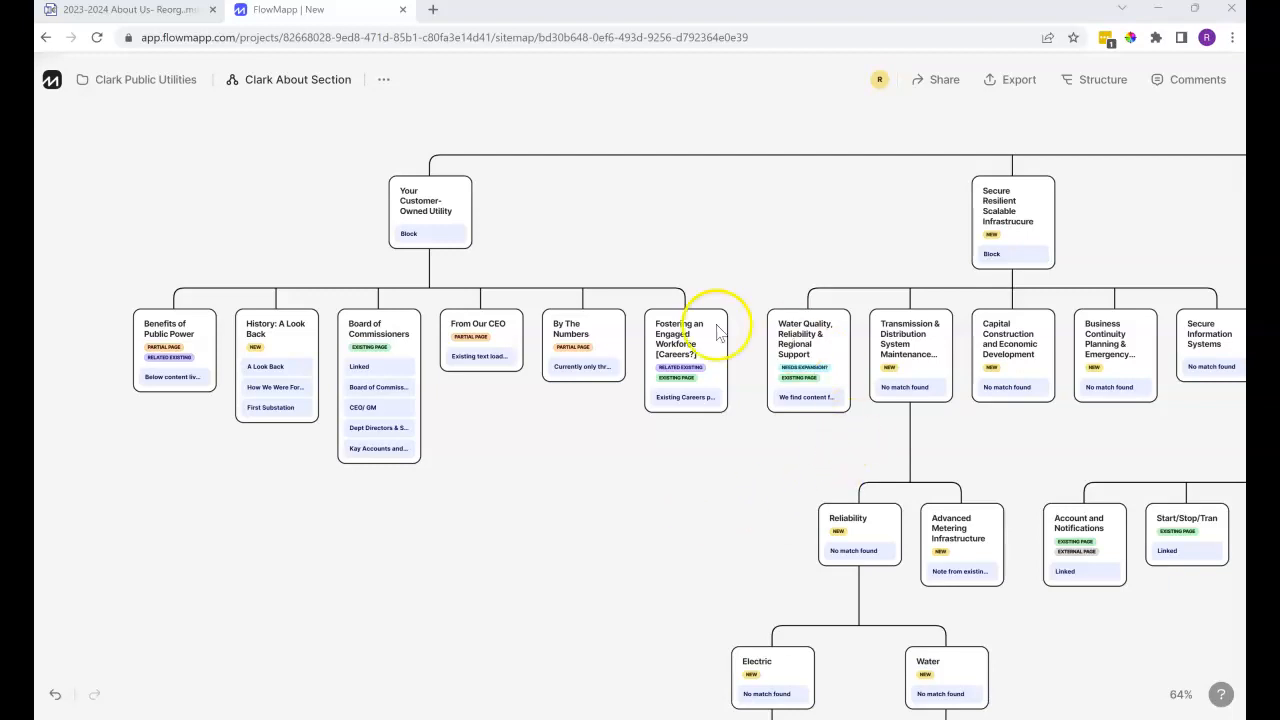
mouse_move(1010, 486)
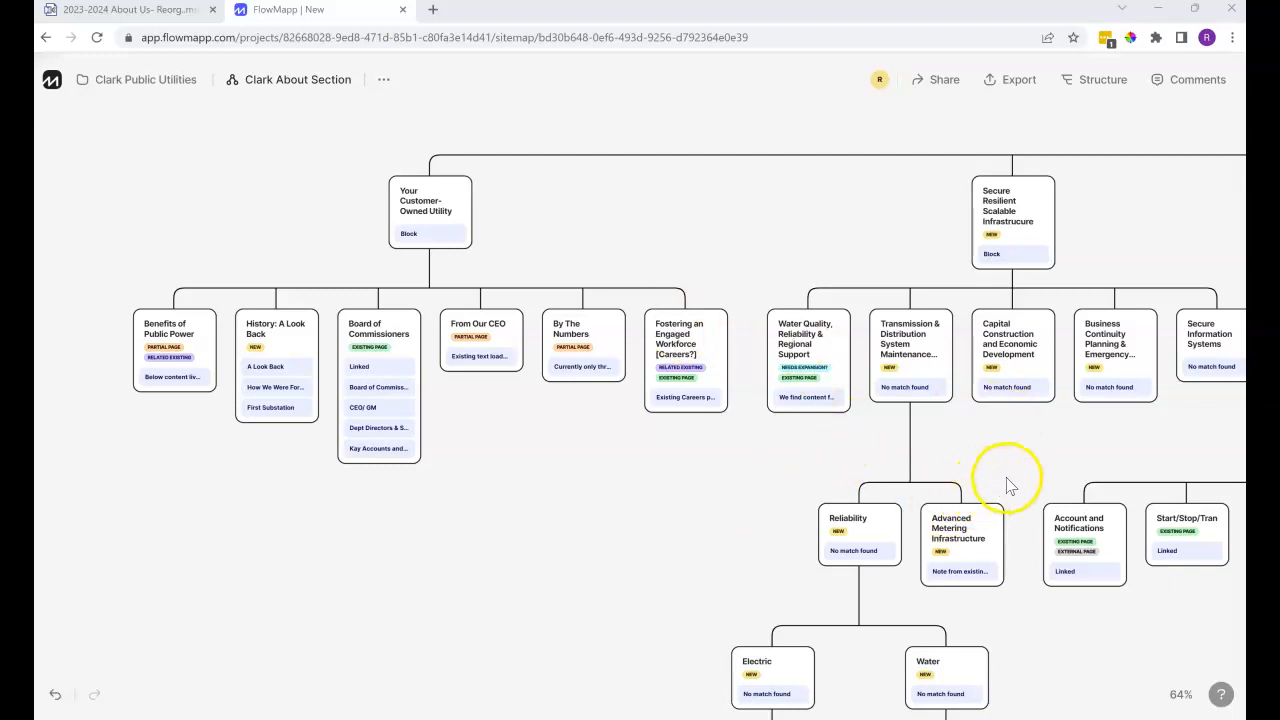
mouse_move(416, 256)
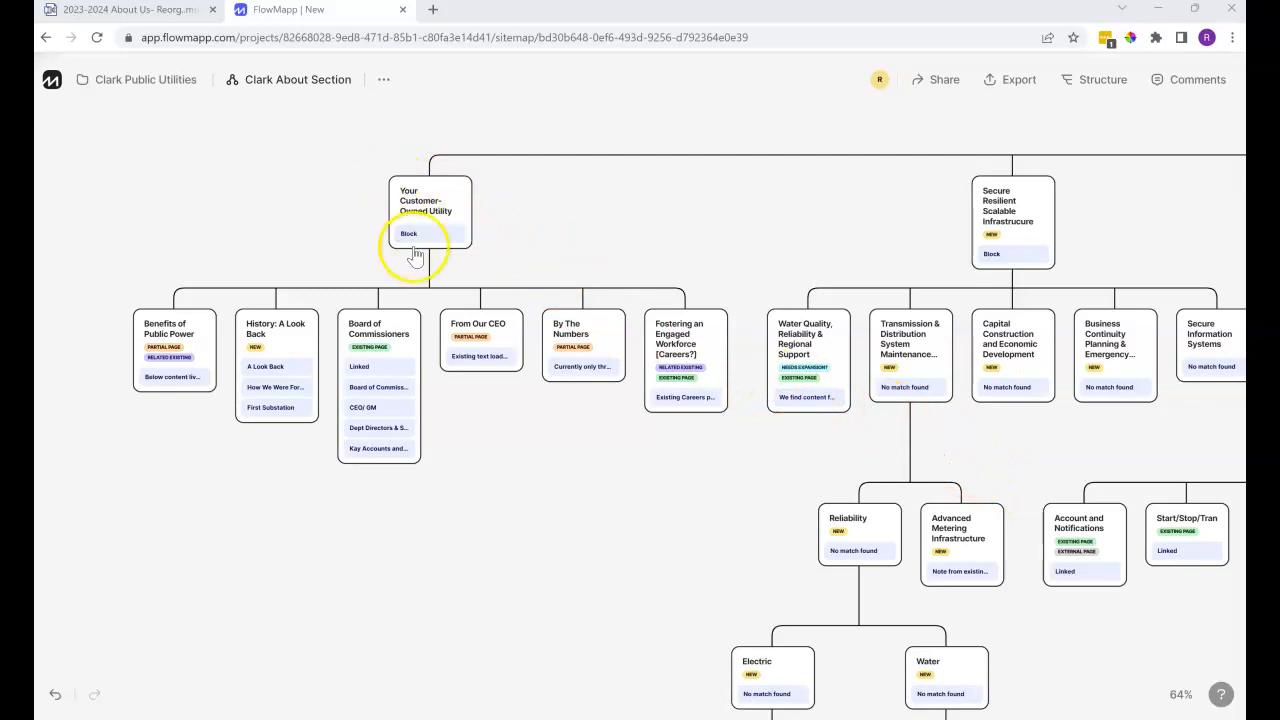
mouse_move(812, 218)
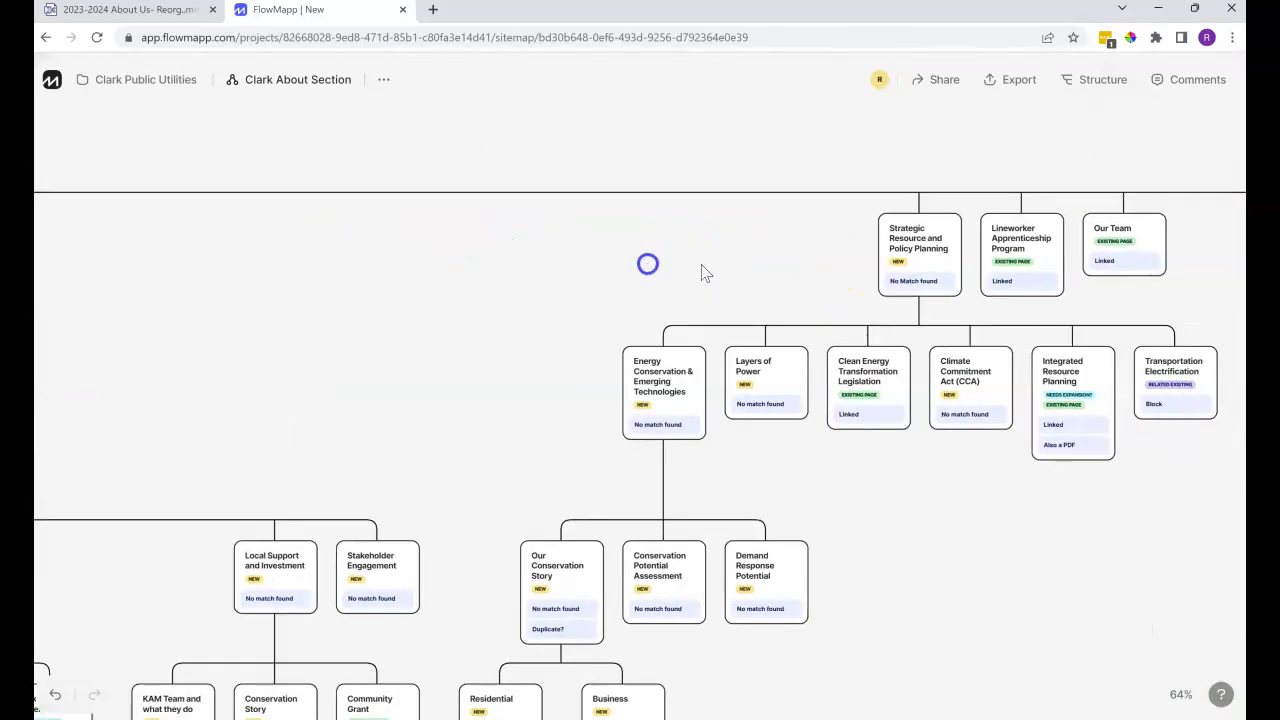
mouse_move(964, 304)
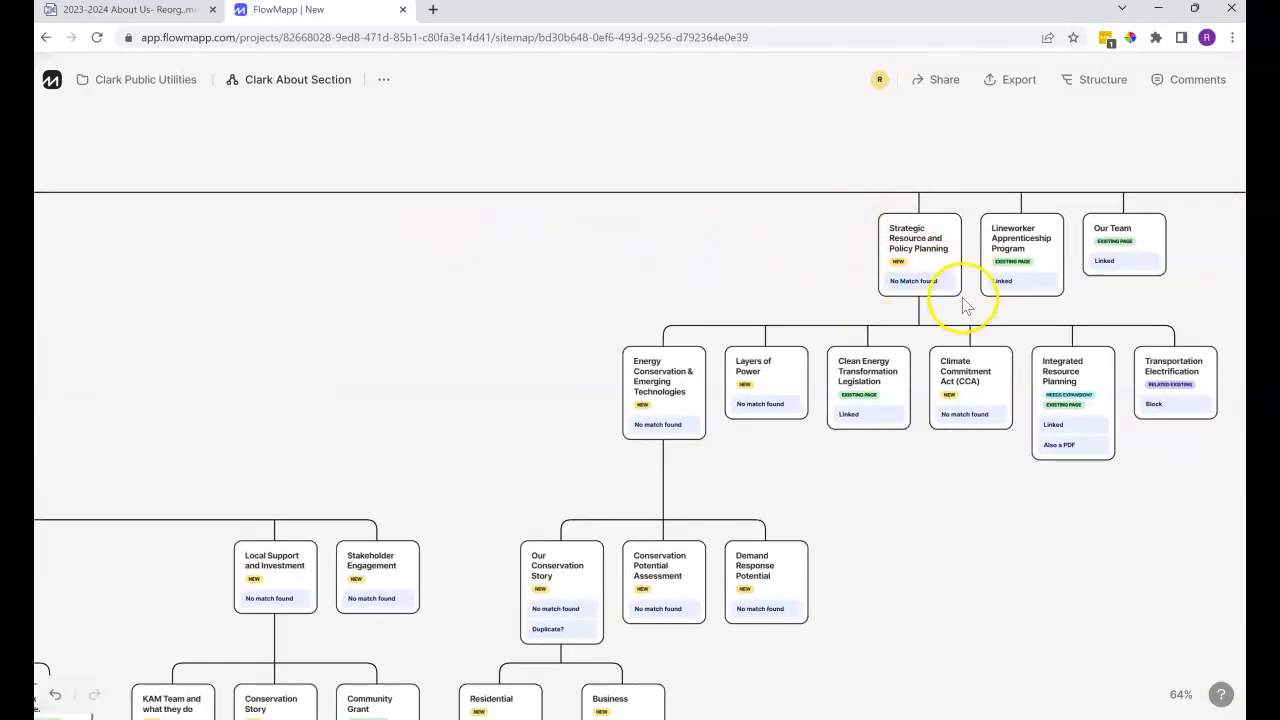
left_click(124, 8)
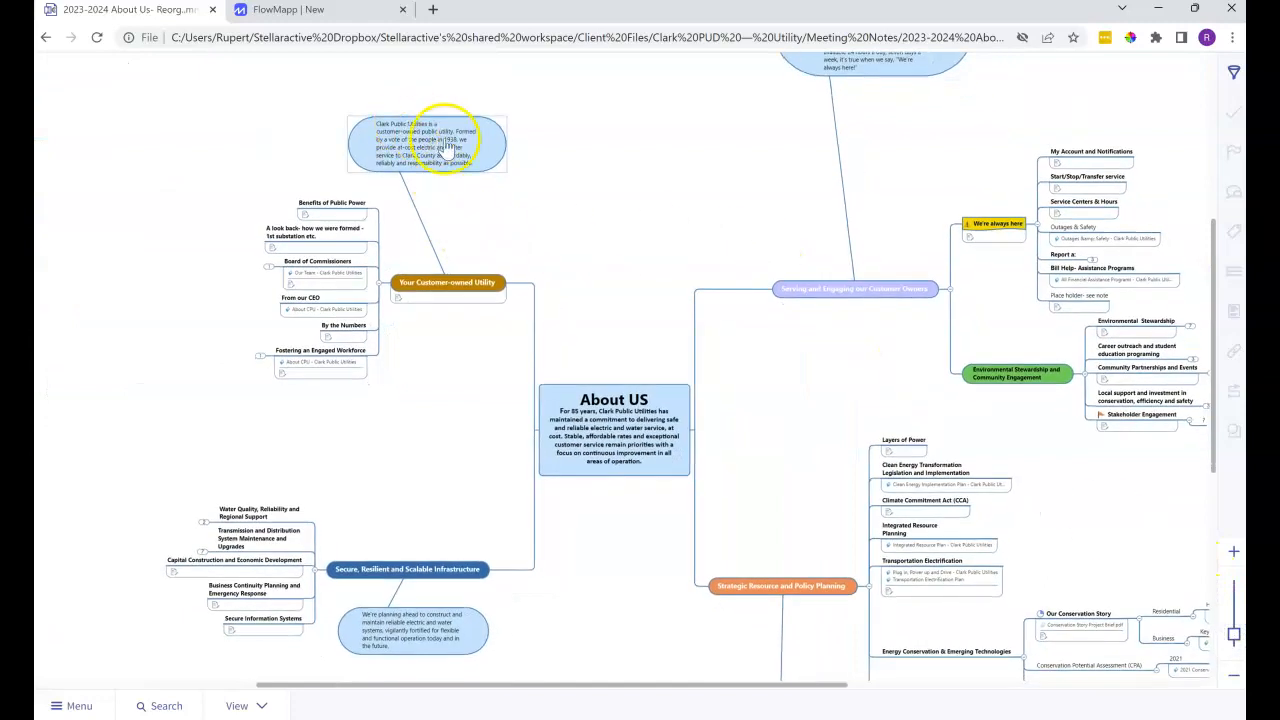
mouse_move(870, 298)
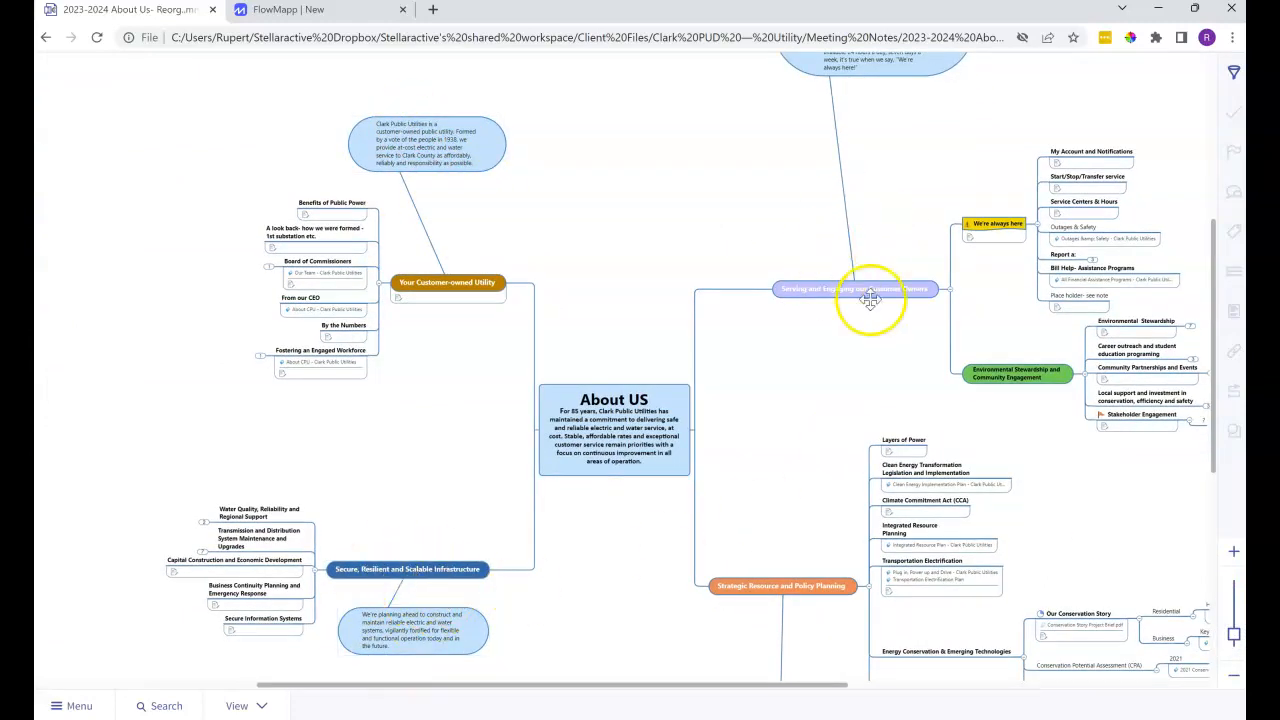
mouse_move(580, 244)
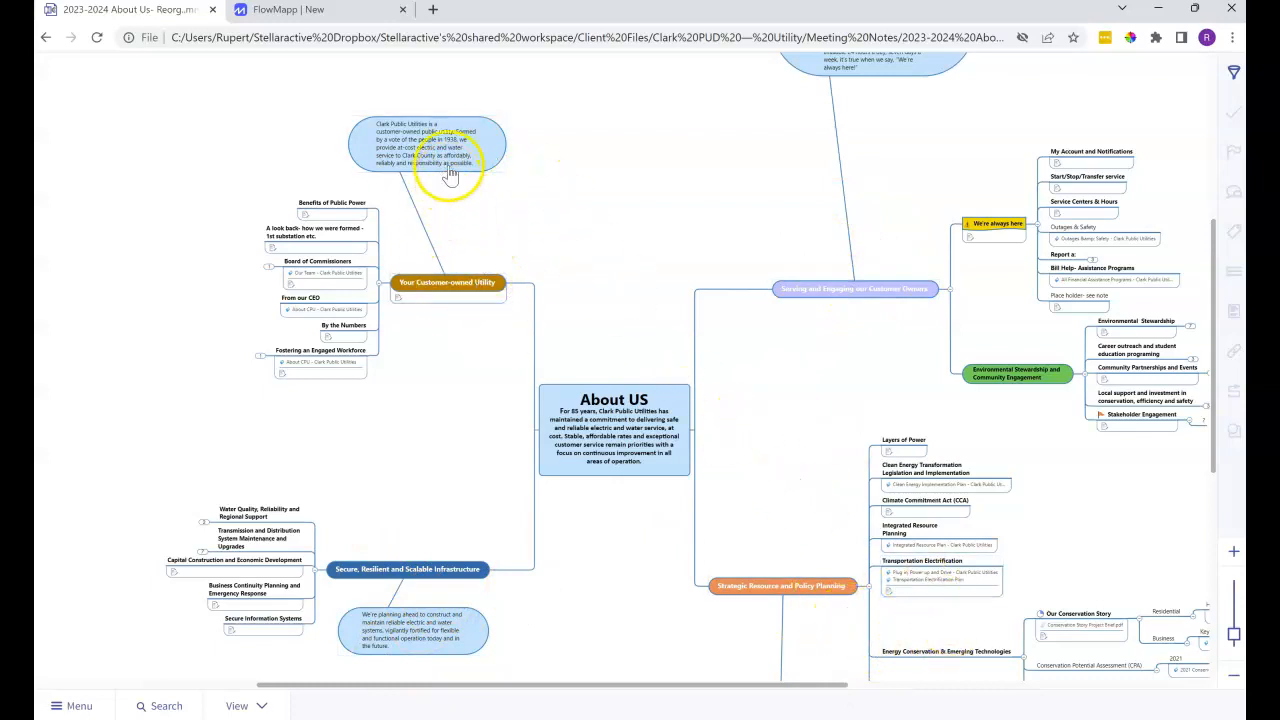
mouse_move(652, 244)
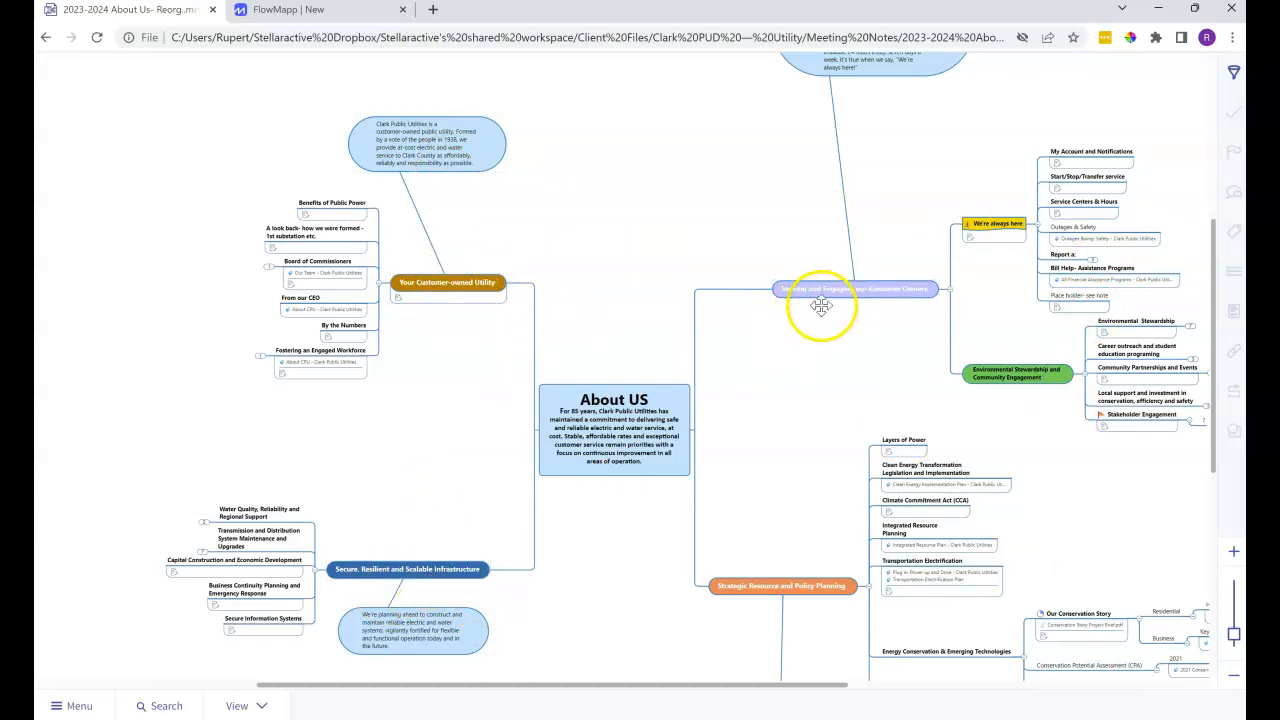
mouse_move(1132, 292)
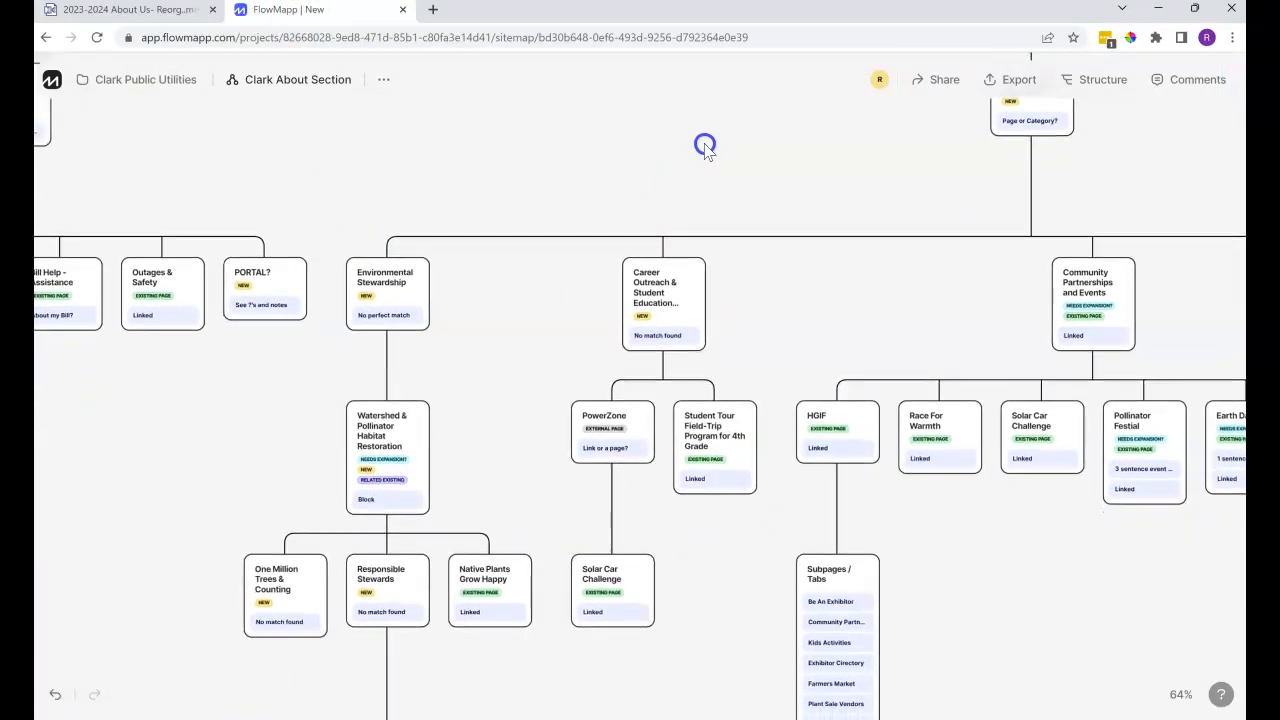
- Pan the sitemap to the Community Partnerships and Local Support branches
scroll("up", 3)
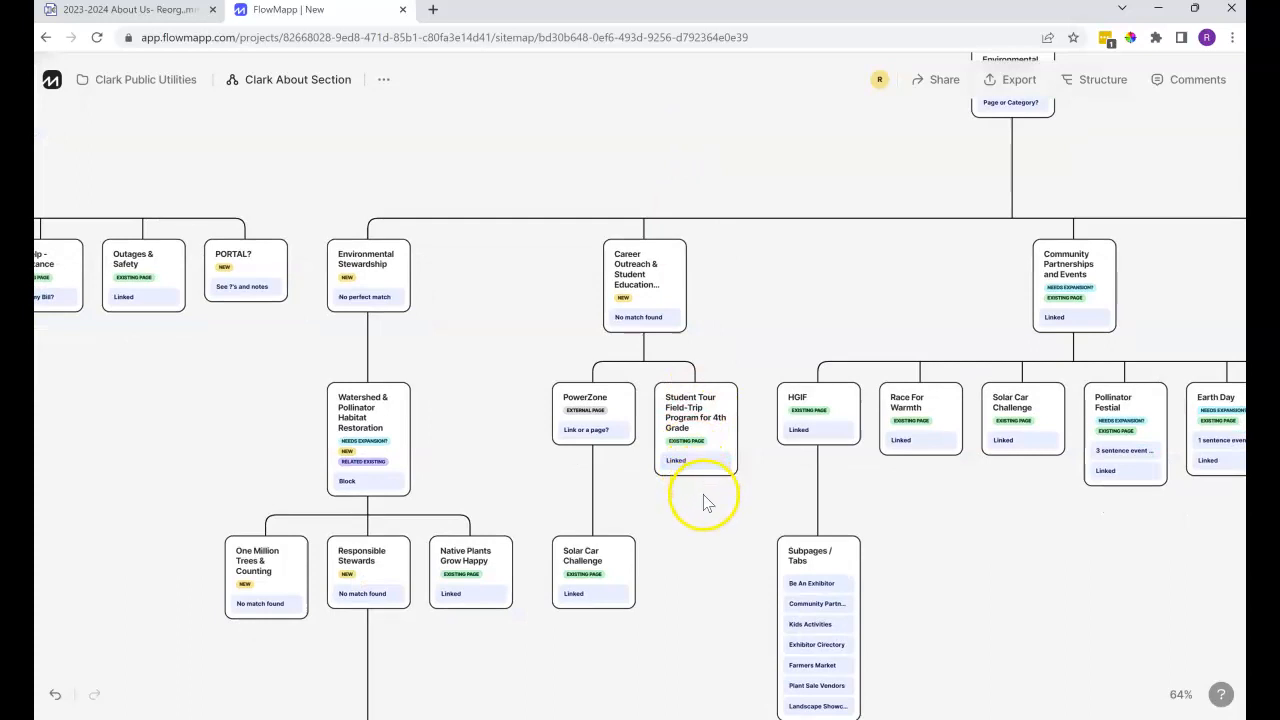
mouse_move(976, 278)
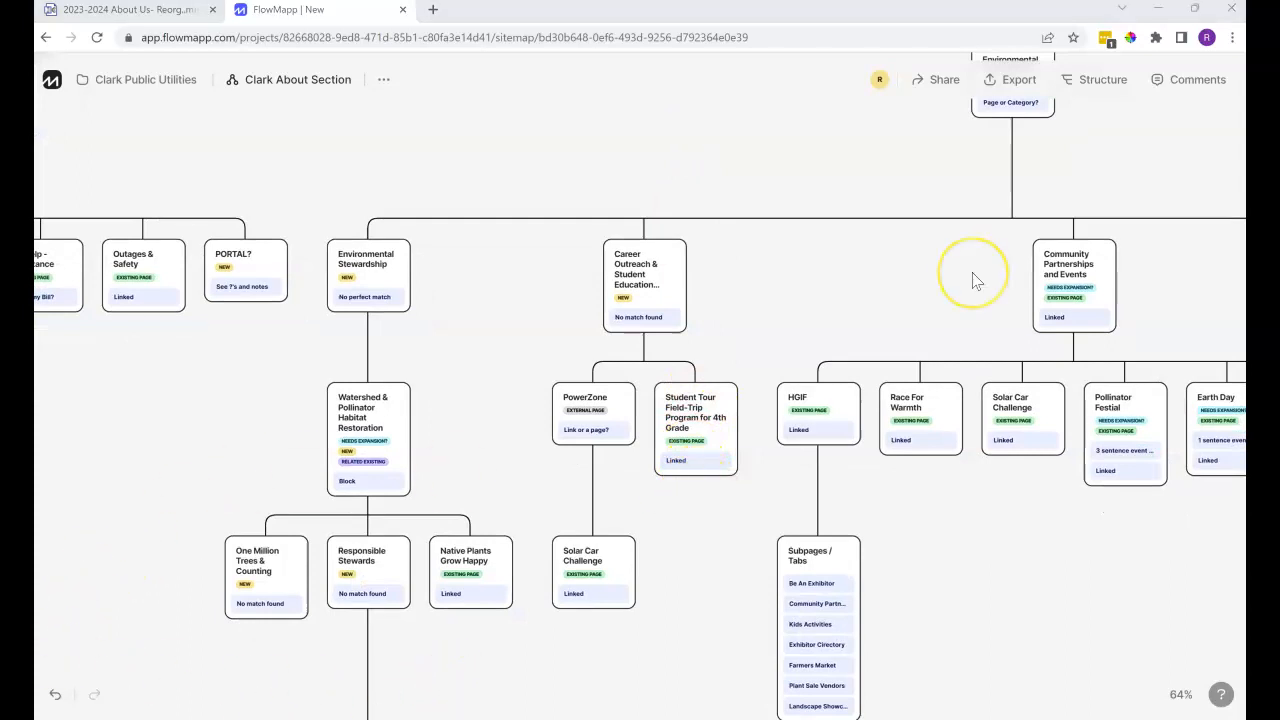
mouse_move(976, 278)
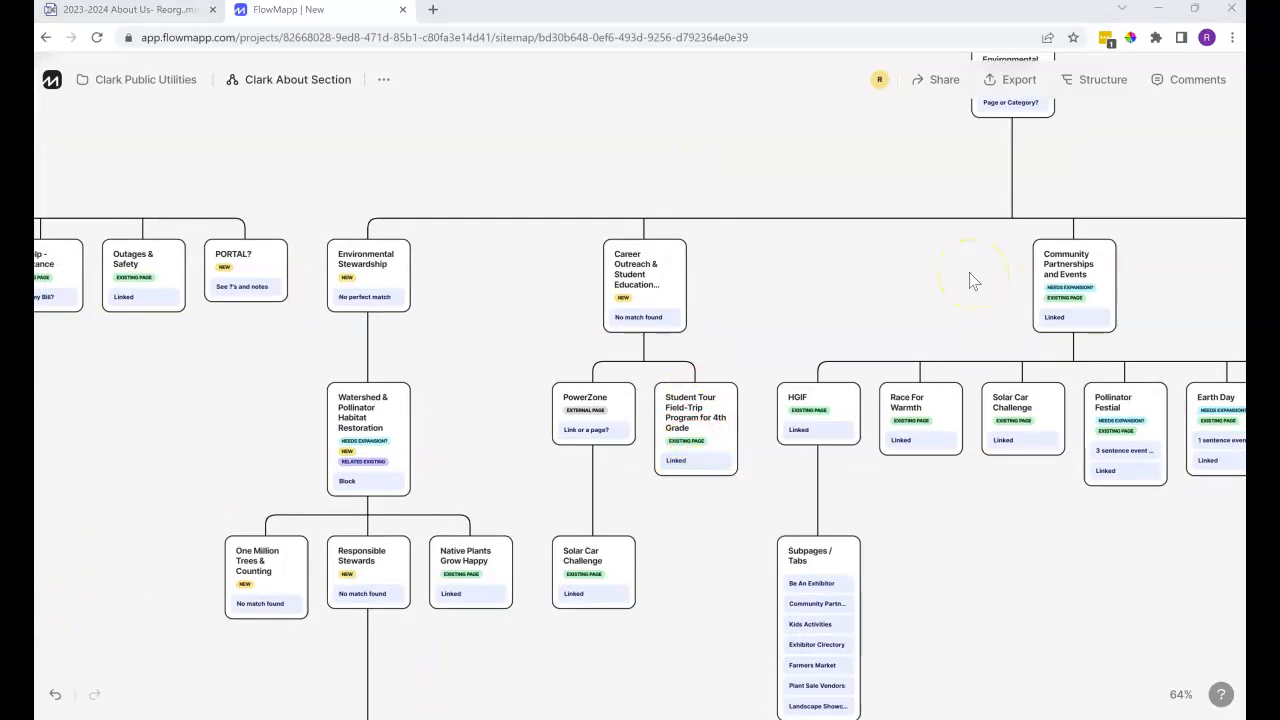
mouse_move(918, 296)
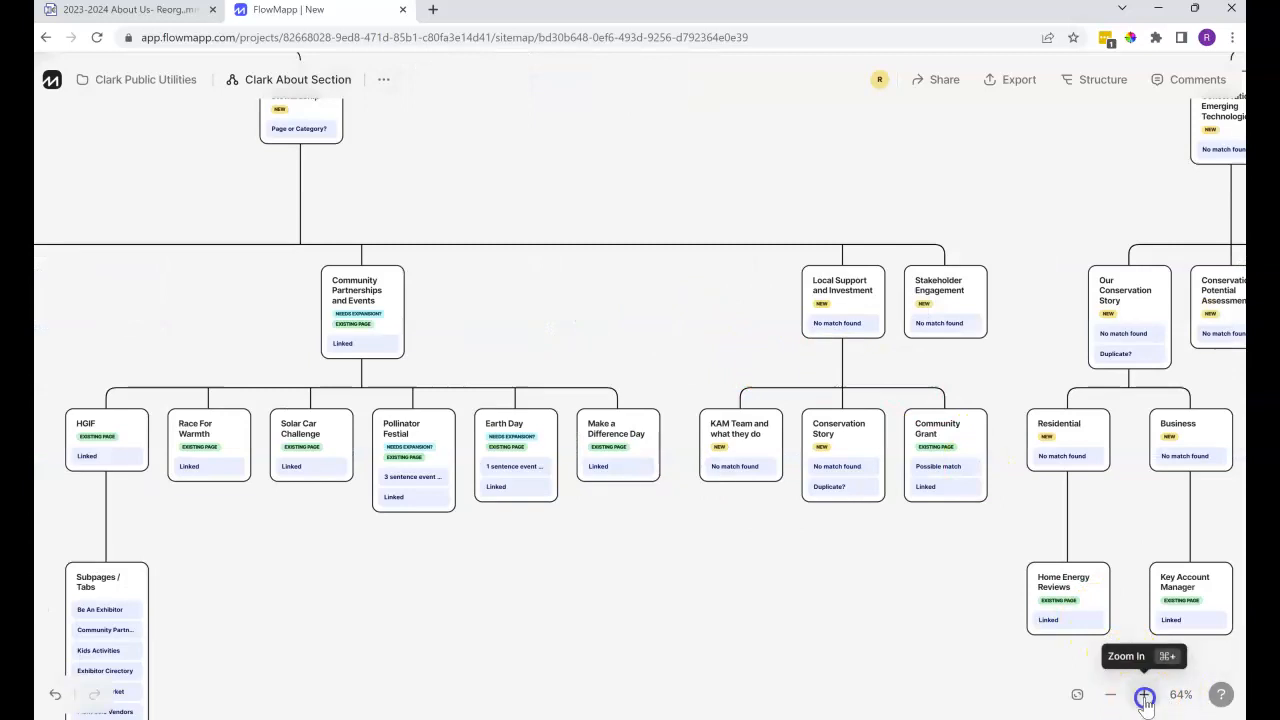
left_click(1144, 696)
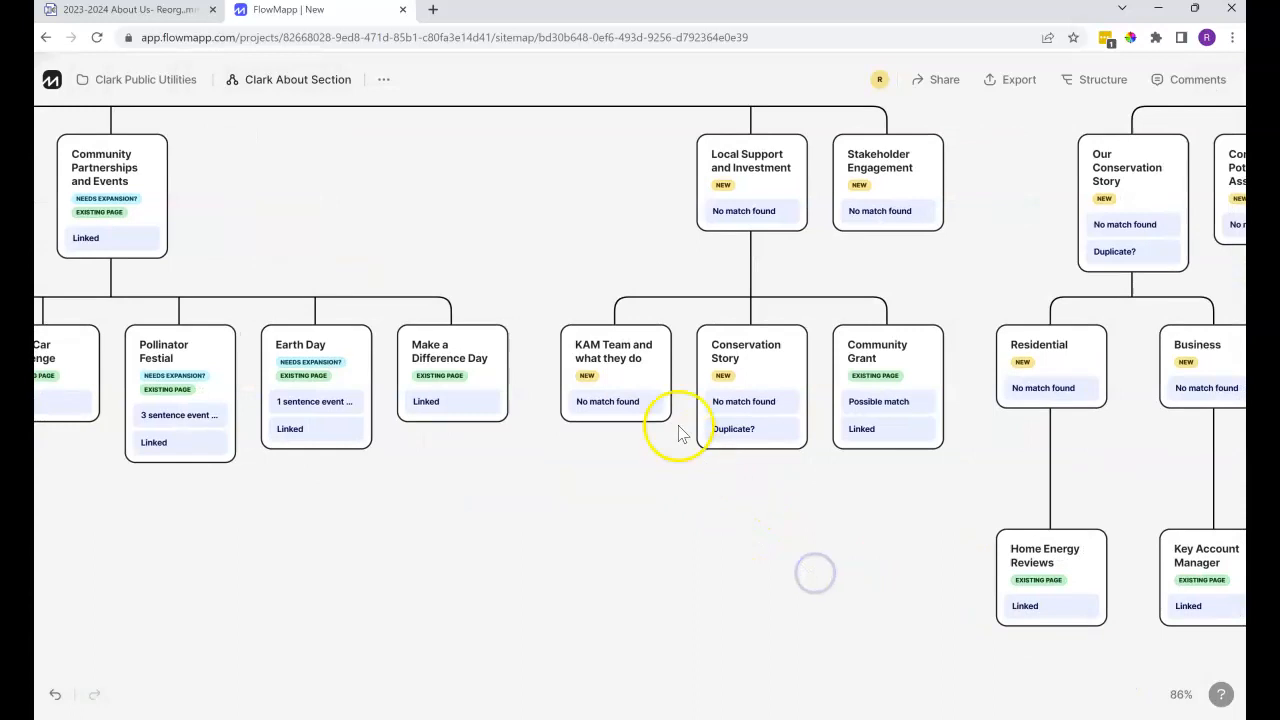
mouse_move(620, 516)
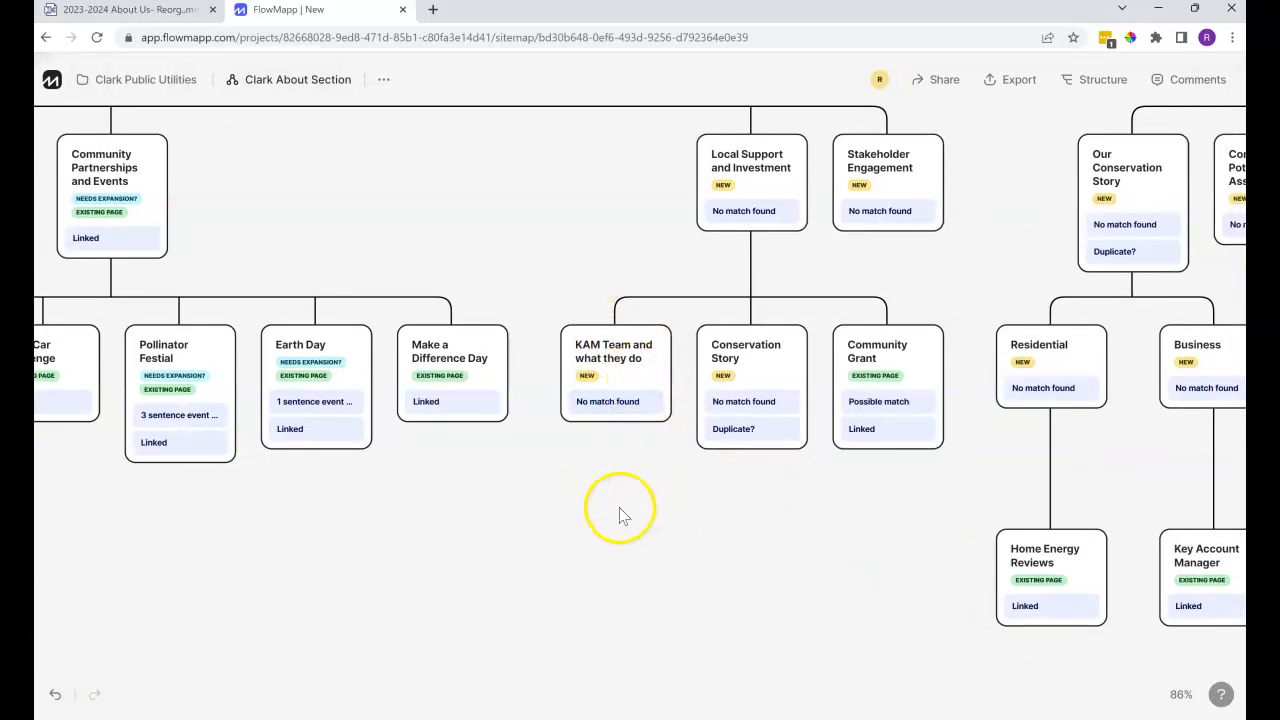
mouse_move(620, 432)
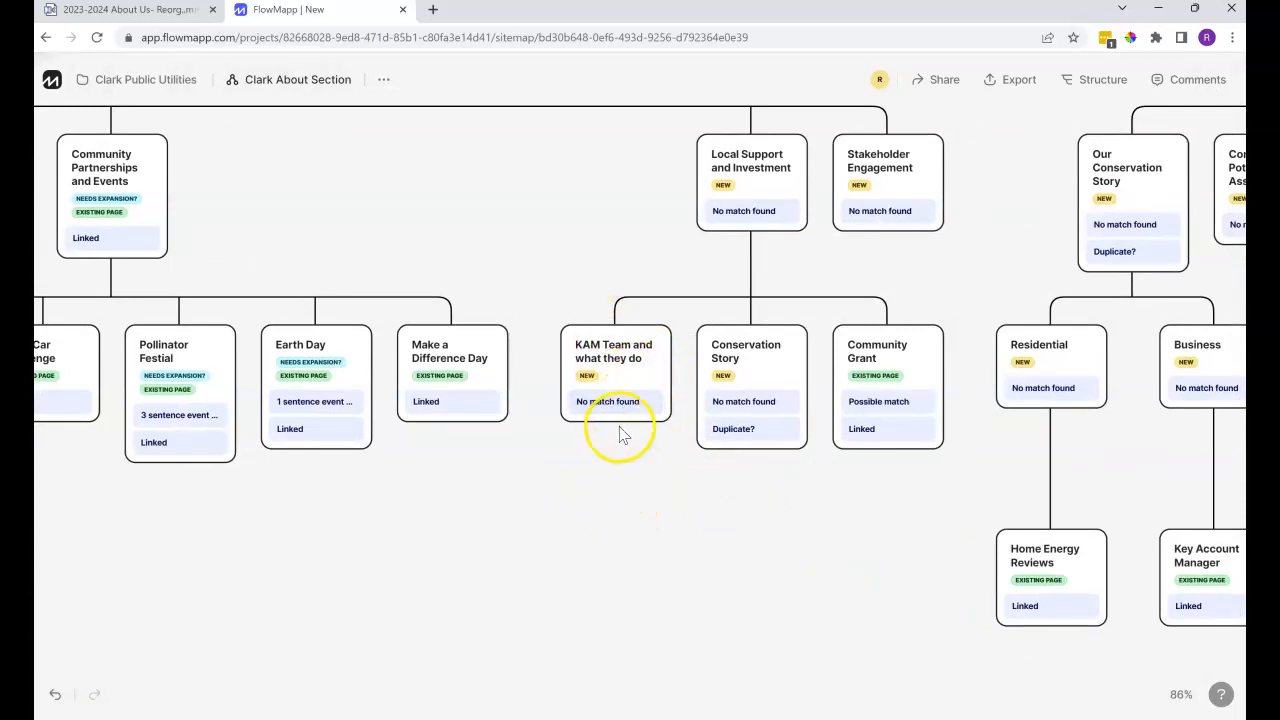
mouse_move(630, 376)
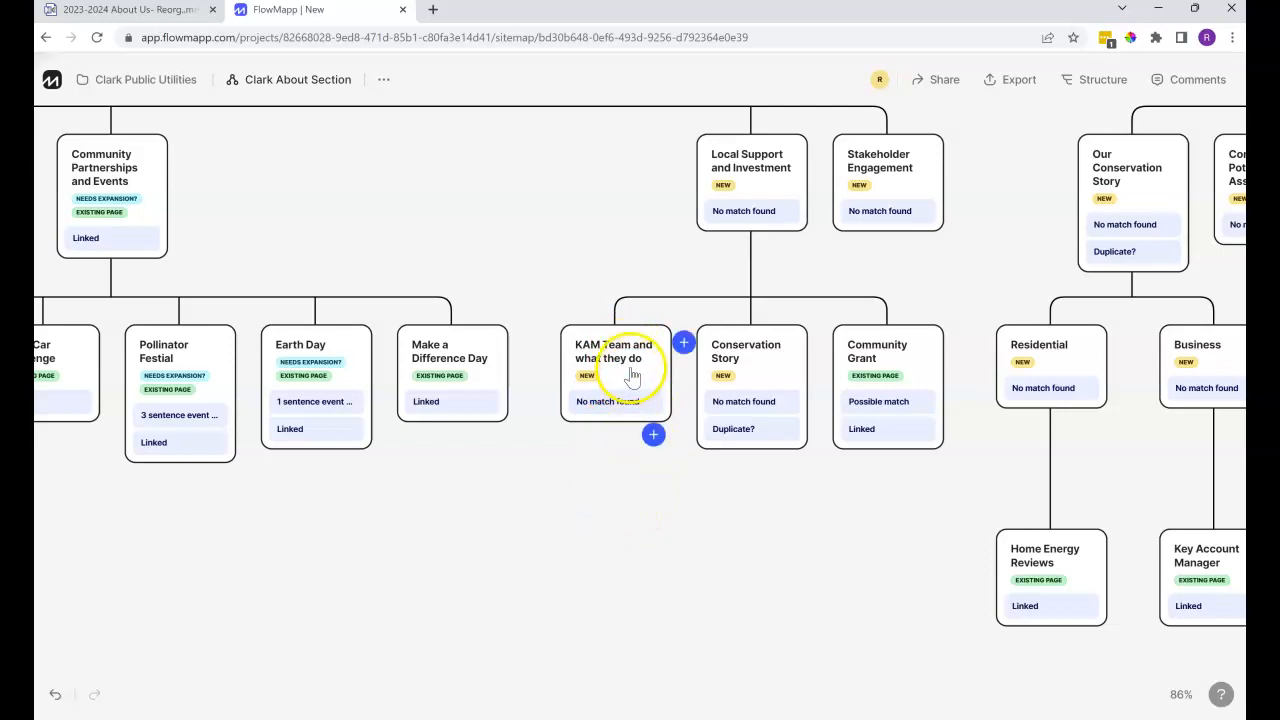
mouse_move(624, 476)
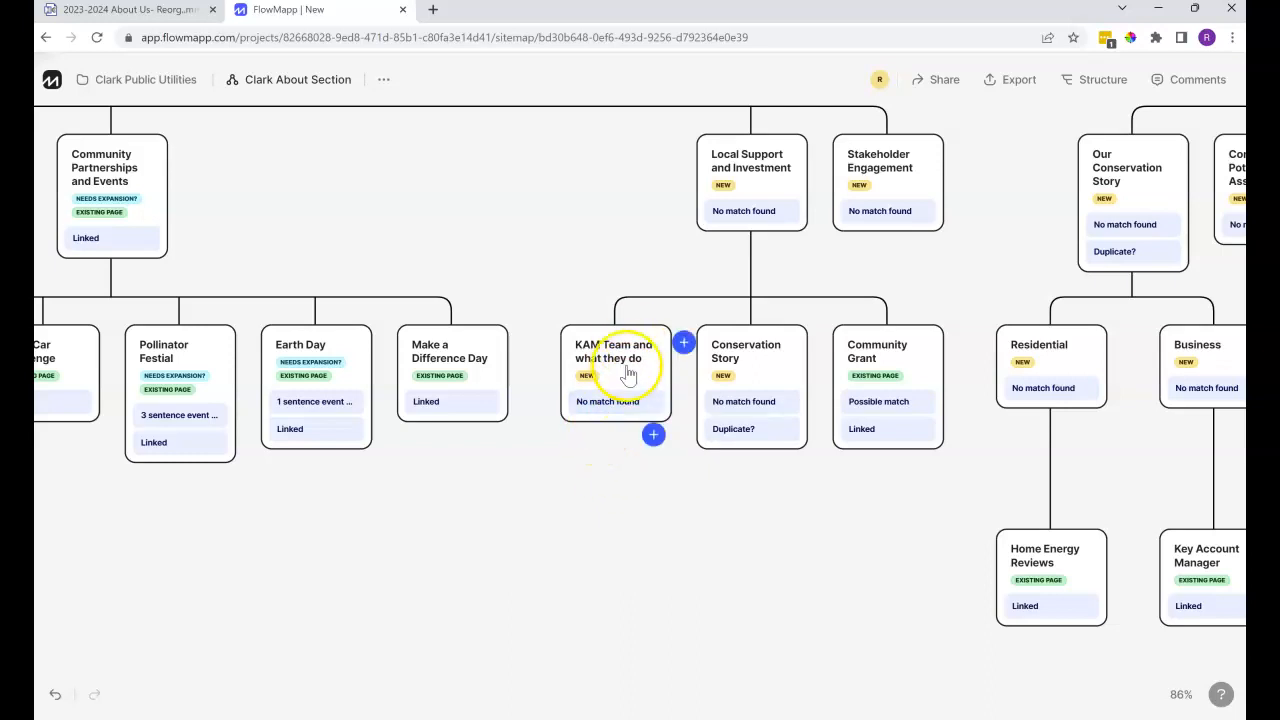
mouse_move(650, 496)
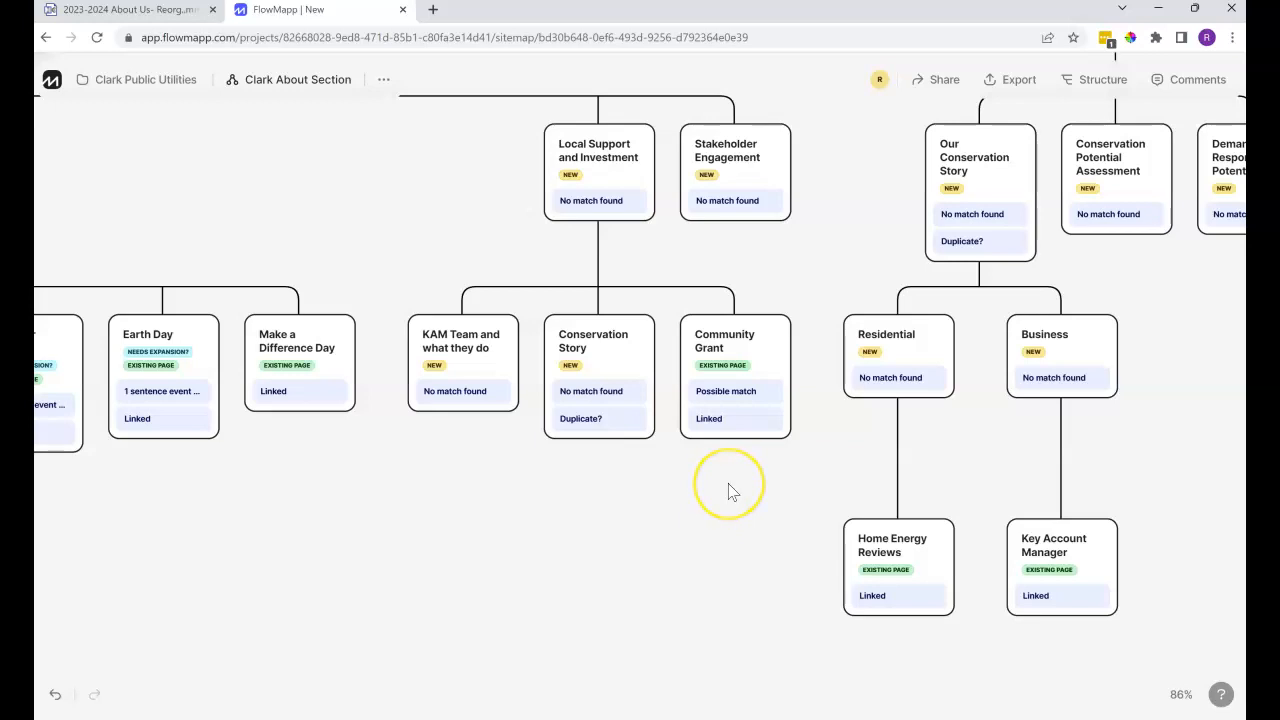
mouse_move(736, 496)
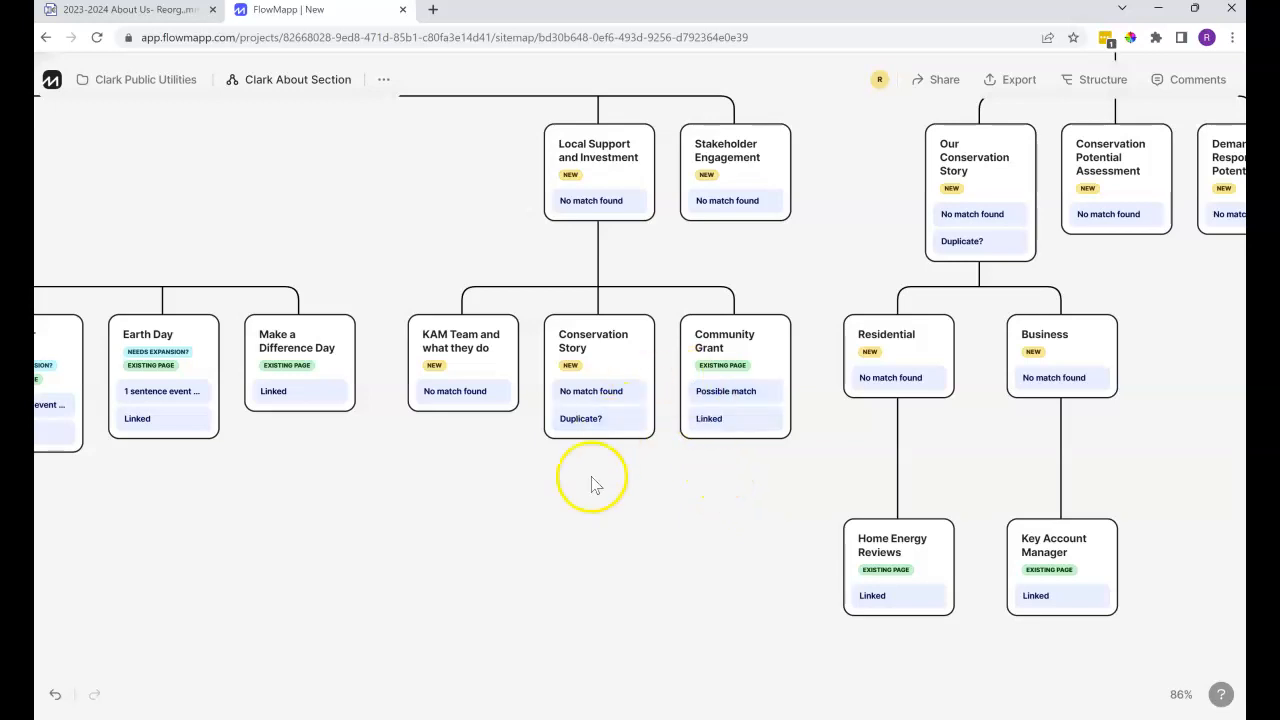
mouse_move(590, 552)
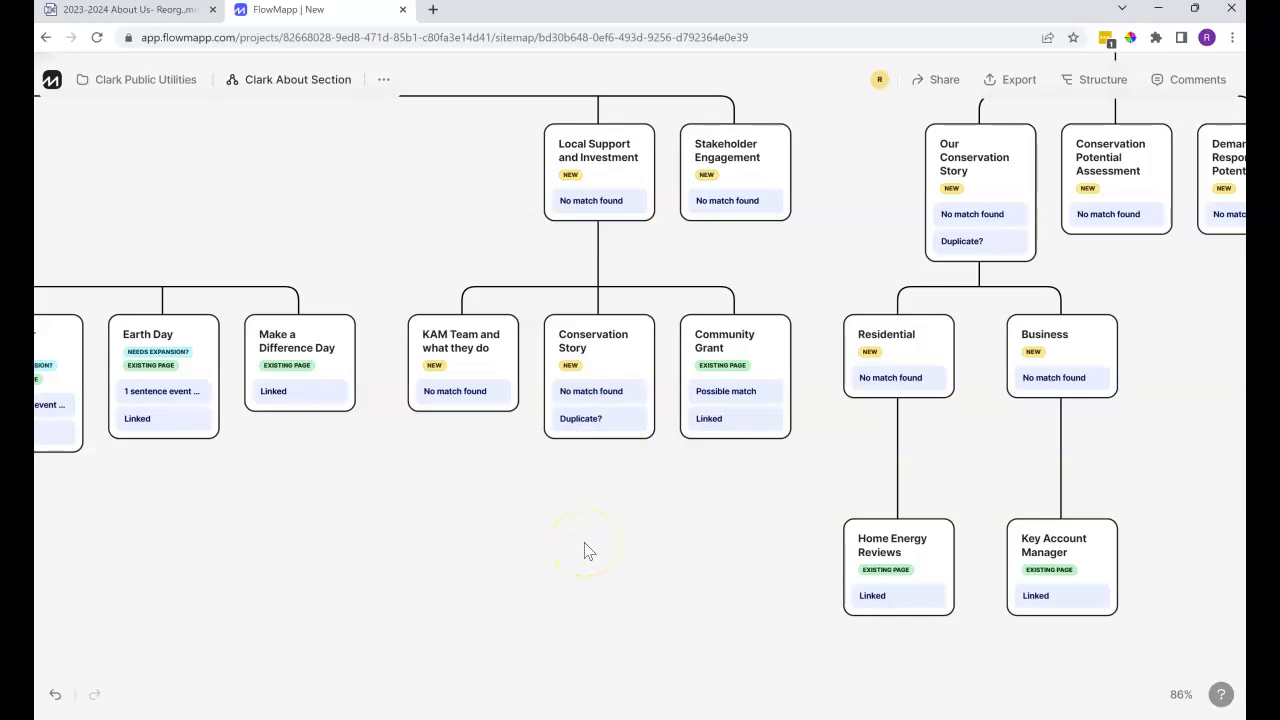